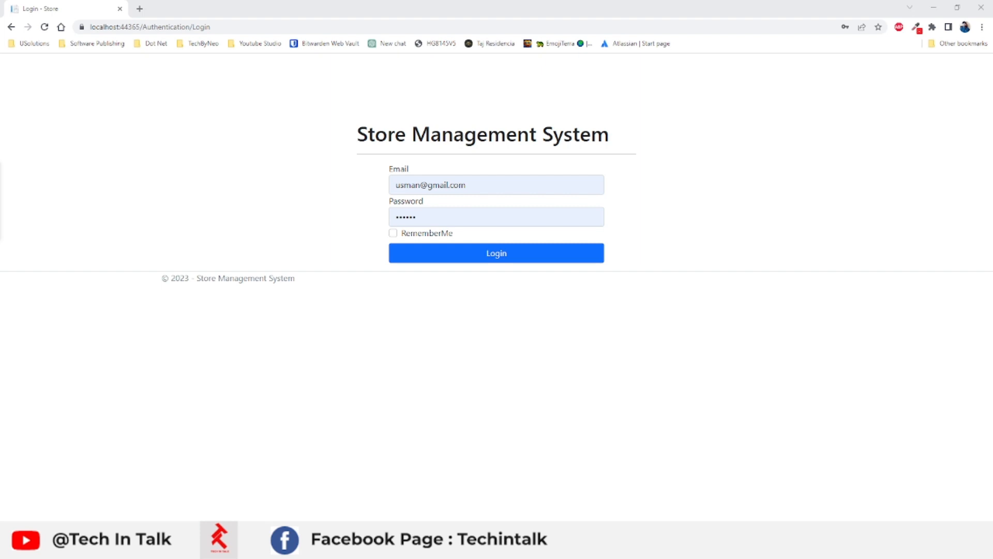
Log in to Store Management and open the TechInTalk store's Products
left_click(497, 252)
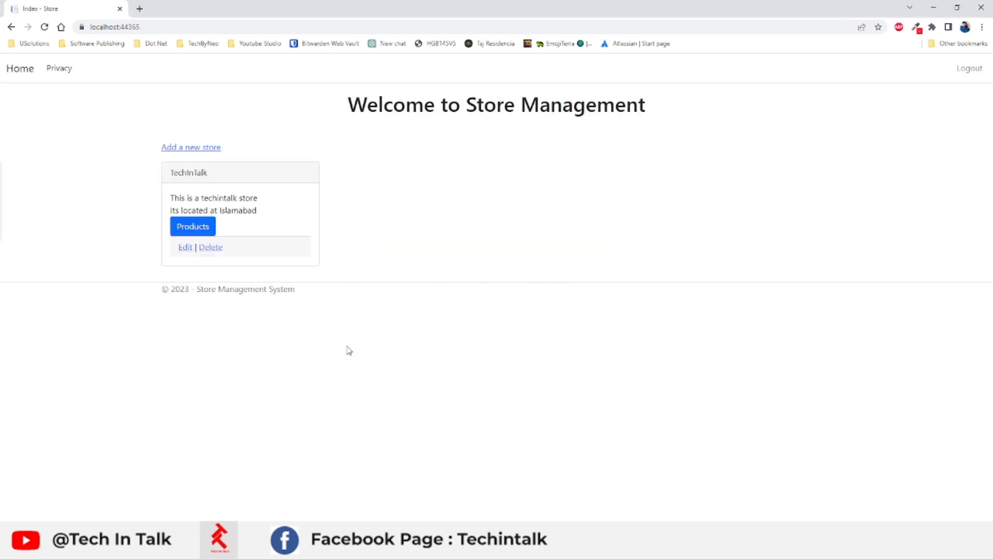
left_click(193, 226)
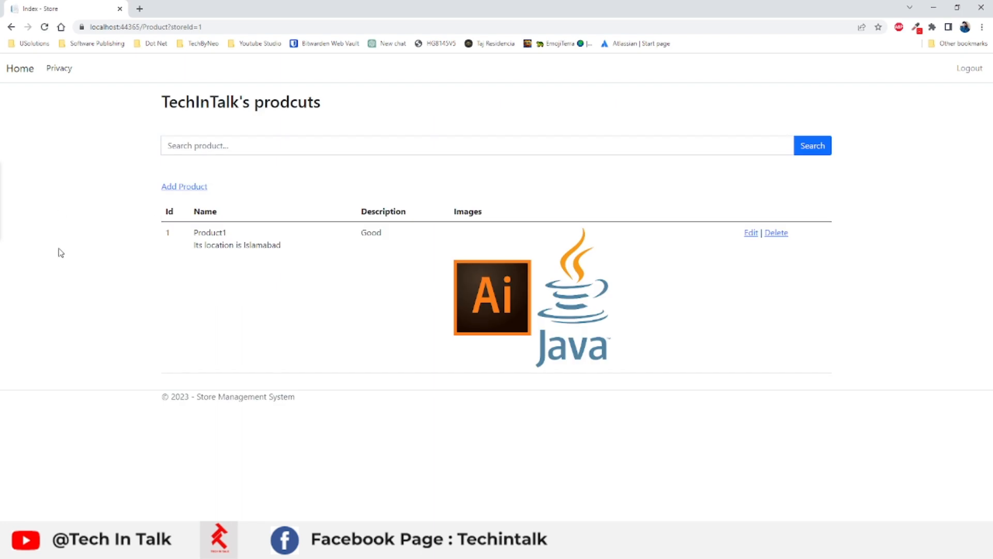
mouse_move(367, 329)
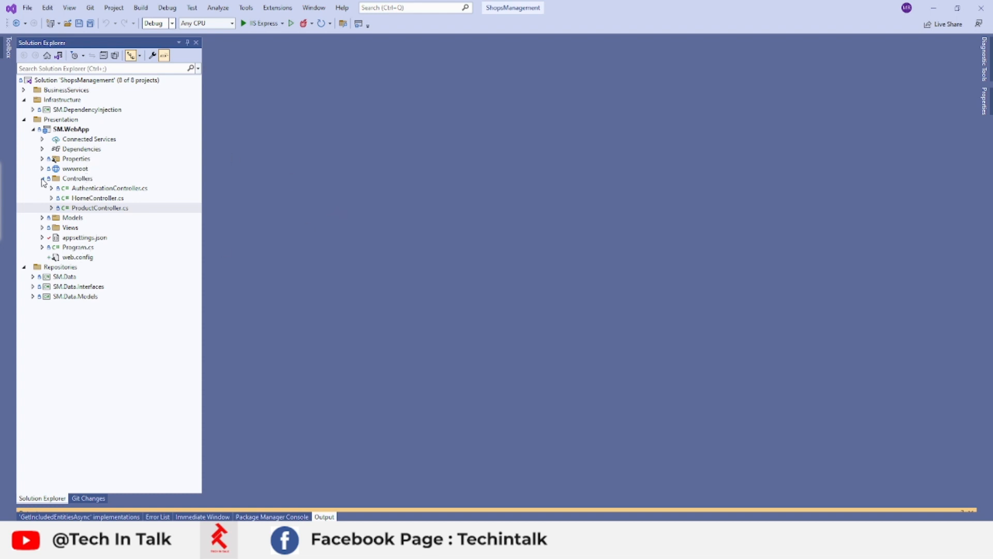
Open the SM.WebApp project file and dismiss the rename-conflict and missing-name errors
double_click(66, 129)
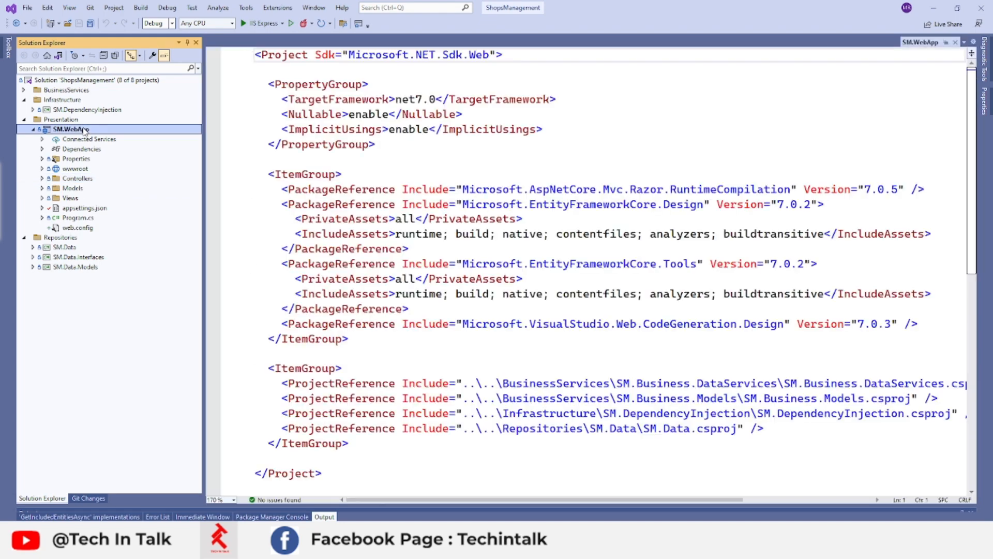
right_click(67, 129)
type("Middlewares")
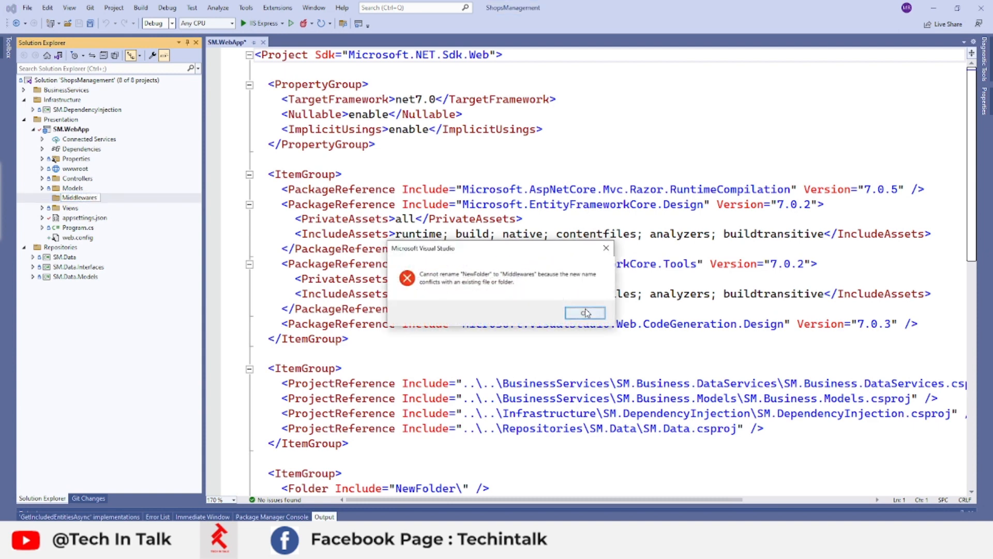
left_click(583, 313)
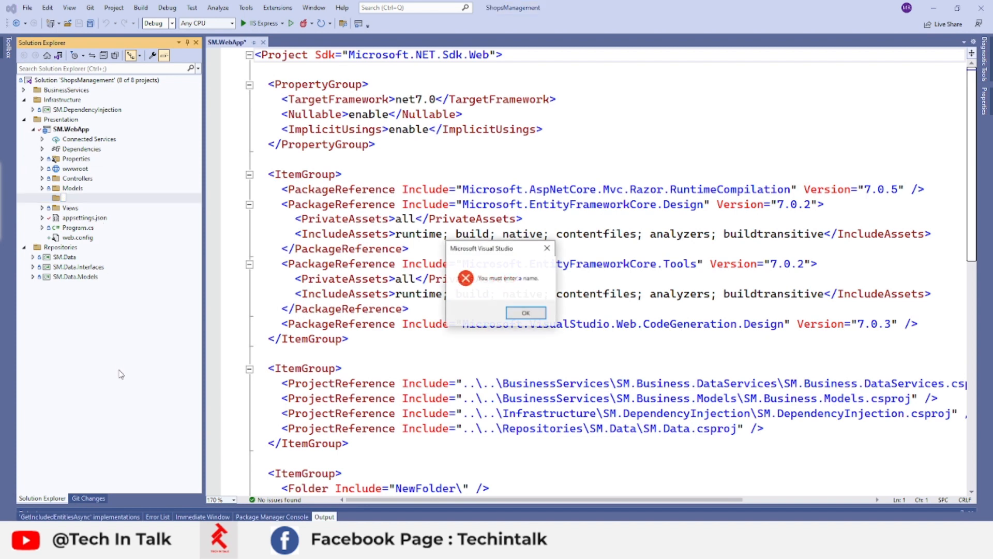
left_click(525, 312)
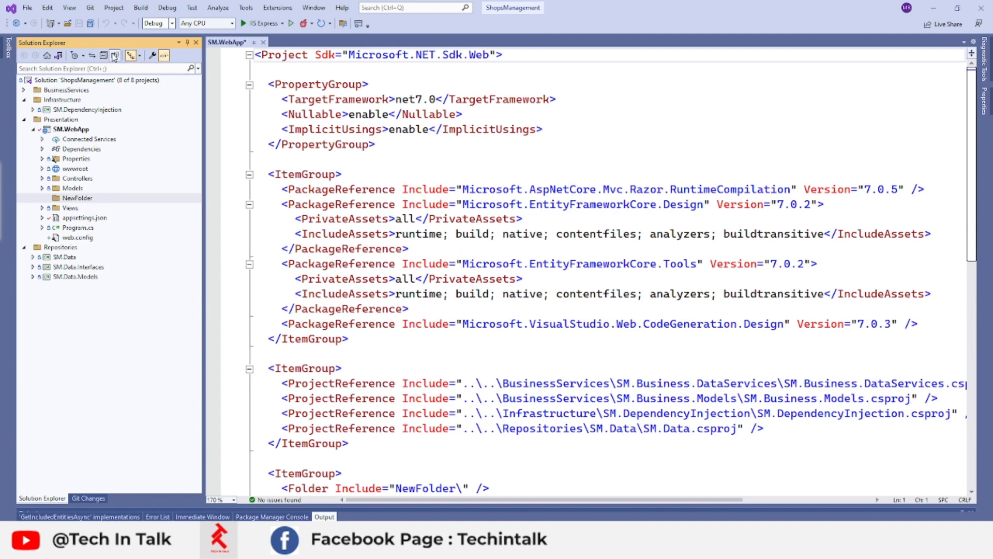
Show all files, include Middlewares in the project, and permanently delete NewFolder
left_click(115, 55)
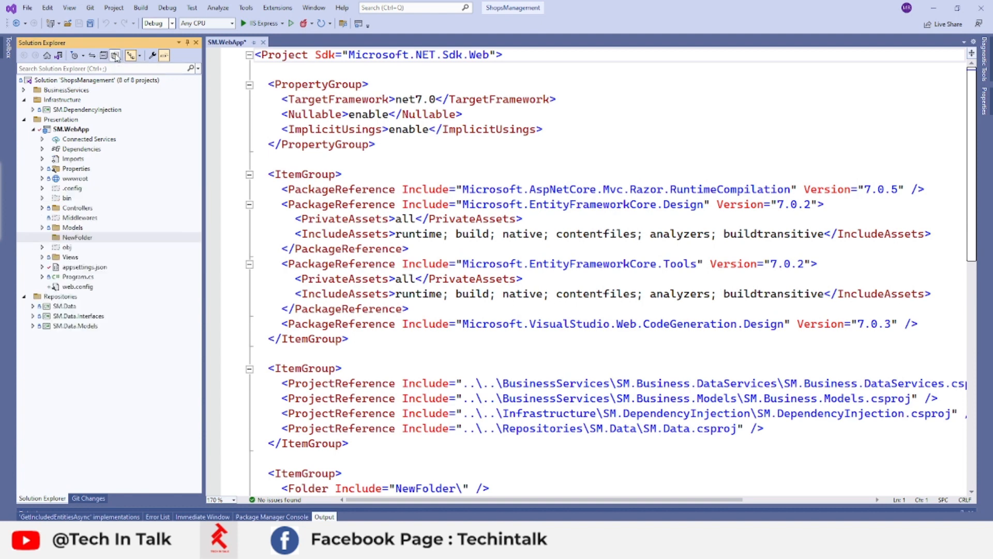
right_click(72, 218)
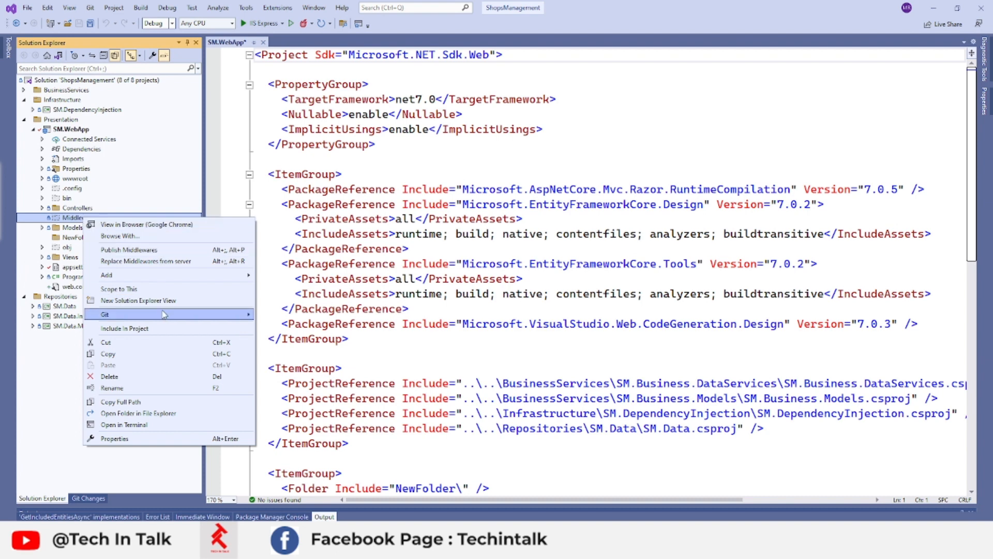
mouse_move(133, 236)
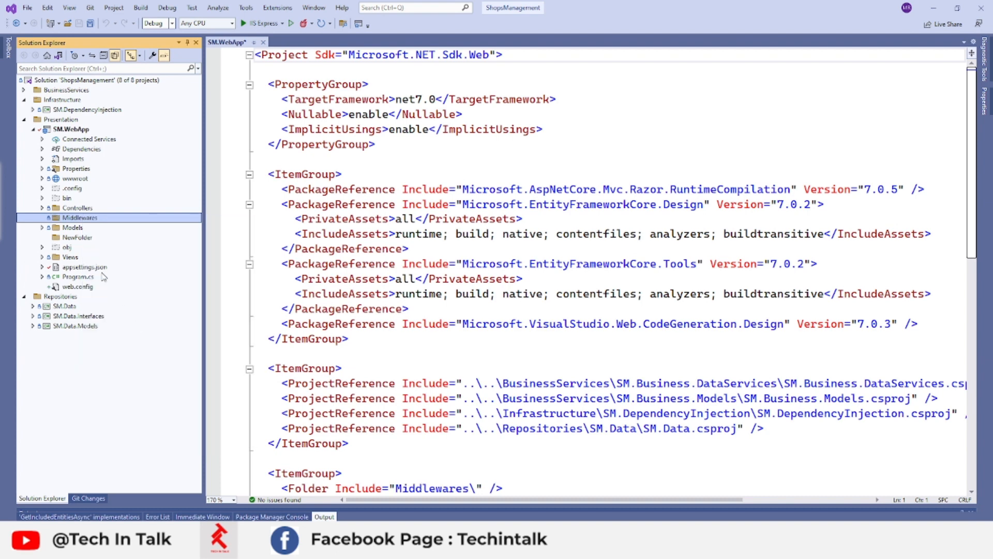
left_click(76, 237)
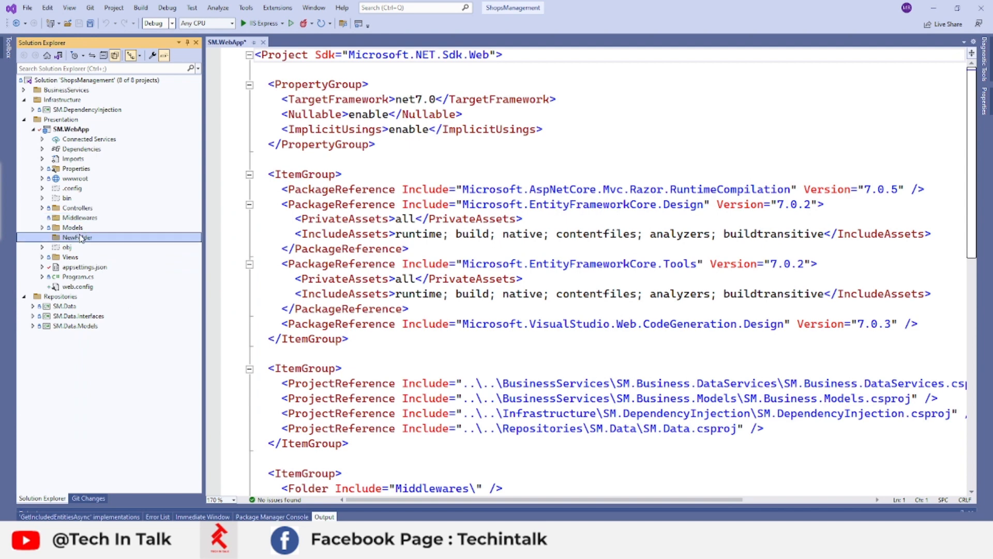
key("Delete")
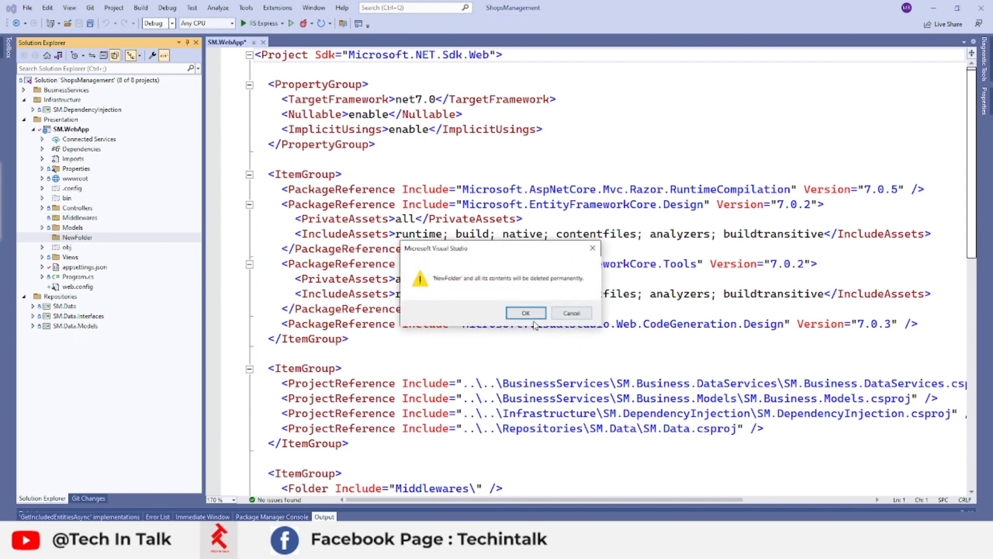
left_click(525, 313)
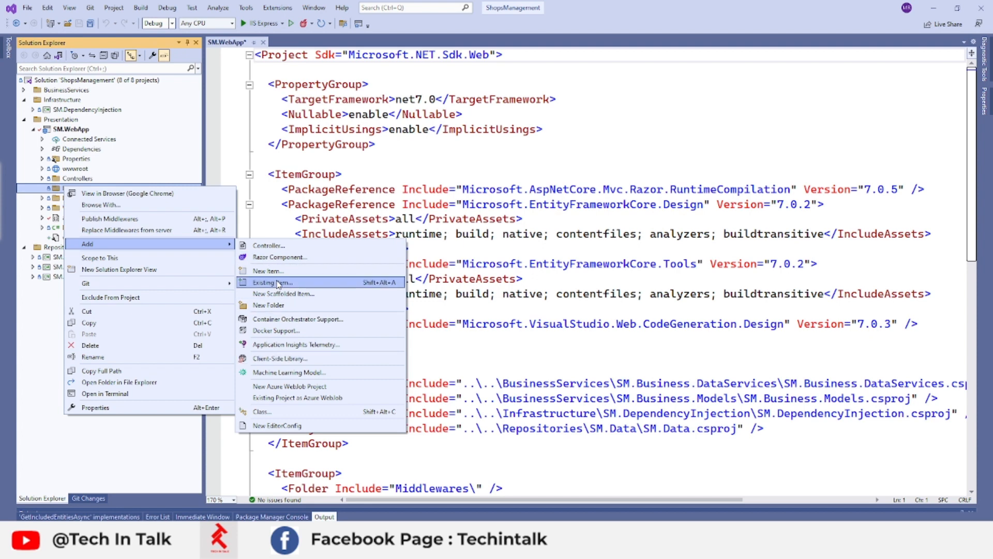
Add a Class-template item named ExceptionMiddleware under Middlewares
left_click(271, 282)
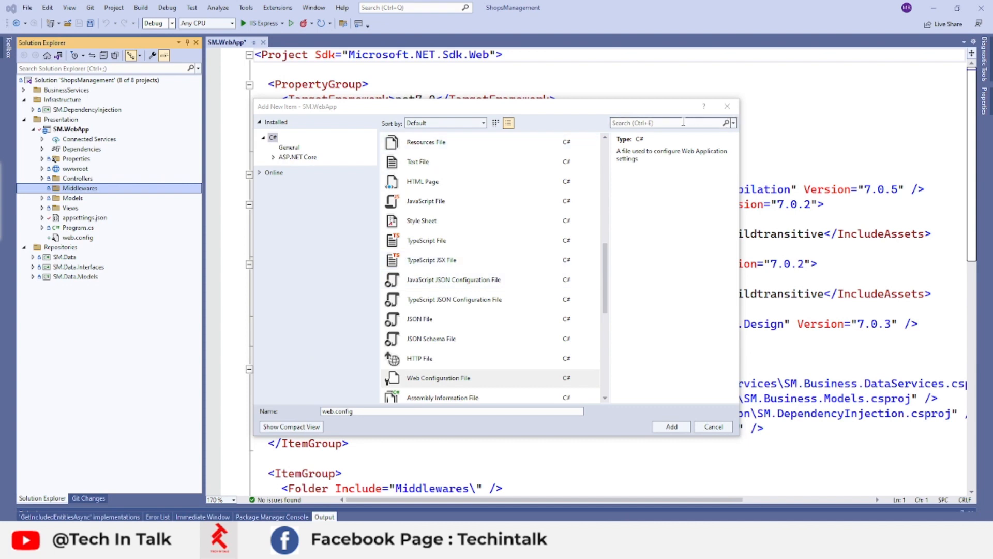
mouse_move(453, 280)
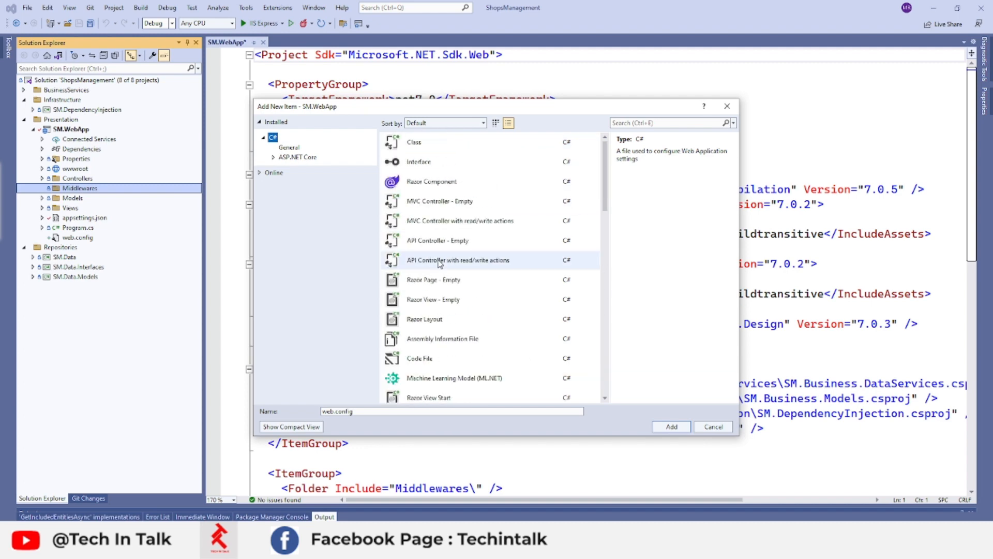
left_click(415, 142)
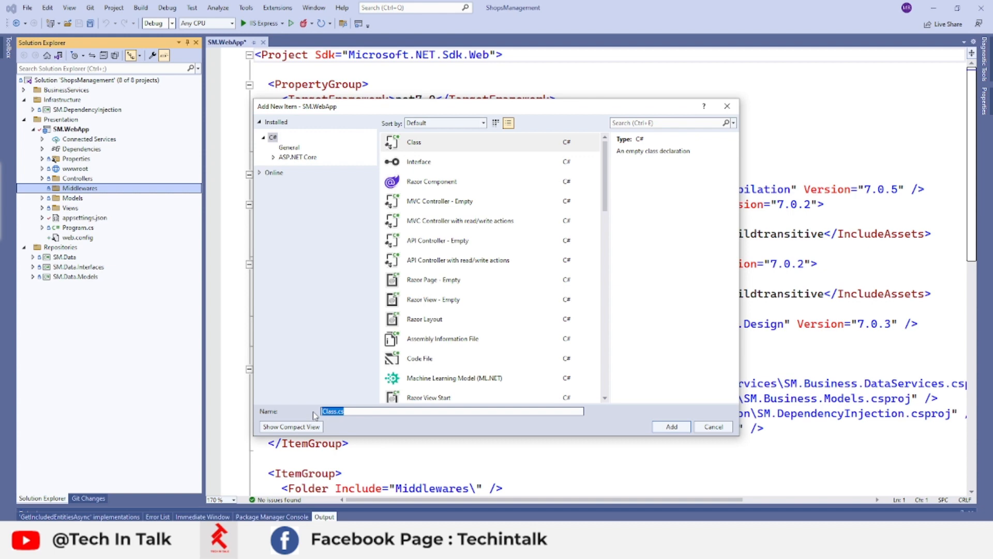
type("Es")
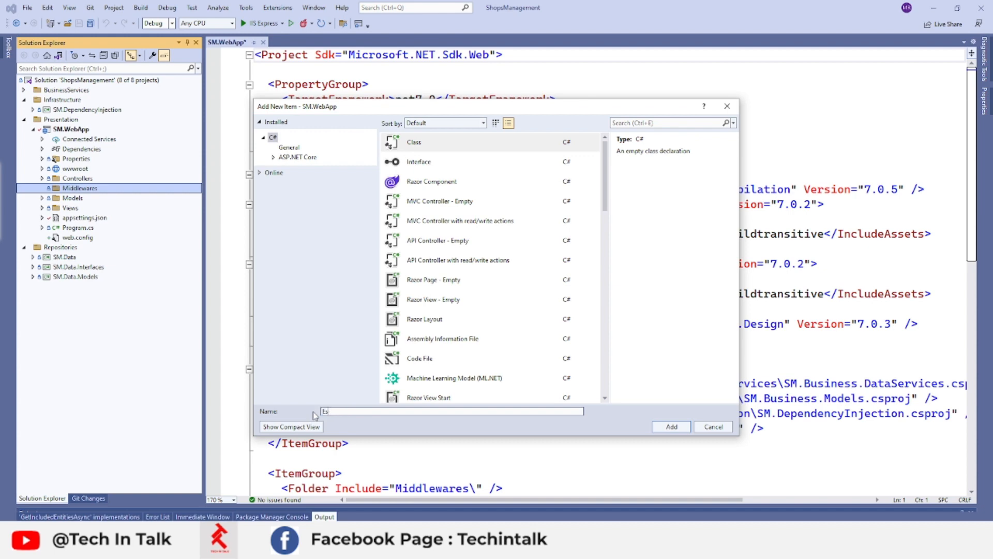
type("xce")
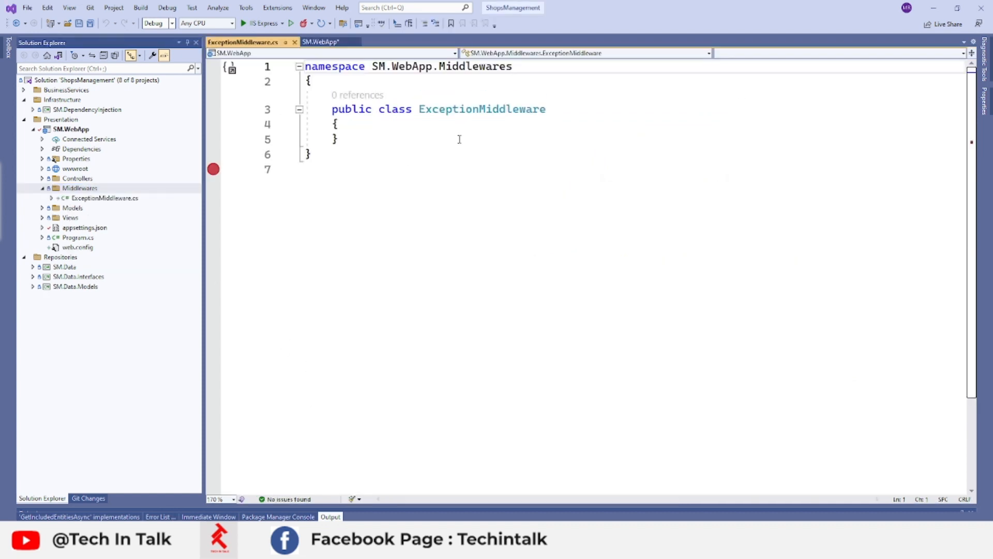
Make ExceptionMiddleware implement IMiddleware and add a try/catch (Exception ex) block
double_click(482, 109)
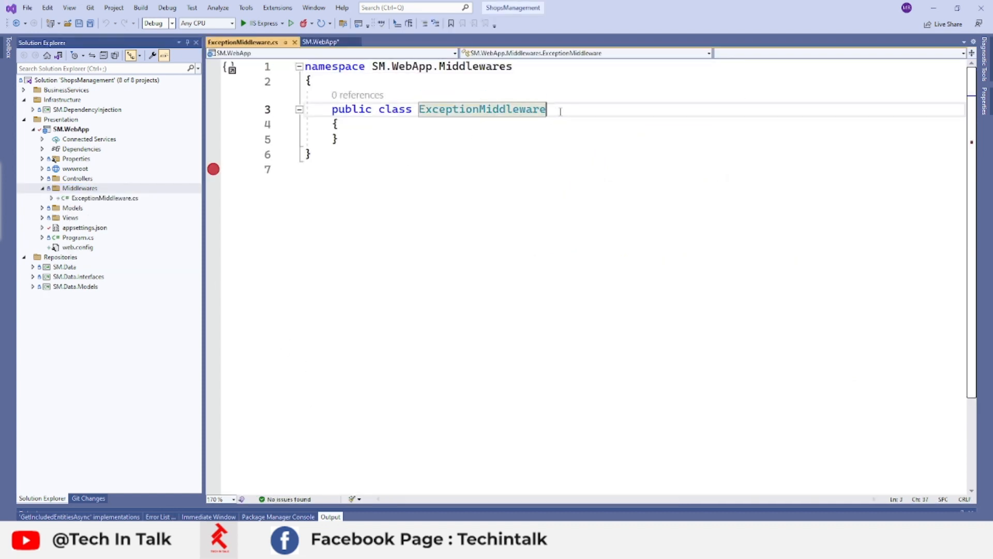
type(": IMiddleware")
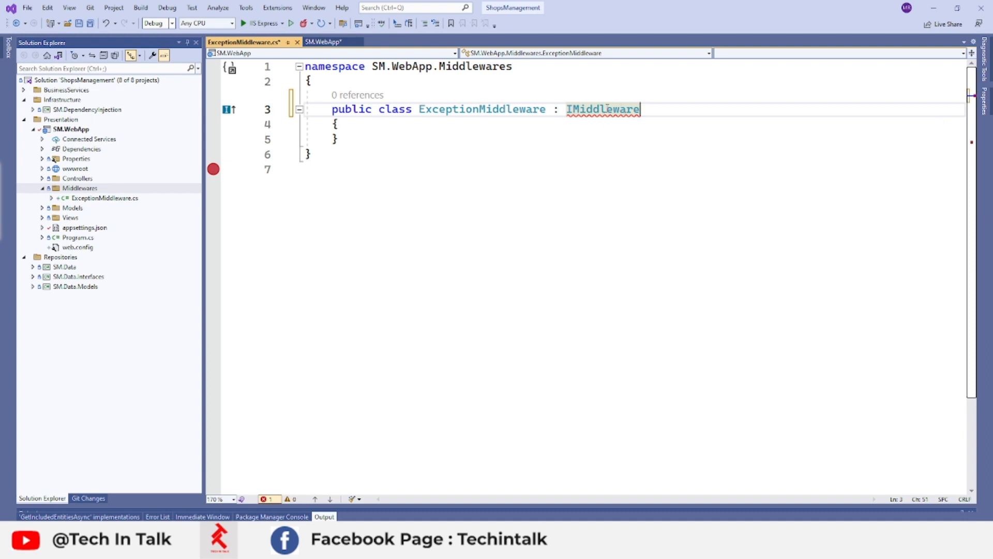
mouse_move(603, 109)
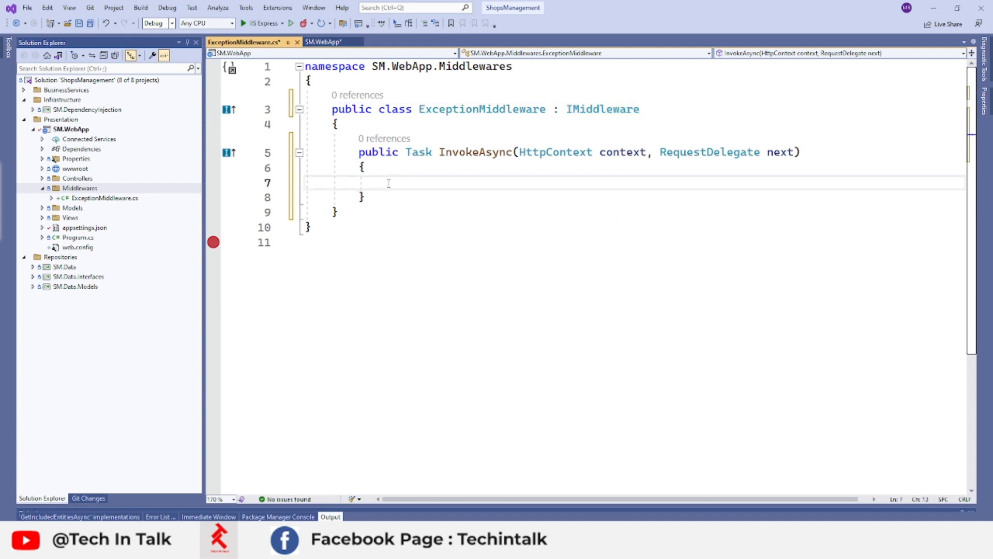
type("t")
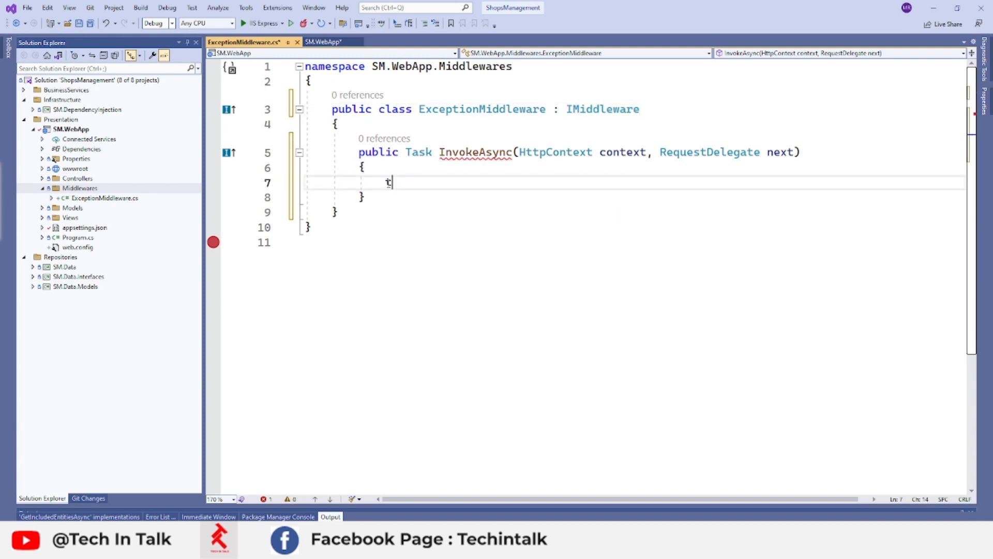
type("ry")
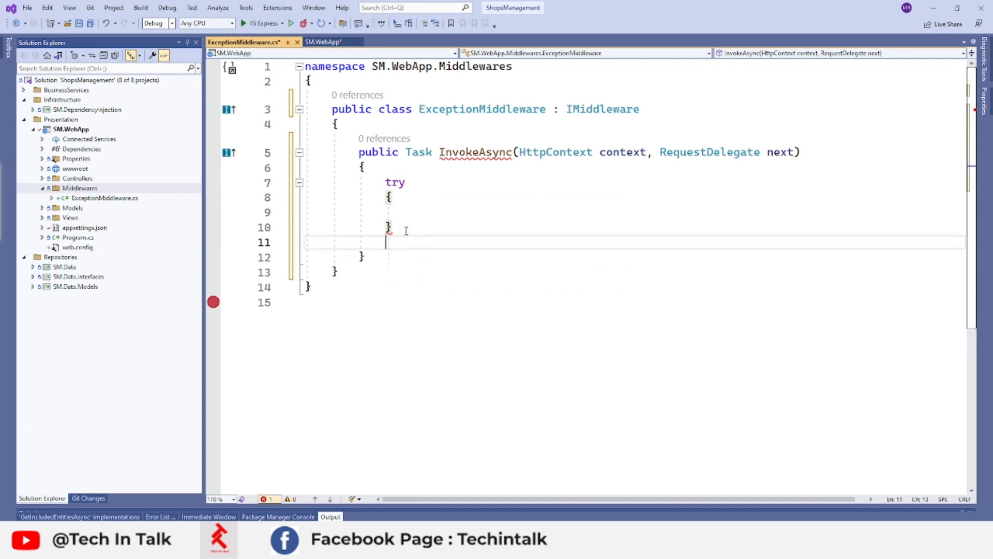
type("catch (Exception ex) { }")
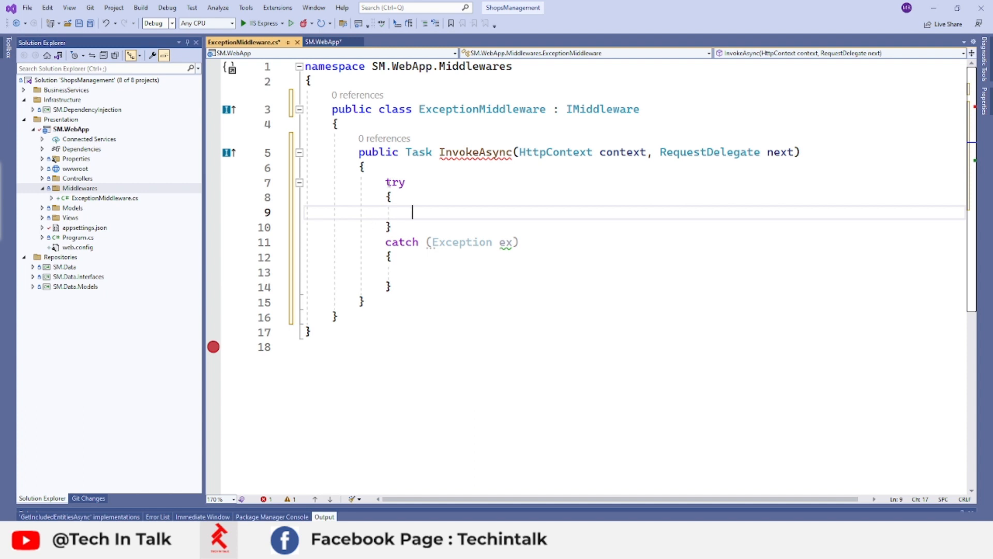
mouse_move(486, 311)
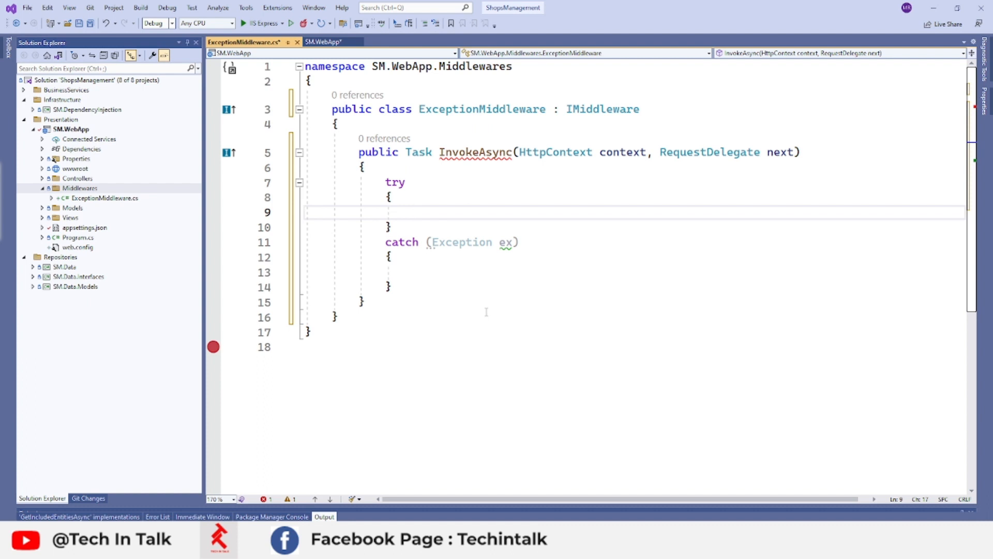
Await next(context) in try; in catch, write ex.Message via context.Response.WriteAsync
type("wait")
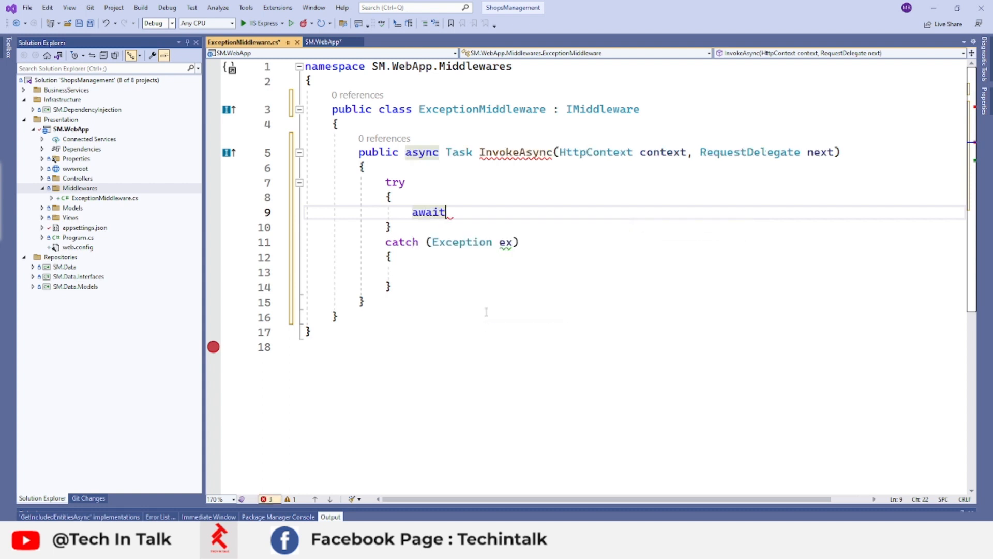
type("next")
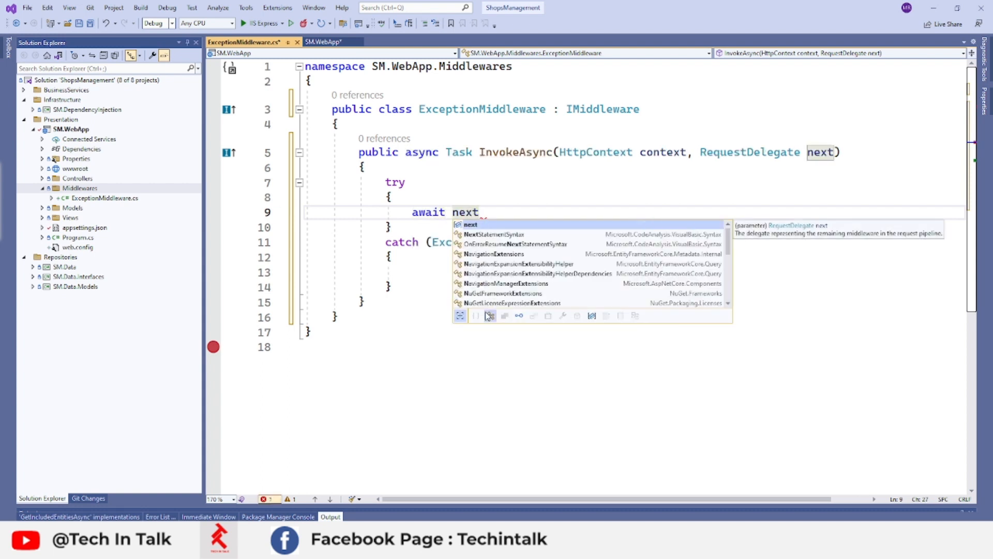
type("()")
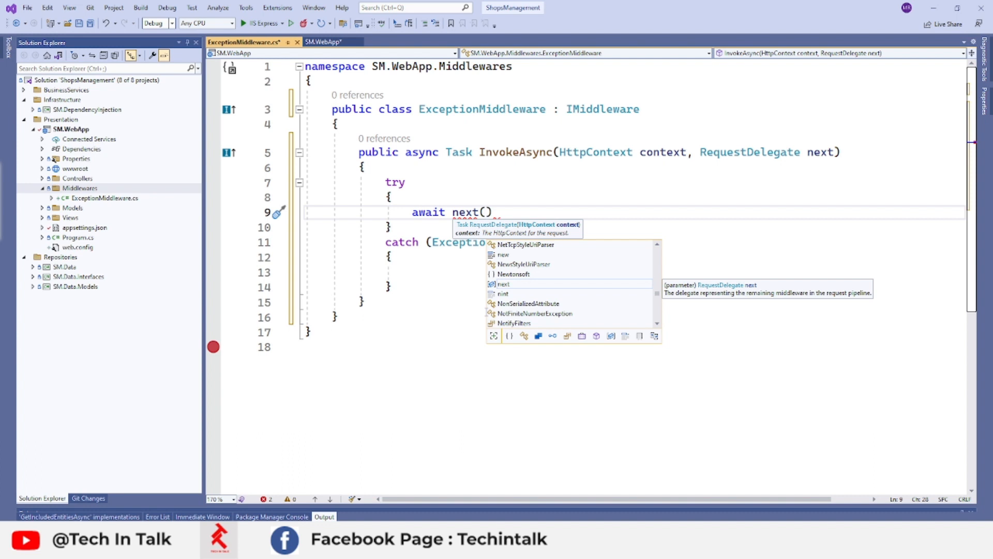
type("co")
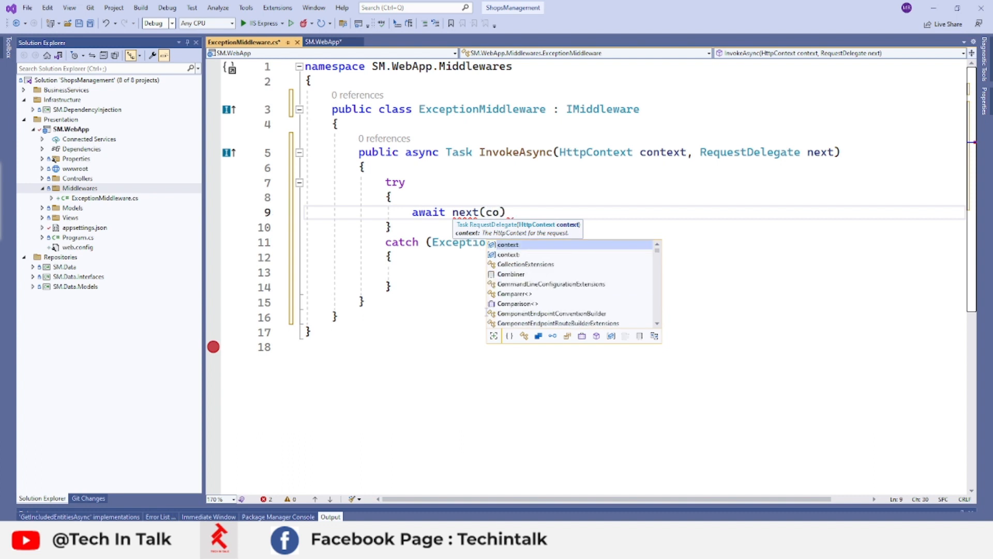
type("ntext);")
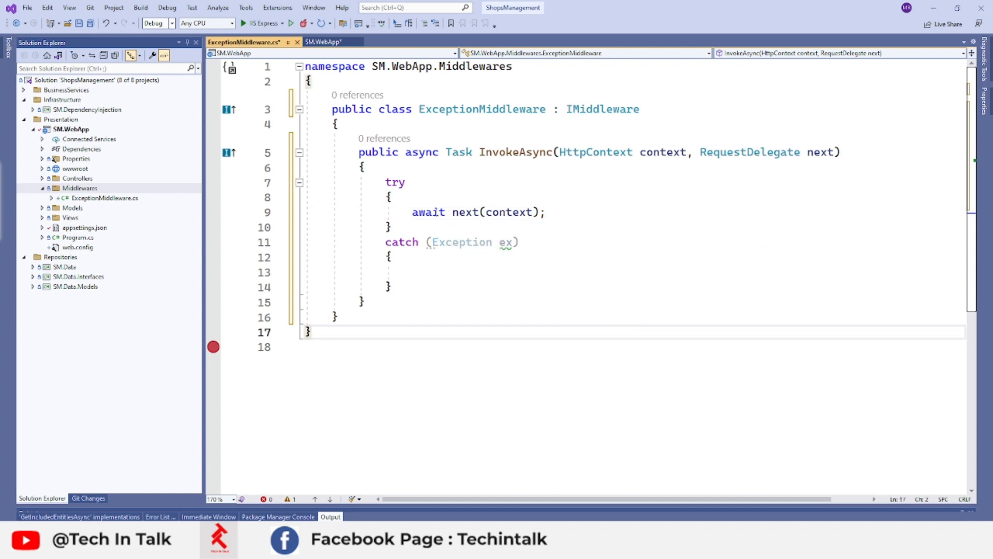
left_click(426, 268)
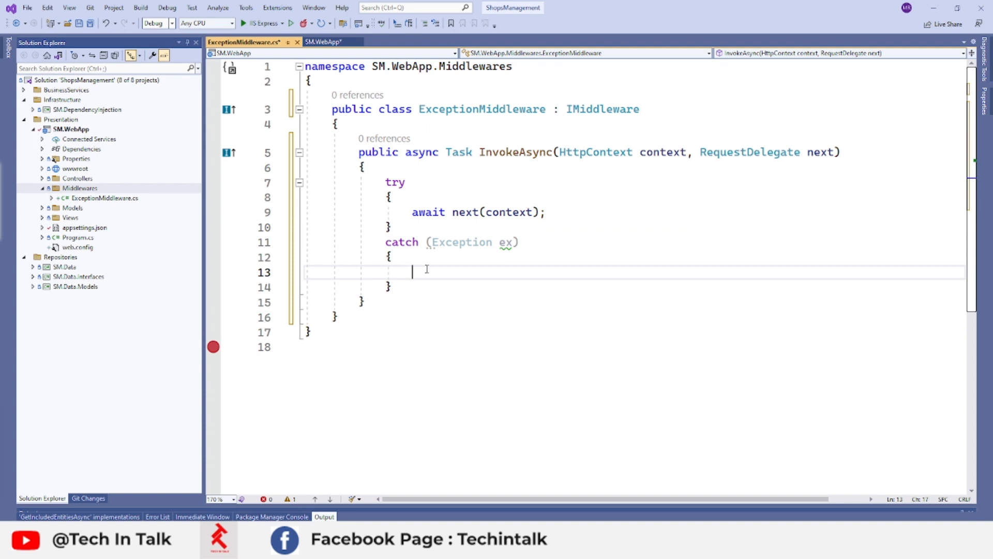
type("var message = ex.Message;")
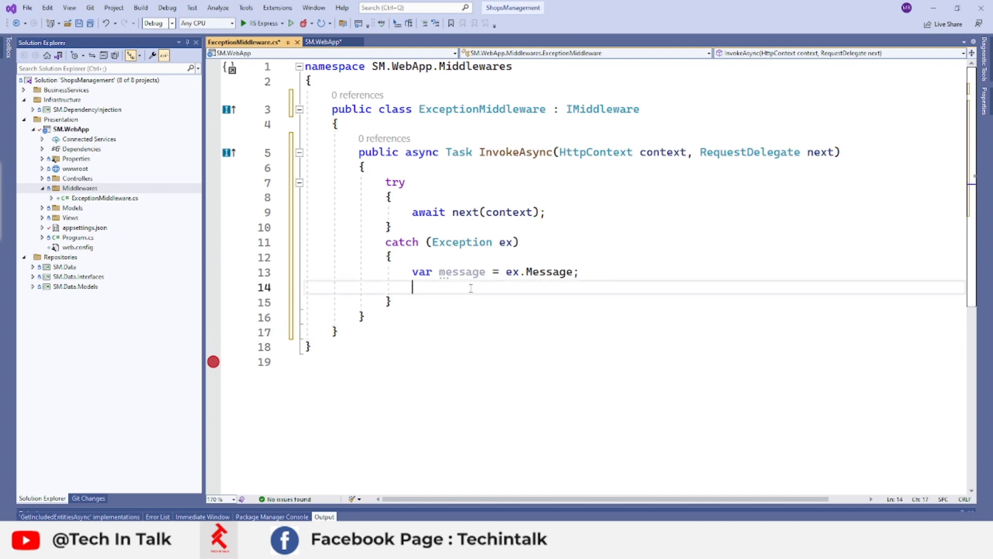
type("await context.Response.WriteAsync(message);")
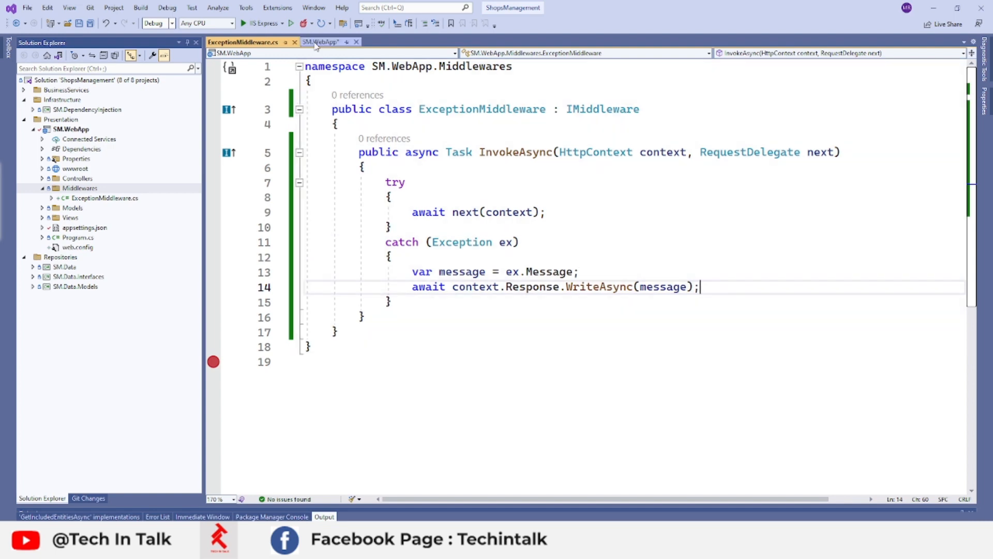
Make Index's first statement throw new Exception("This is a test exception")
left_click(319, 42)
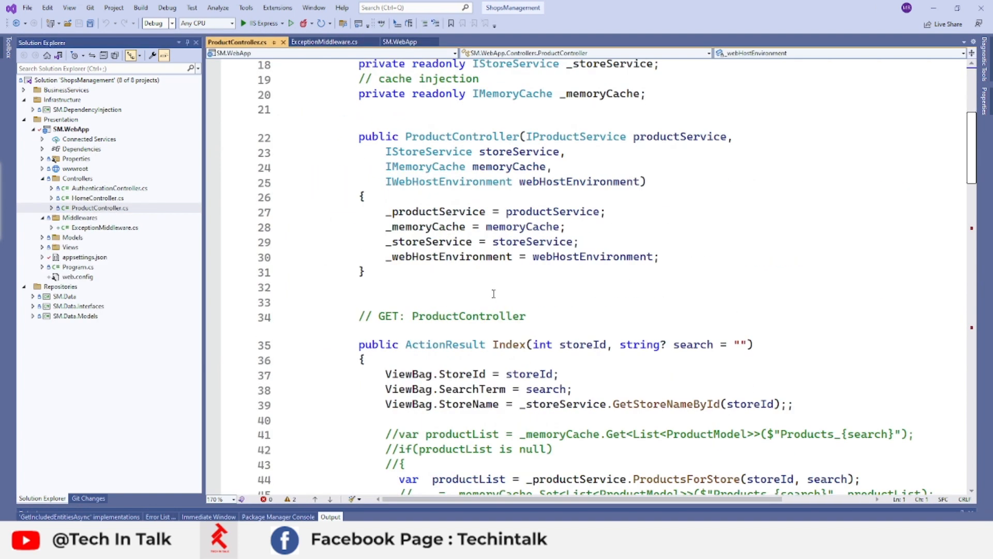
scroll("down", 3)
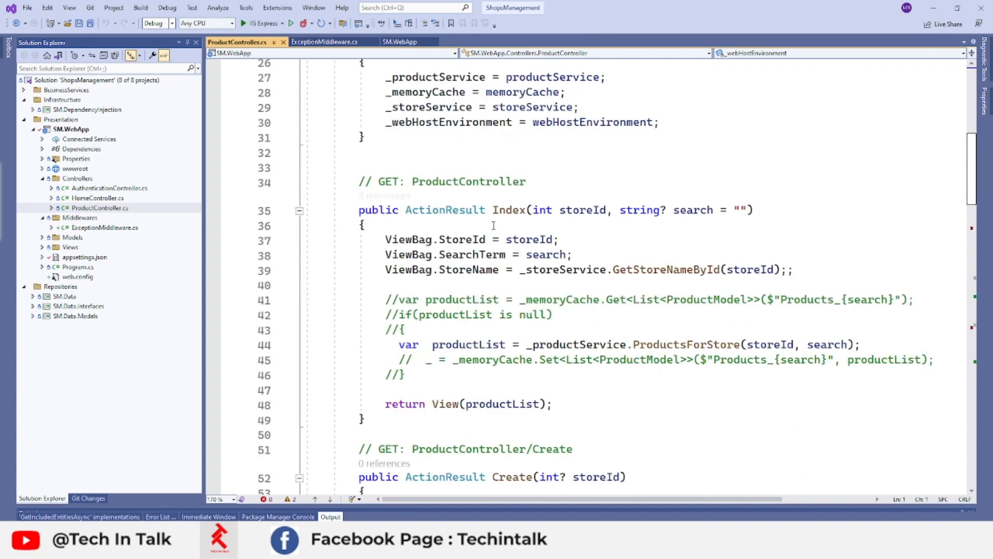
key("Enter")
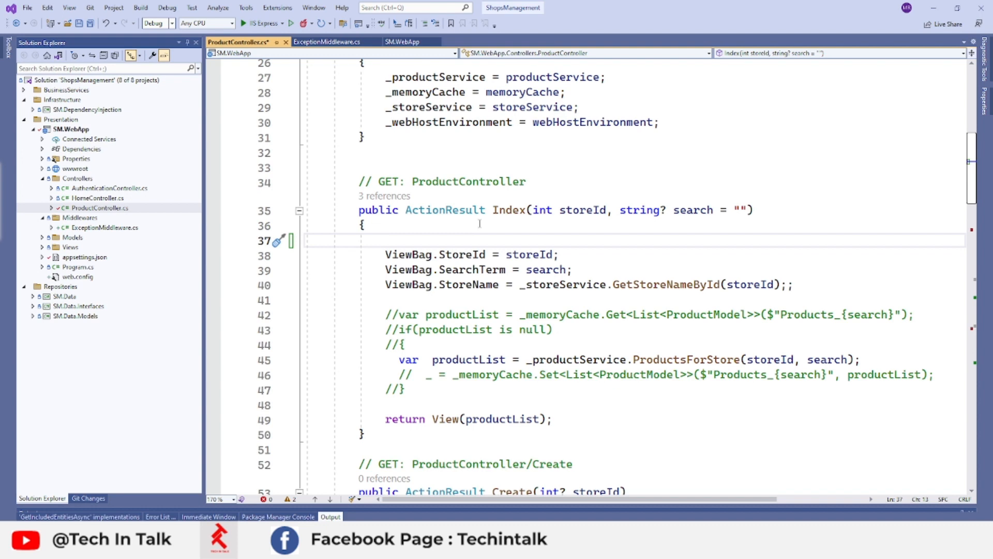
type("throw")
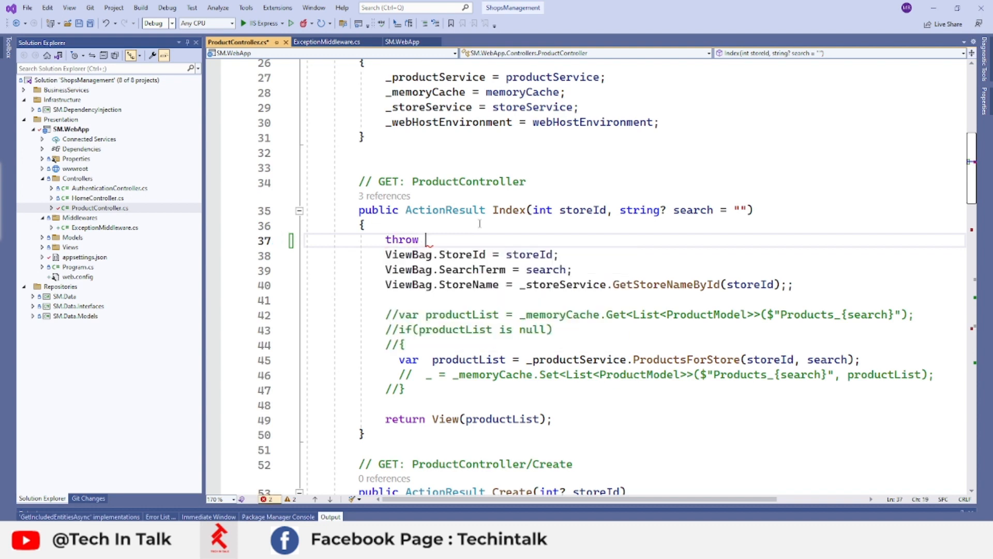
type("new Exception")
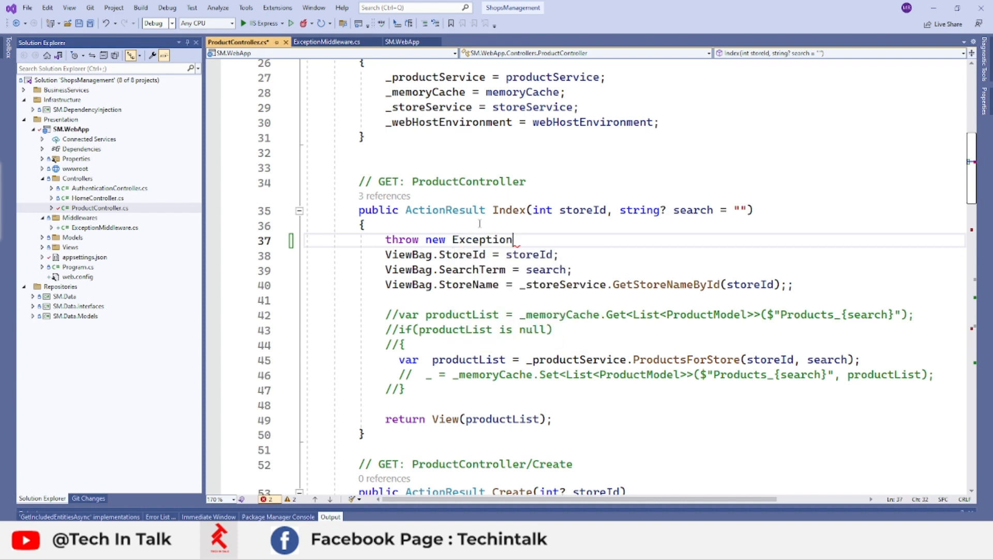
type("(\"\")")
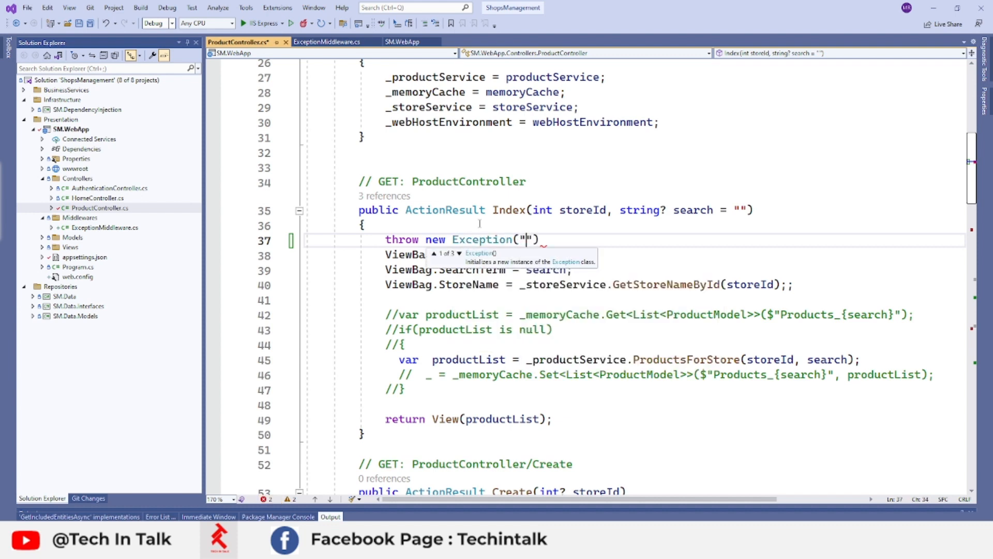
key("Down")
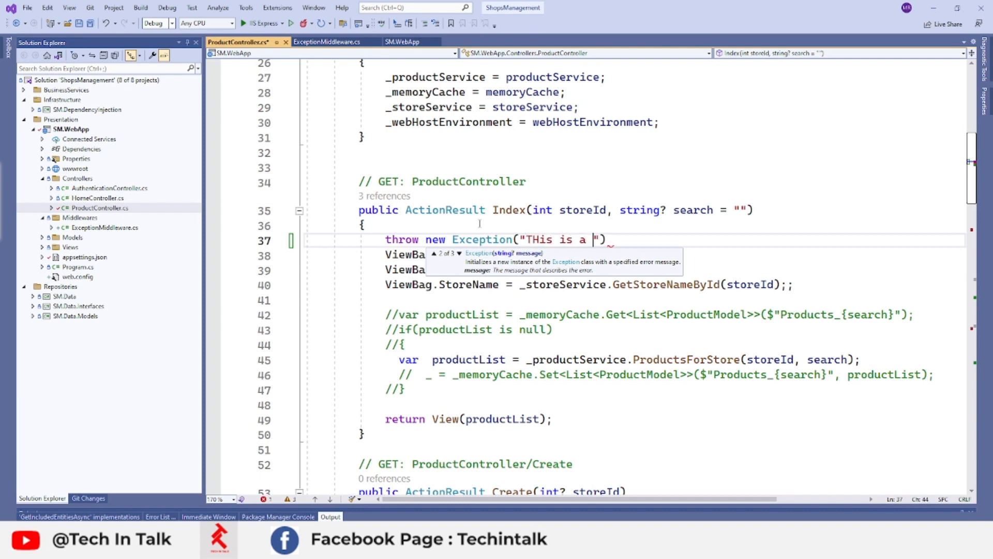
type("test ex")
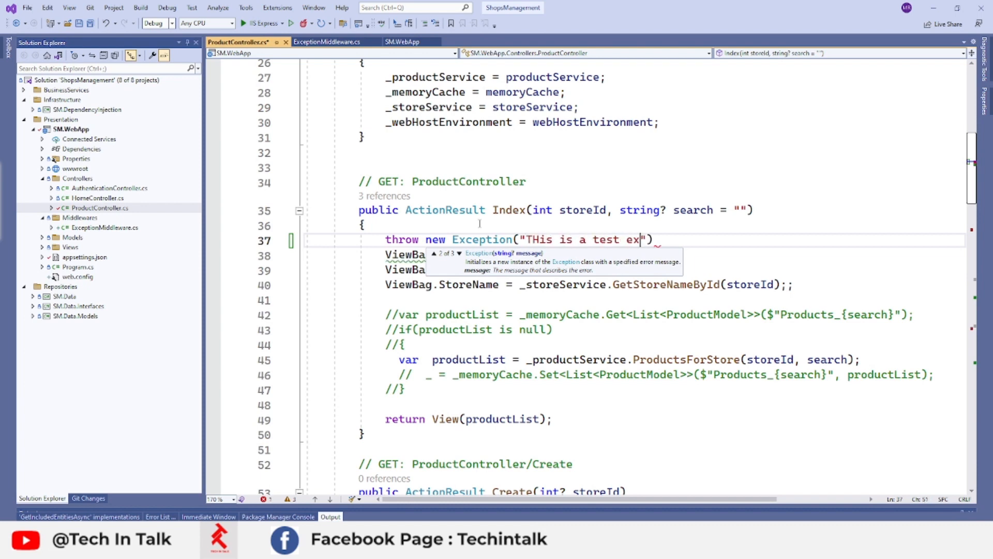
type("ception")
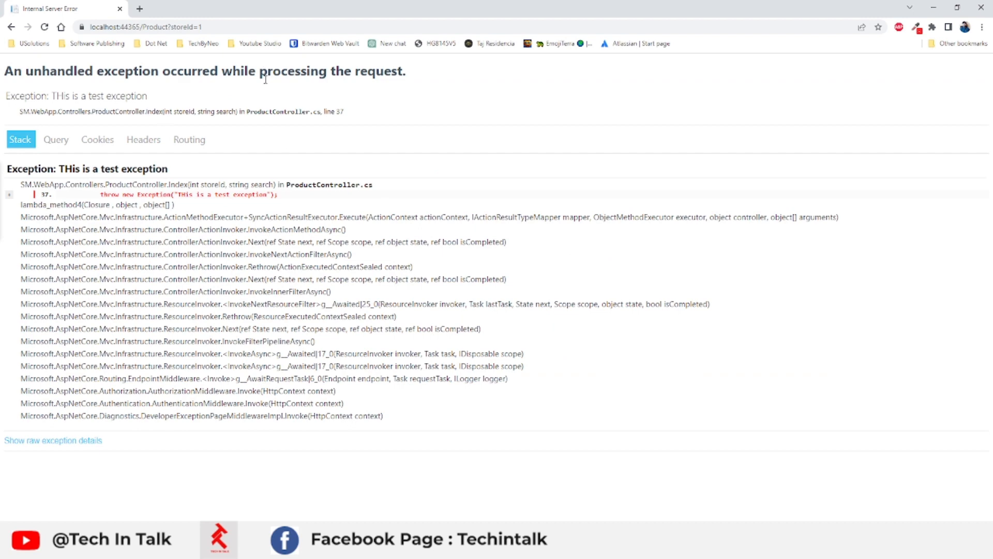
Return home, reopen TechInTalk's Products, and view the unhandled test exception page
left_click(11, 26)
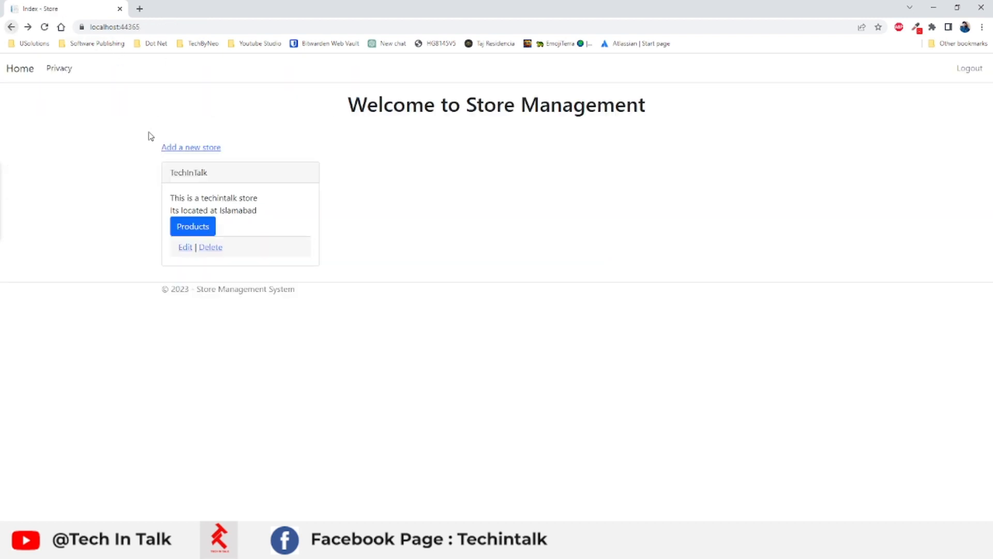
left_click(193, 226)
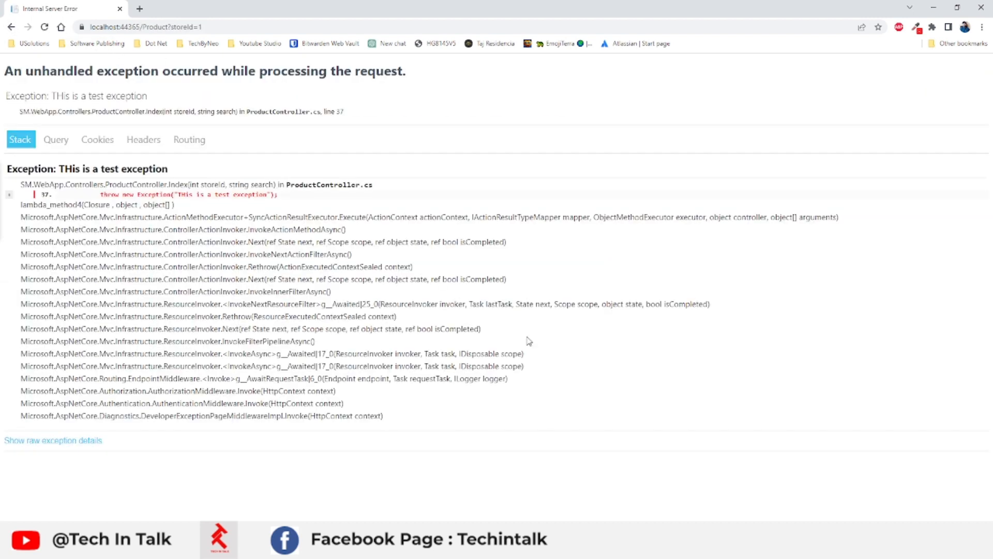
mouse_move(594, 324)
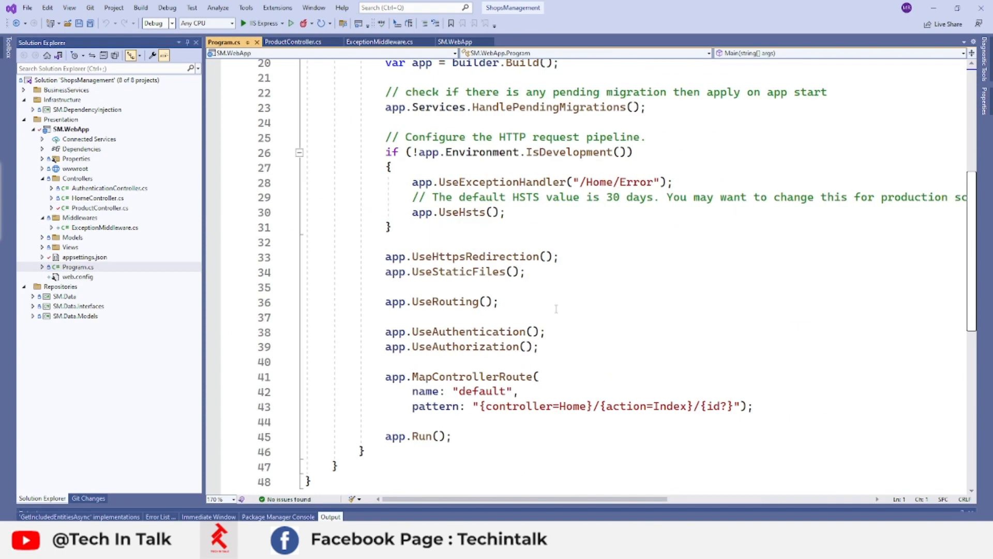
scroll("up", 3)
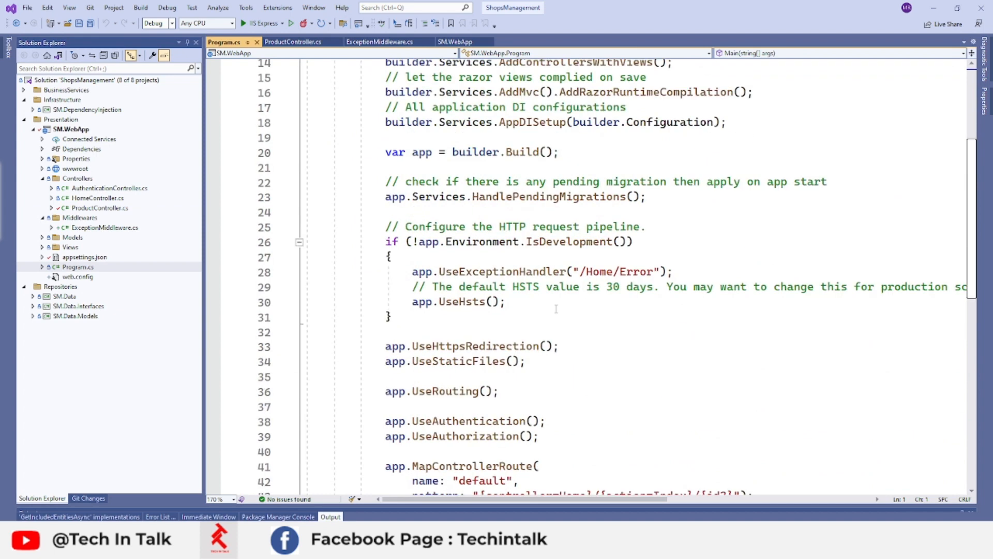
scroll("down", 3)
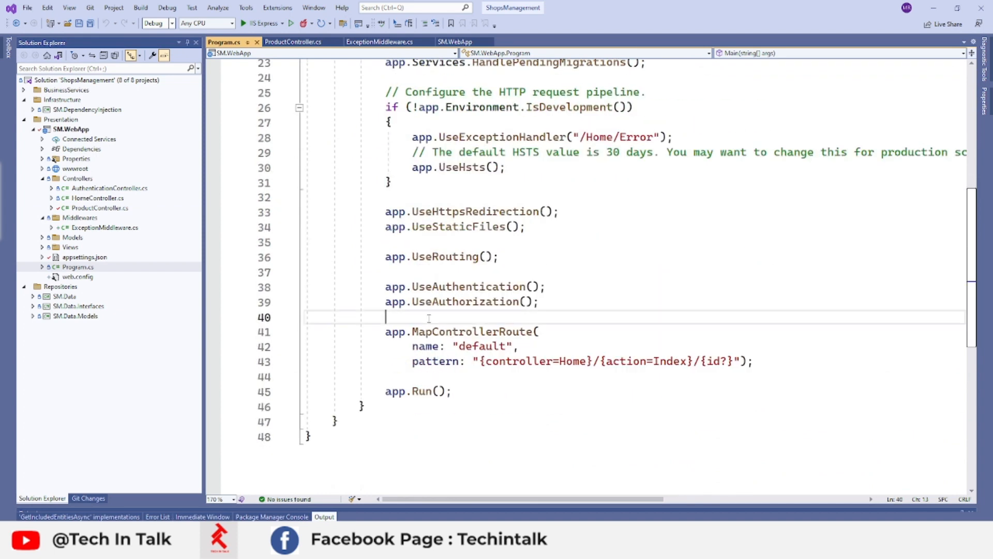
Add '// adding middleware for exception' and app.UseMiddleware<ExceptionMiddleware>() after UseAuthorization
type("app.UseEndpoints(endpoints => {")
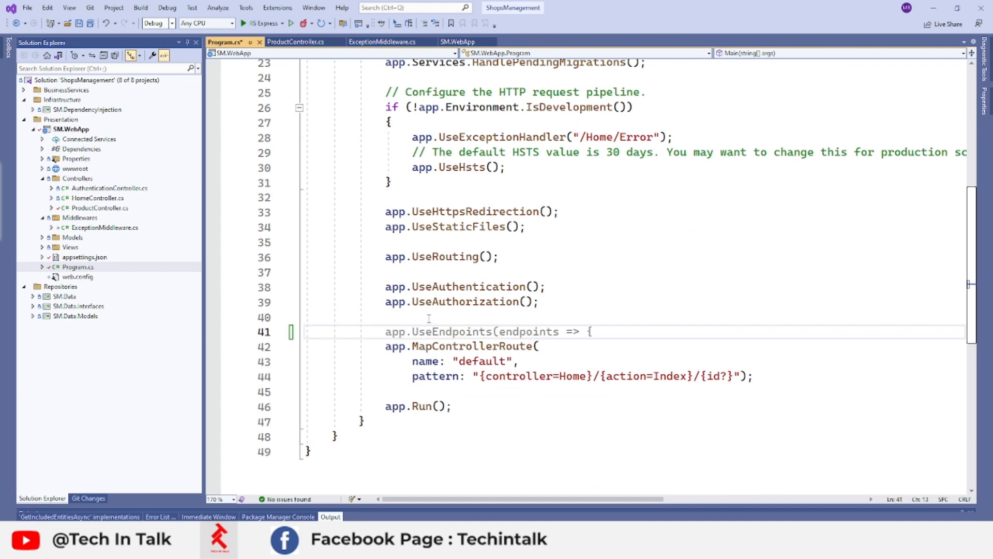
type("//")
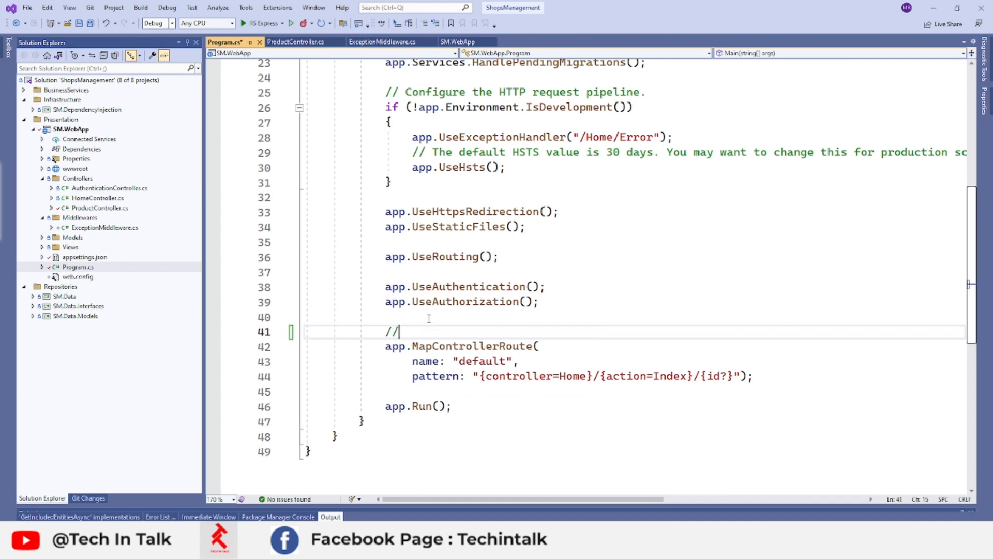
type("adding middl")
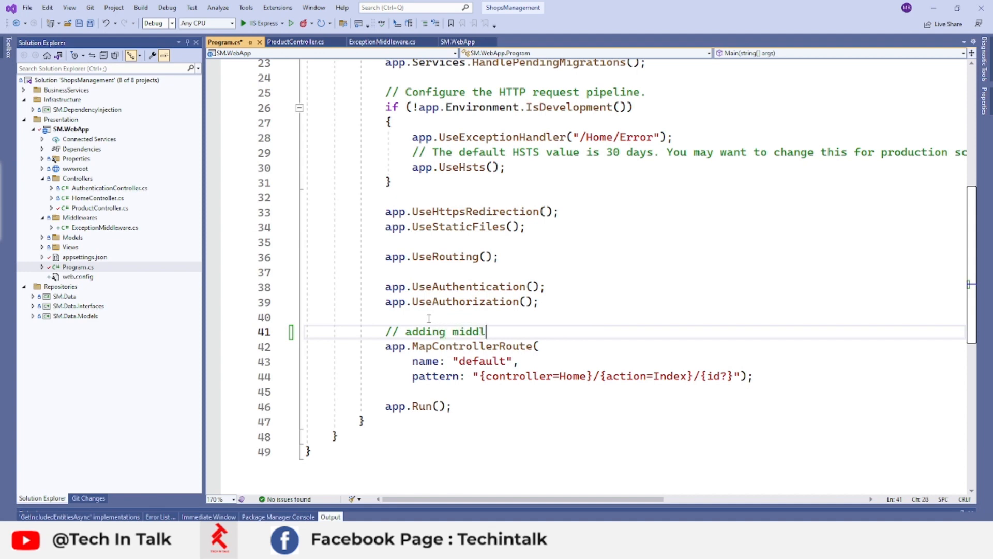
type("ewr")
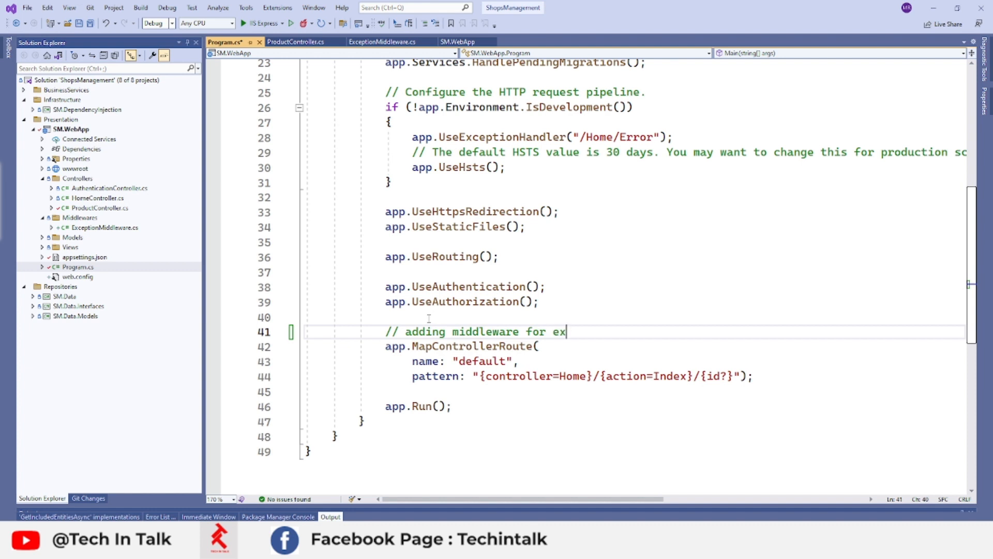
type("ception")
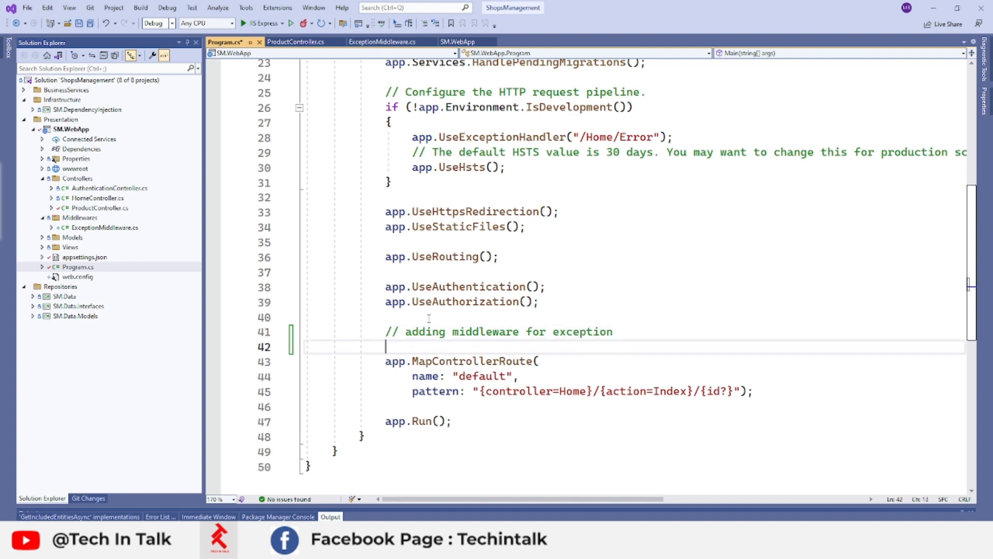
type("app.")
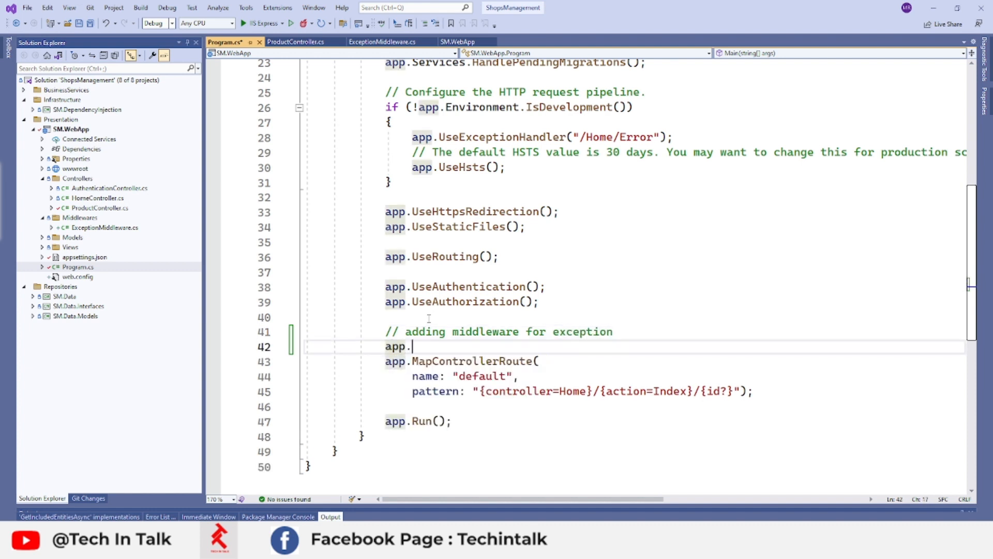
type("mi")
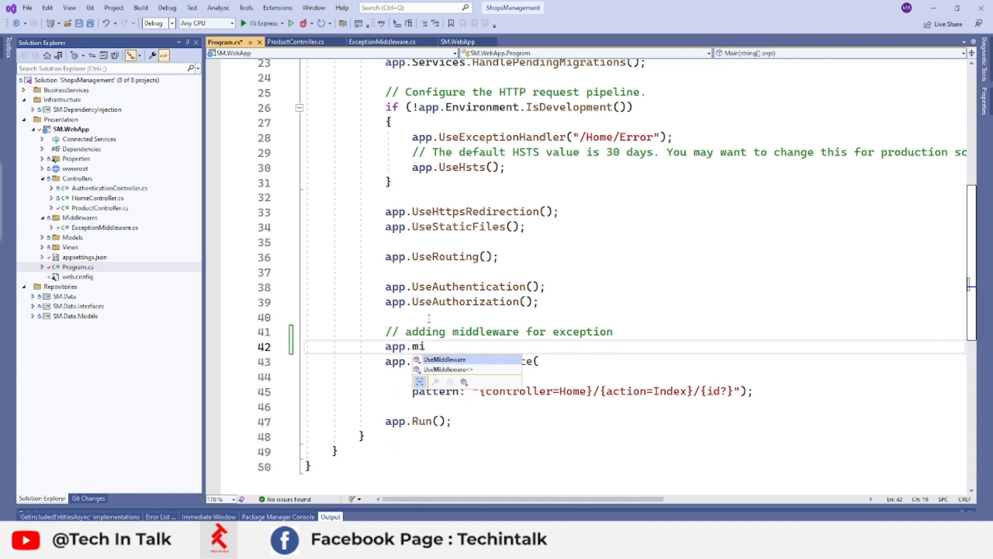
key("Tab")
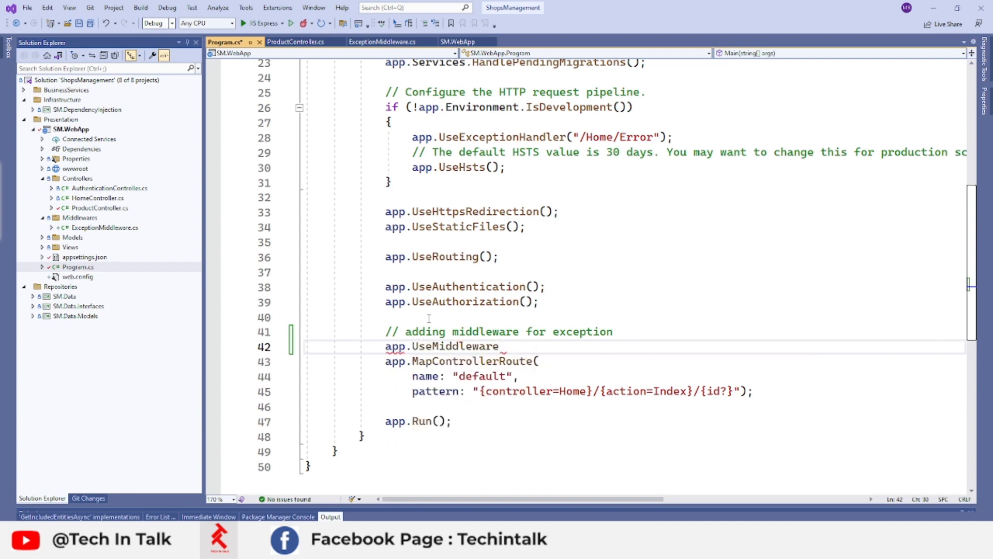
type("<Exce>")
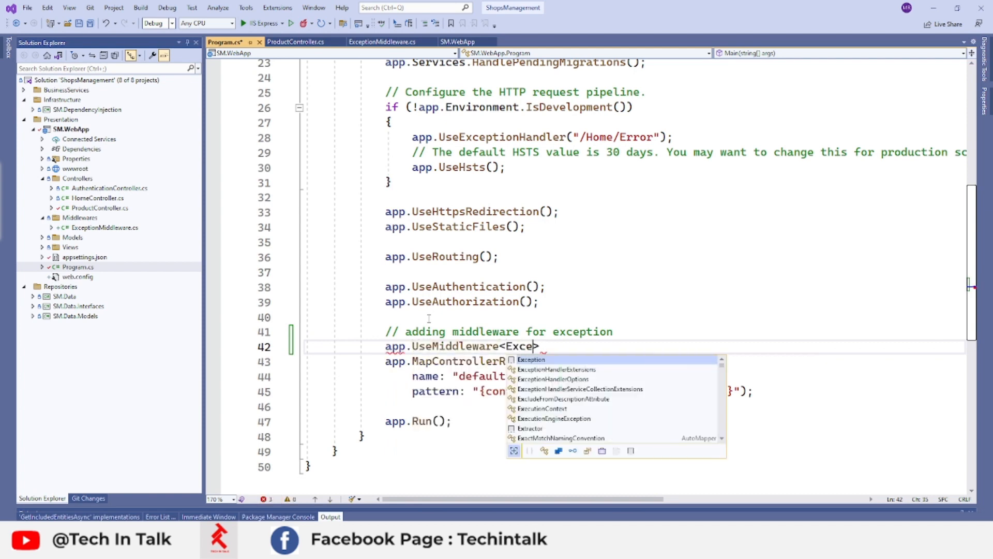
type("ptionMi")
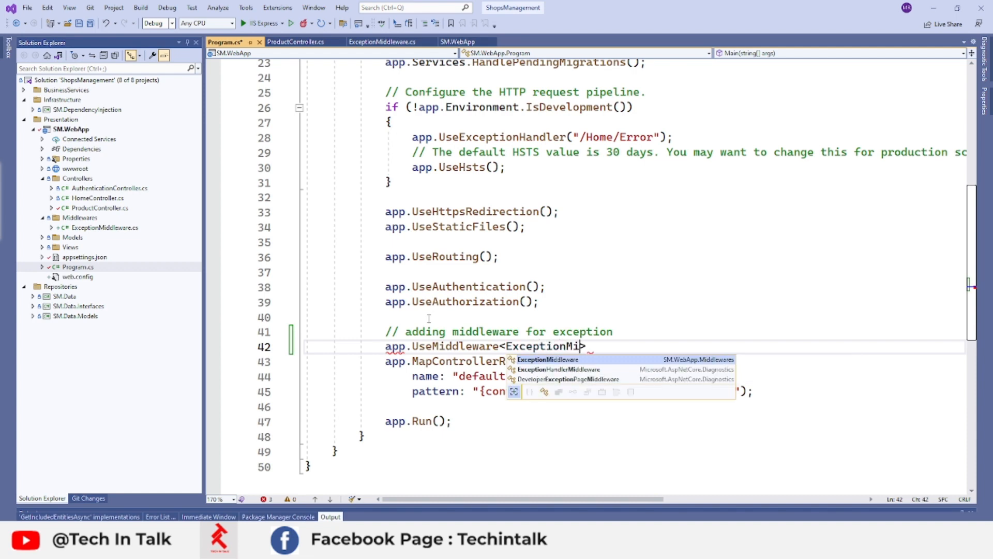
key("tab")
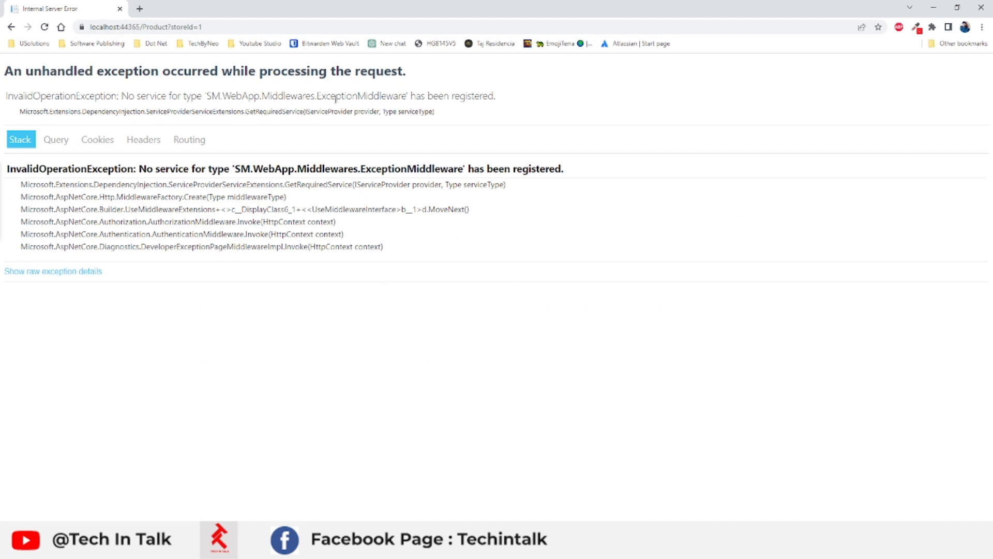
Select the unregistered ExceptionMiddleware type name in the InvalidOperationException page
double_click(361, 96)
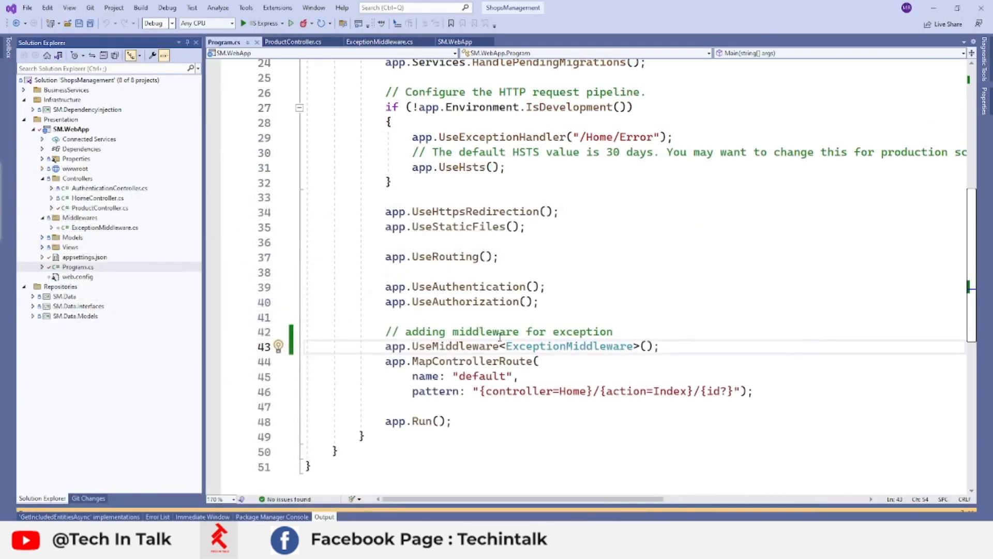
Select ExceptionMiddleware and add a comment about the exception middleware before builder.Build()
double_click(568, 346)
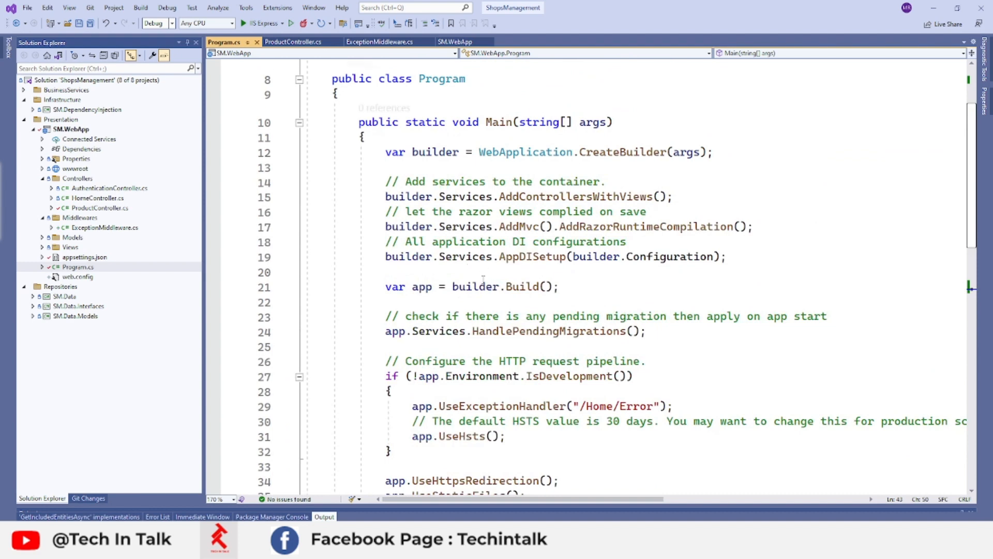
type("// register custo")
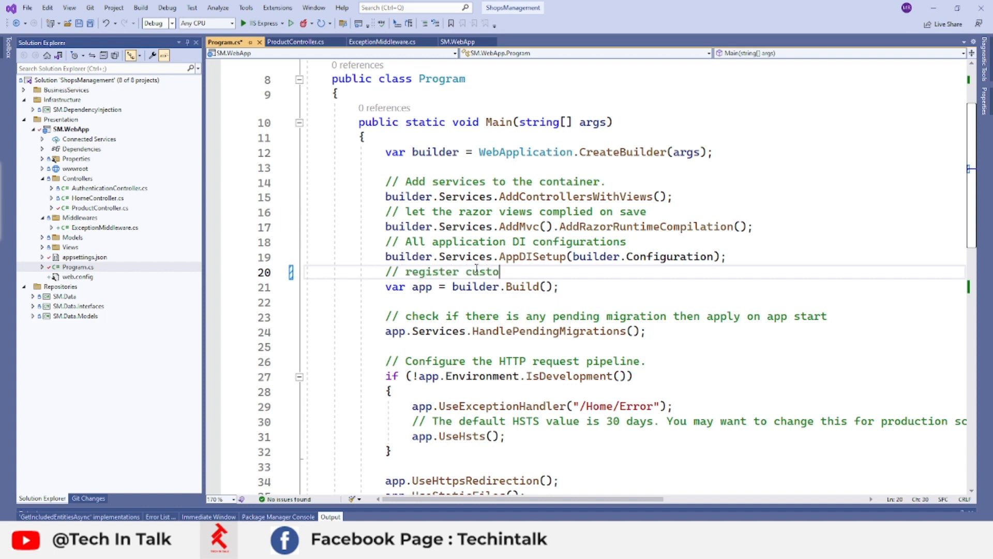
type("m exception m")
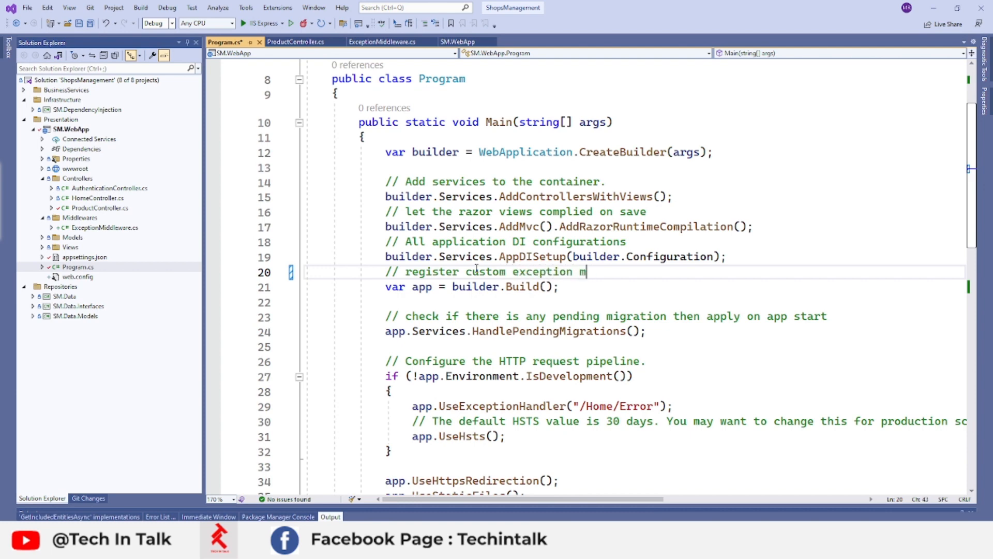
type("iddlw")
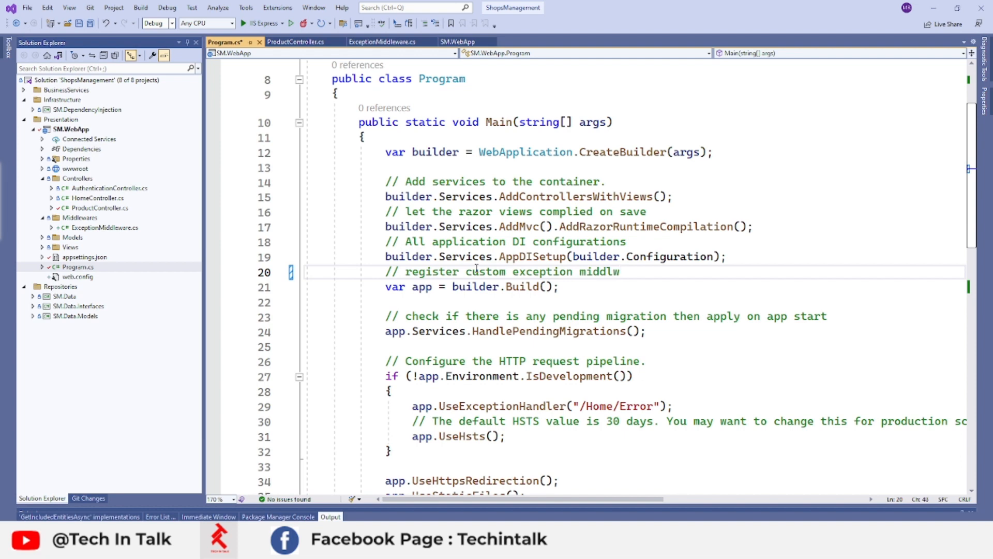
type("are")
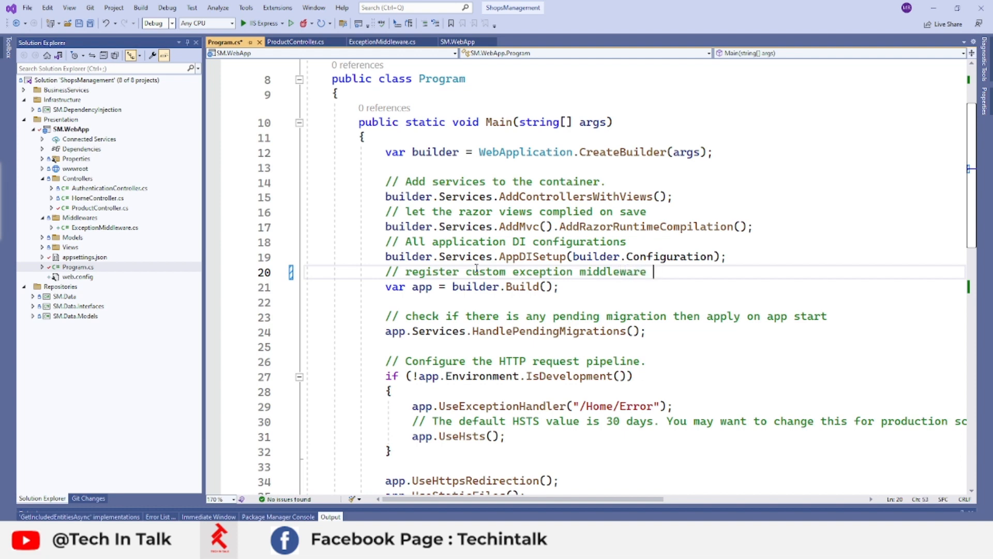
type("here")
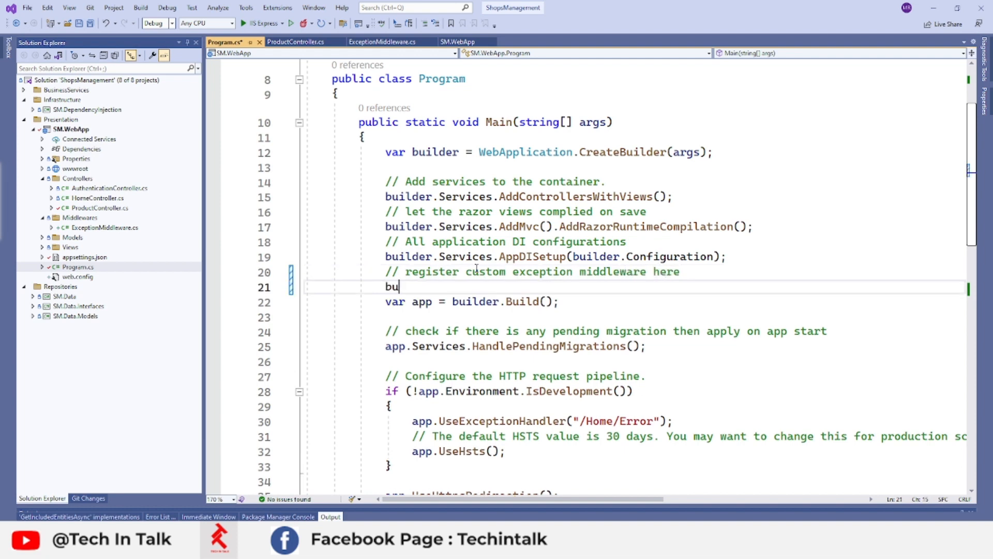
Register it with builder.Services.AddTransient<ExceptionMiddleware>()
type("ilder.S")
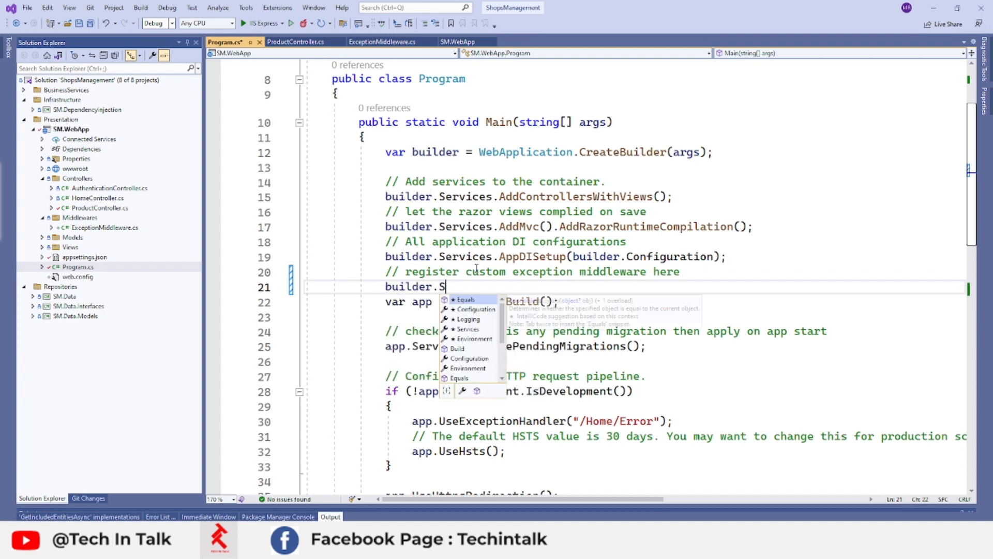
type("ervices.Ad")
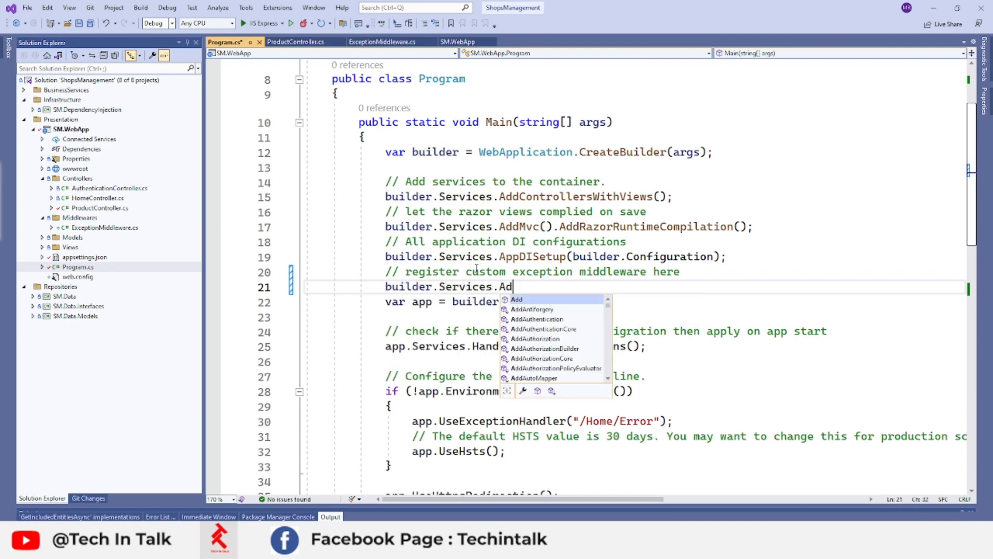
type("Transient")
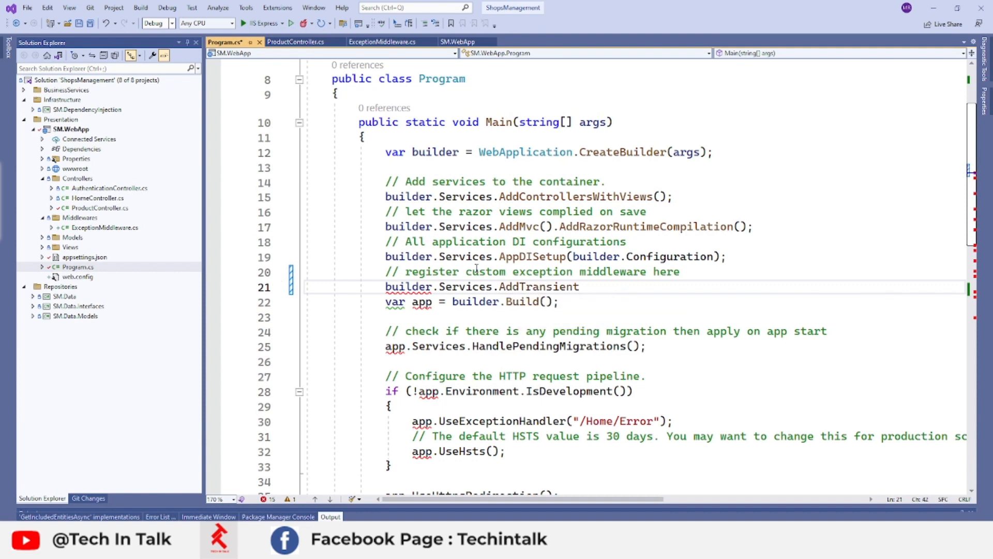
double_click(539, 287)
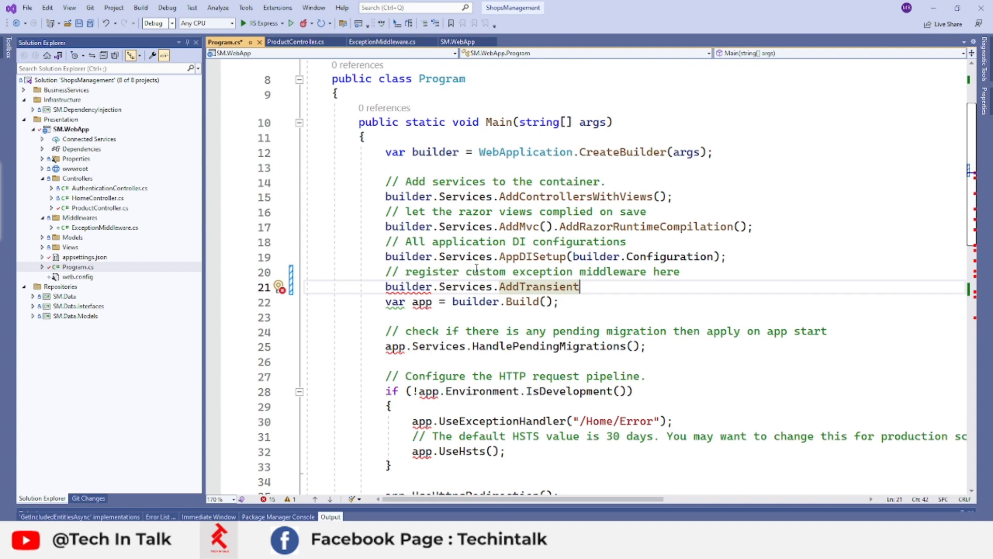
type("<>")
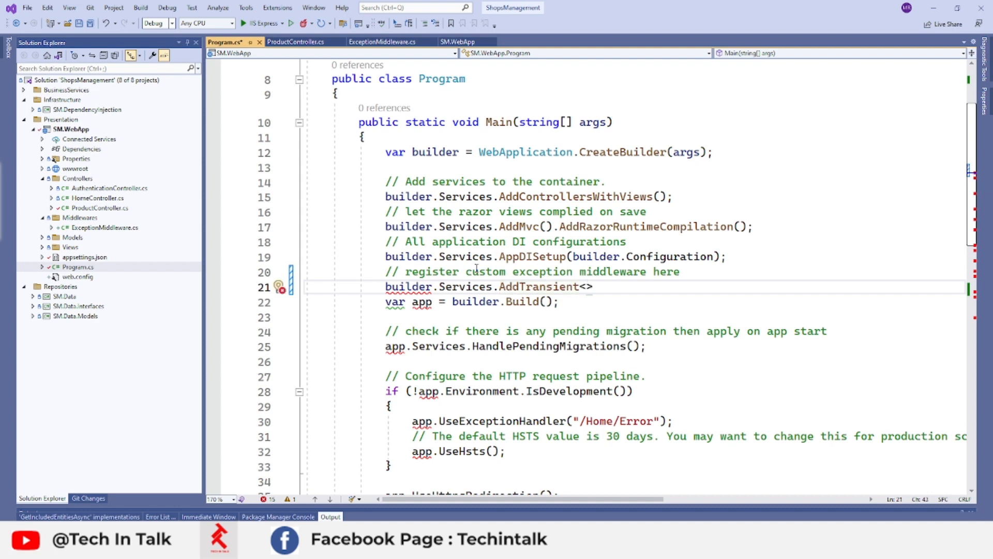
type("Ex")
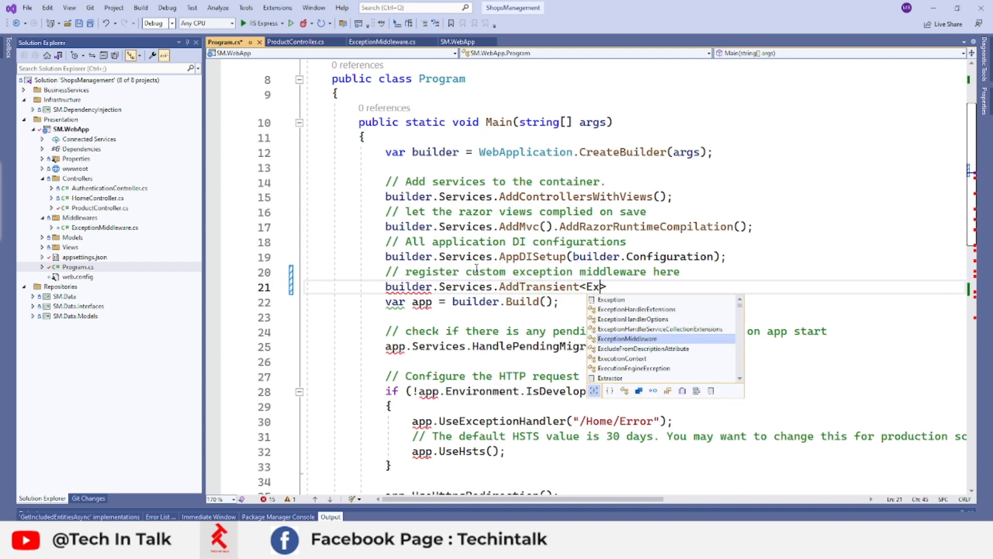
type("ceptionMiddleware")
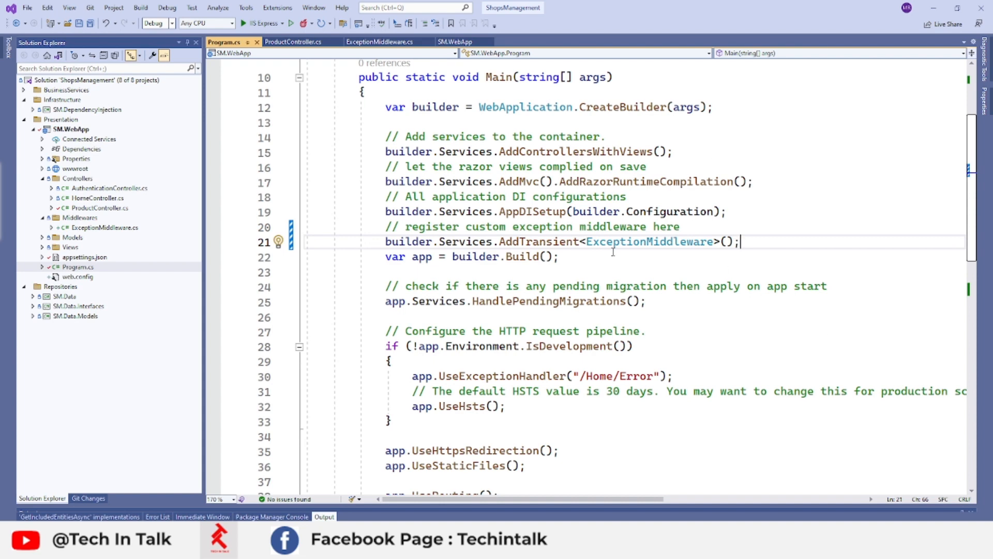
mouse_move(642, 241)
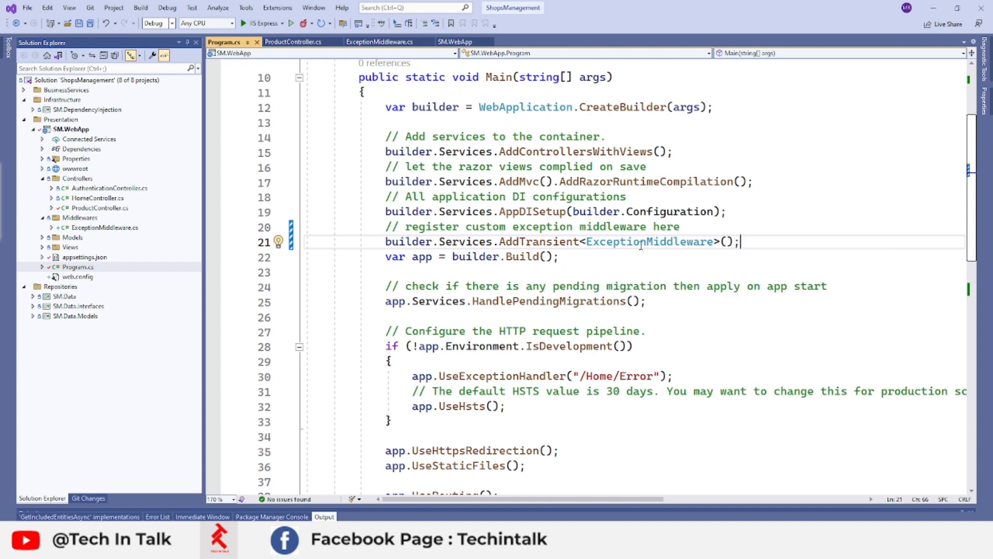
Scroll the localhost:44365/Product?storeId=1 page showing 'This is a test exception'
scroll("down", 3)
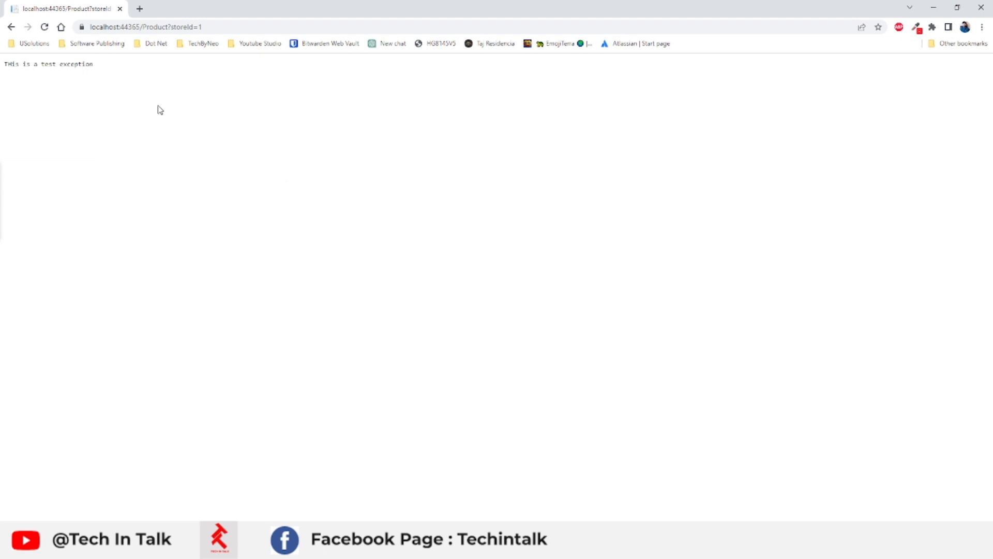
mouse_move(112, 219)
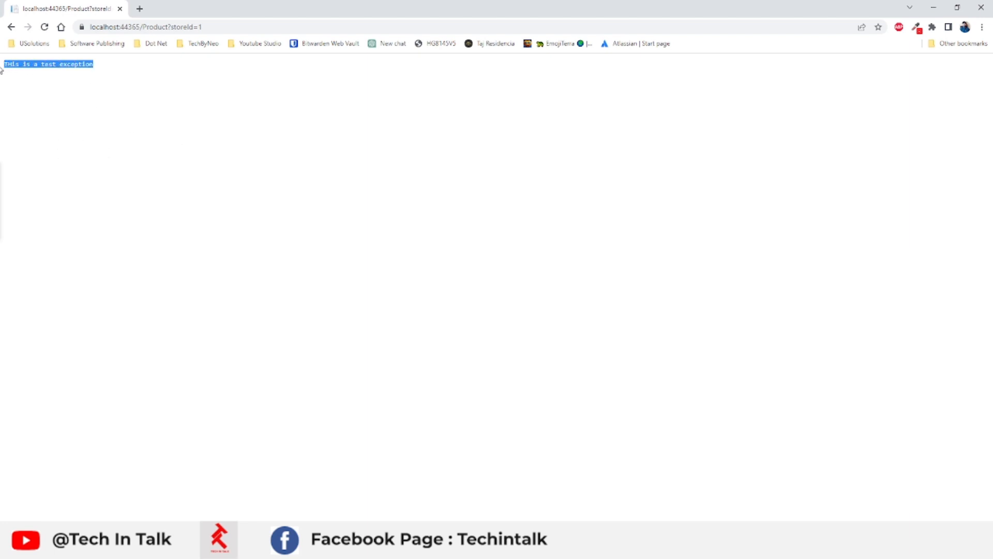
mouse_move(378, 201)
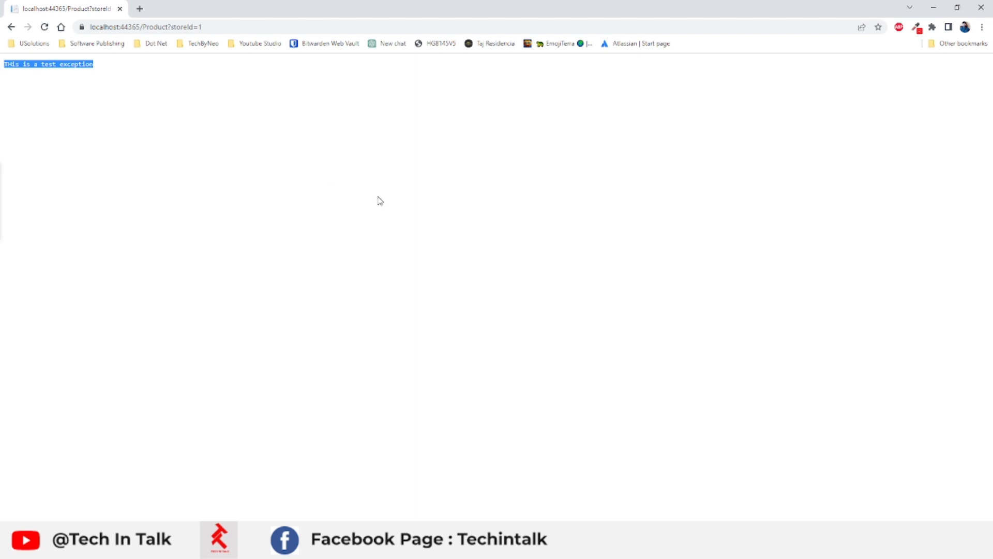
mouse_move(178, 209)
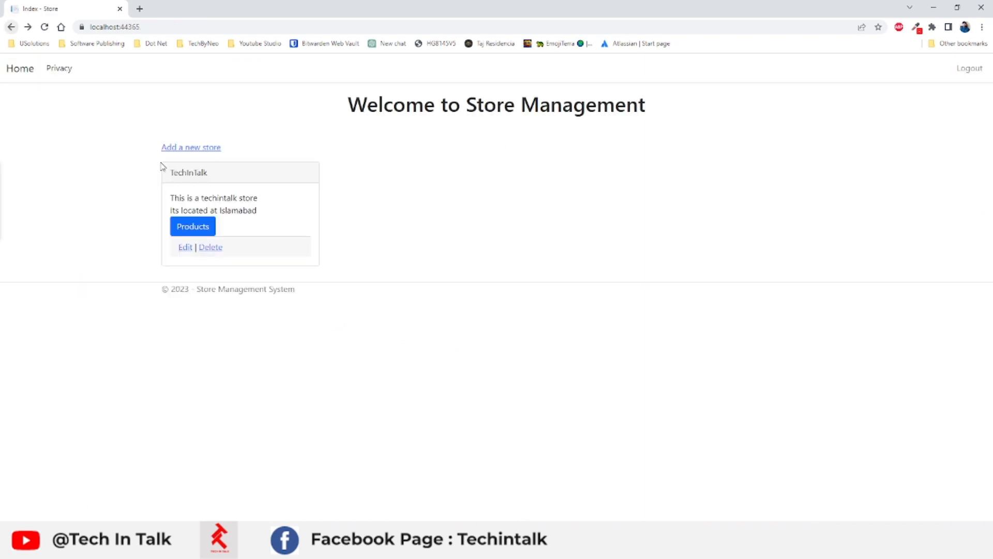
mouse_move(808, 143)
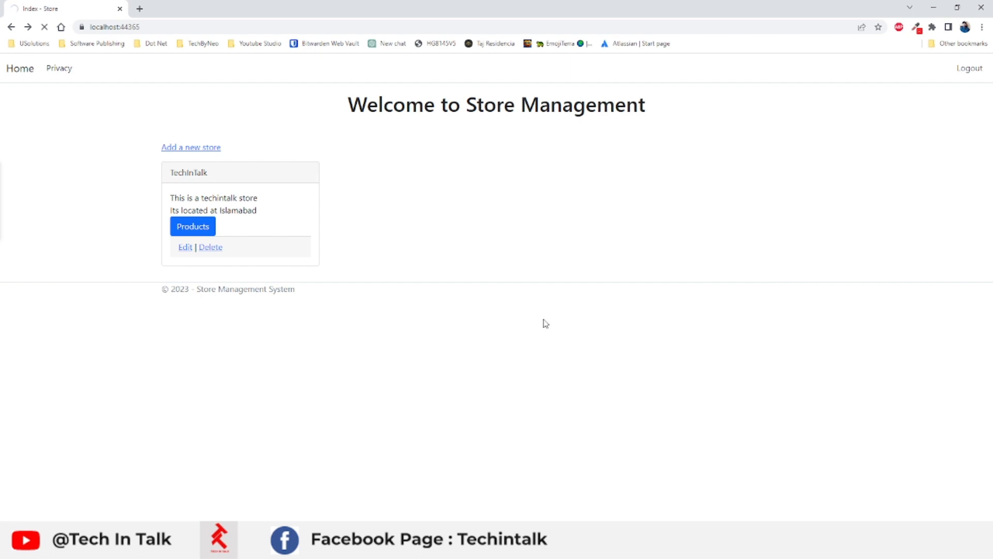
mouse_move(125, 291)
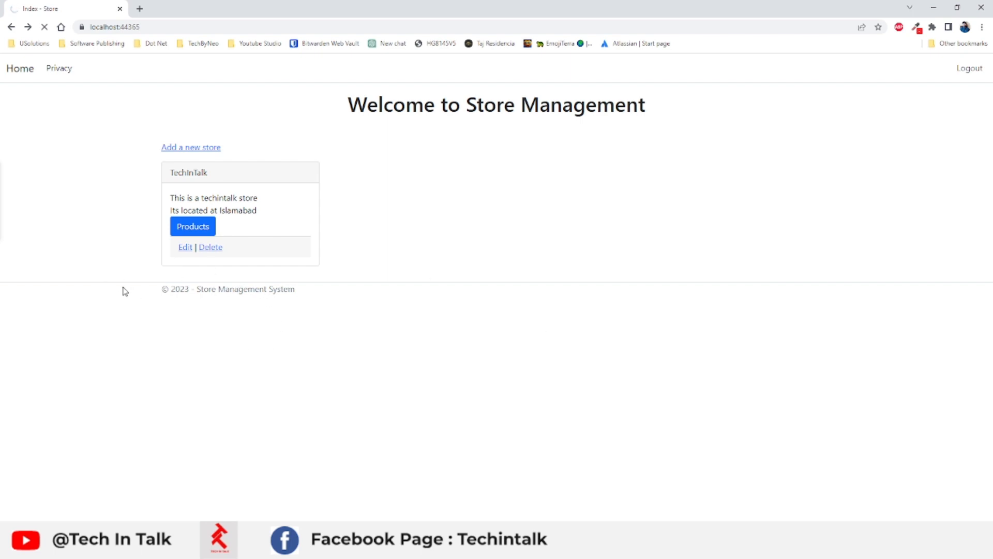
mouse_move(308, 319)
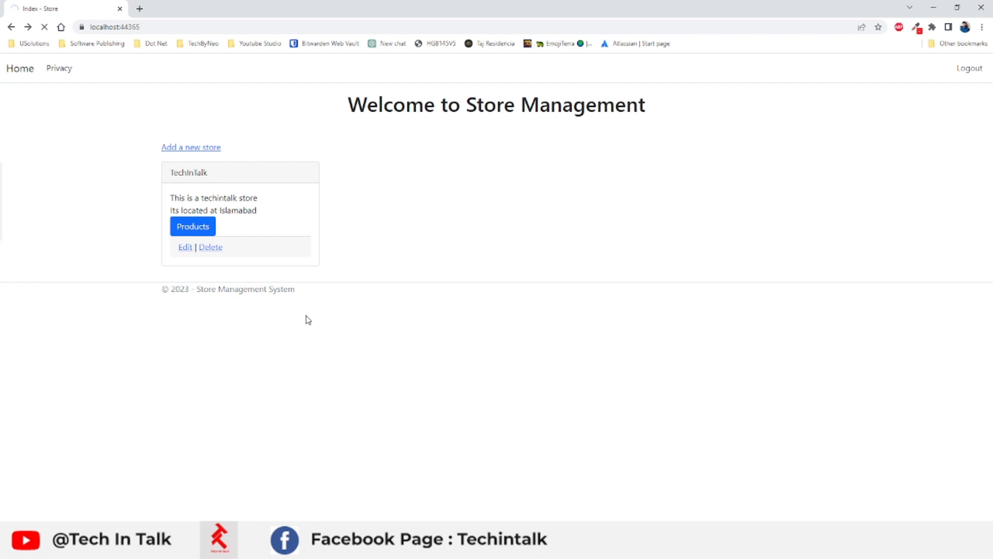
Reload the Store app to its login page and inspect the page in developer tools
left_click(968, 69)
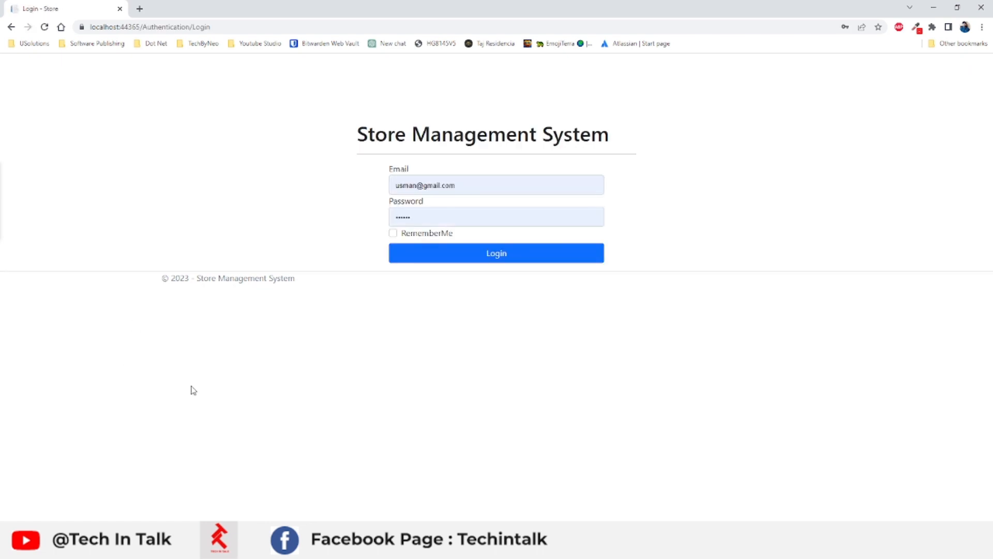
mouse_move(349, 136)
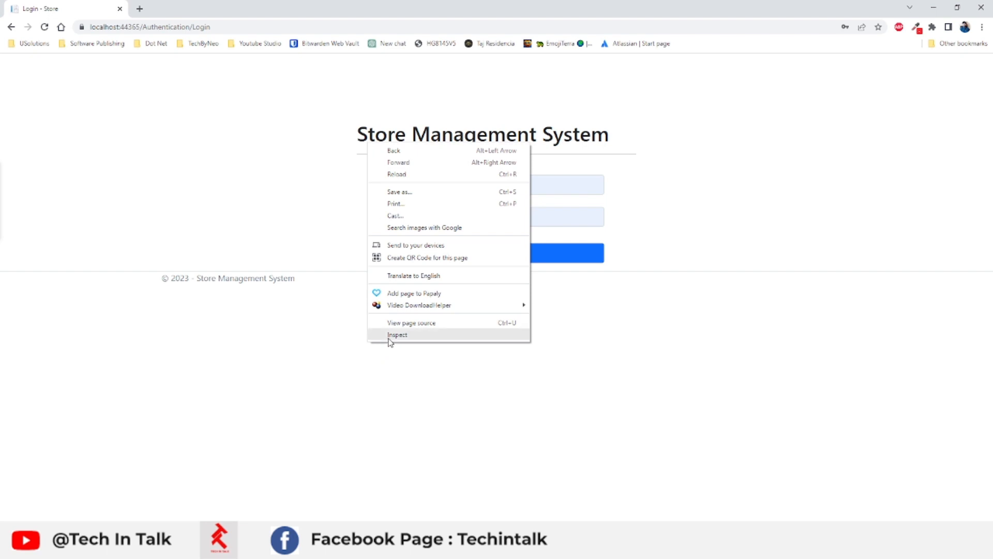
left_click(398, 335)
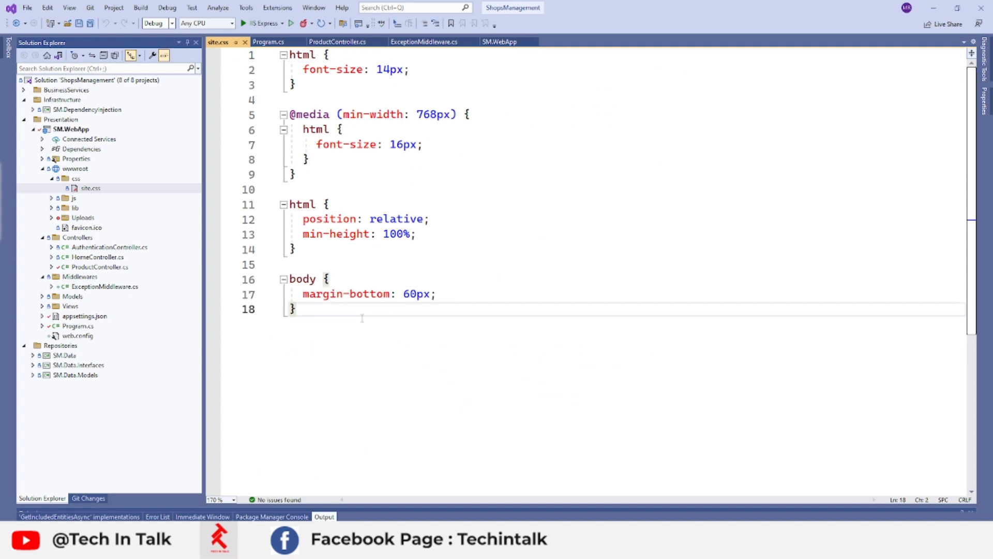
Add a main rule with min-height: 550px to site.css, fixing the mistyped 560
type("main {")
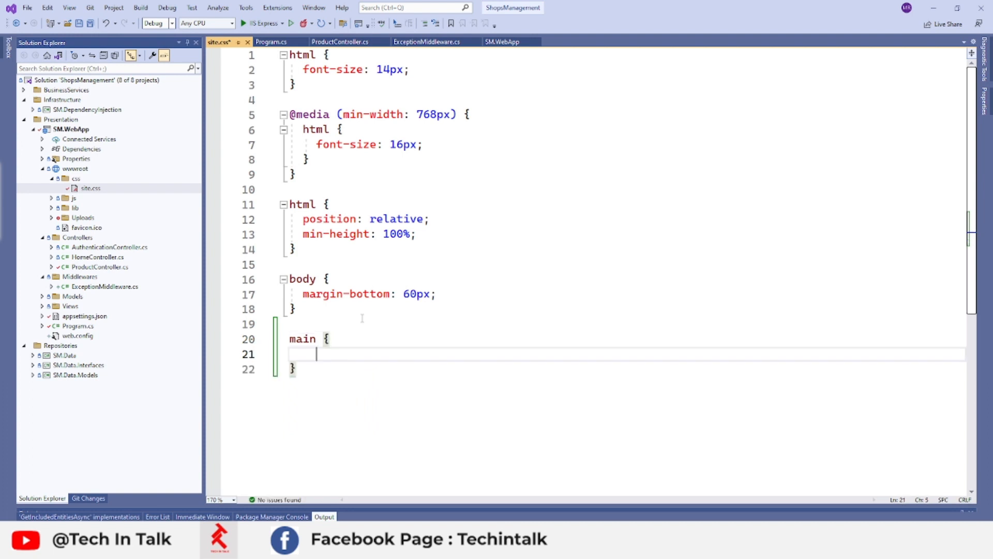
type("m")
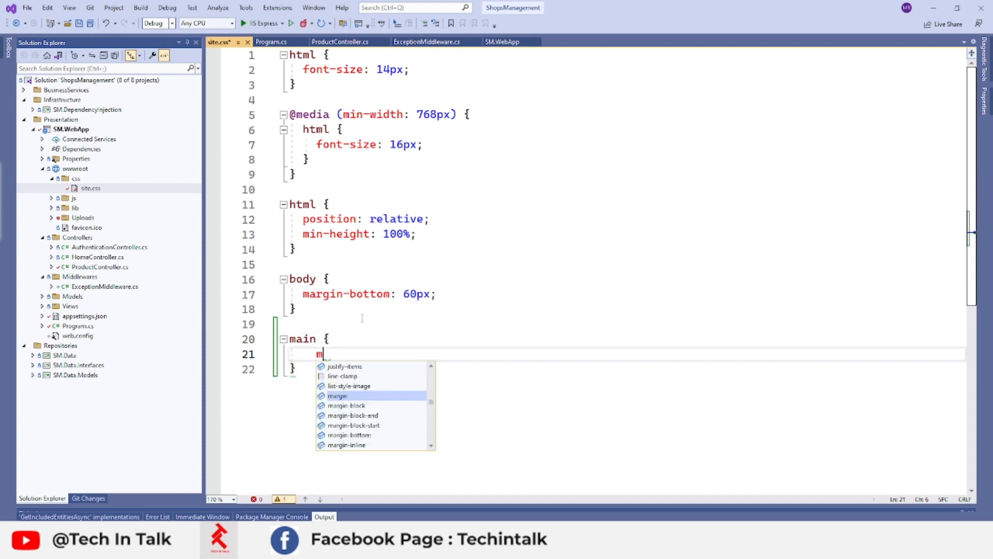
type("in-height:")
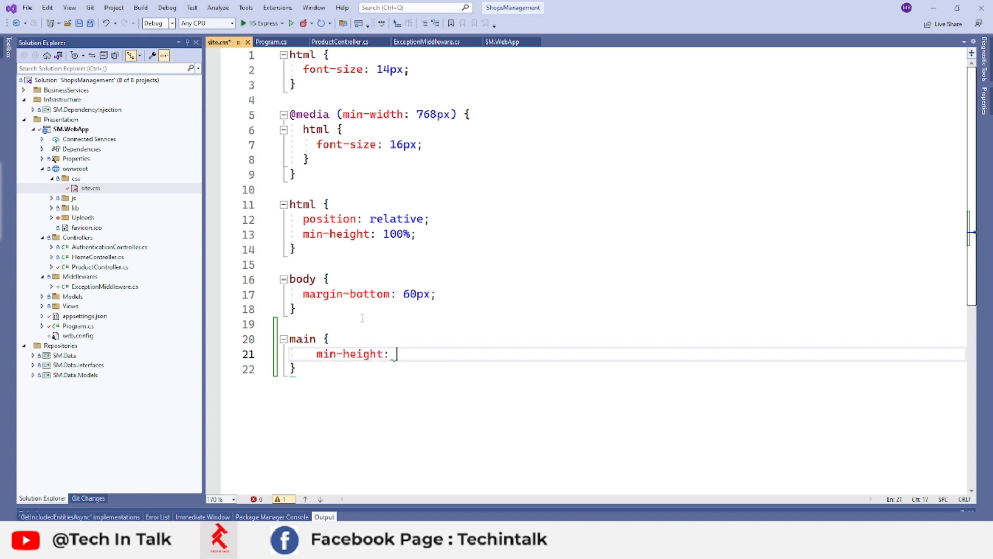
type("560")
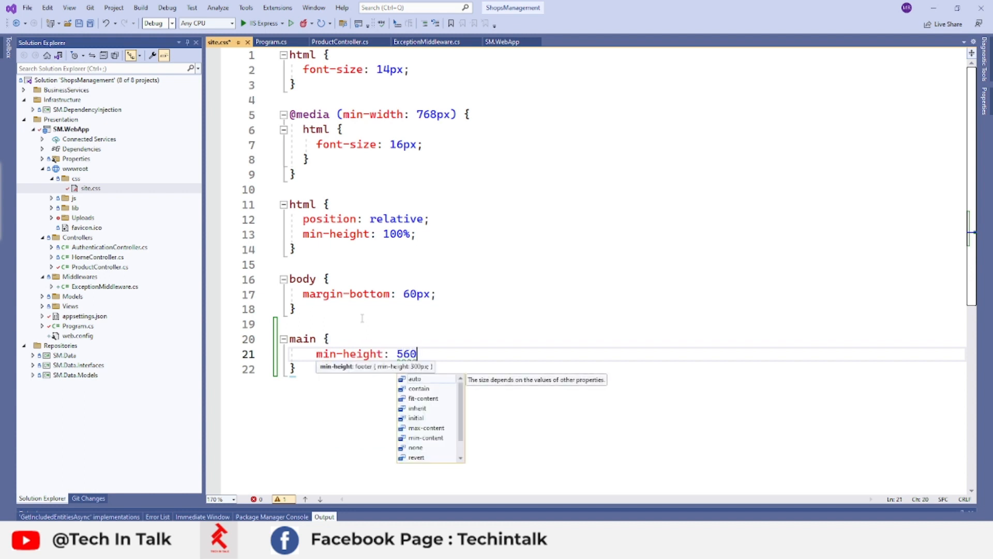
key("Backspace")
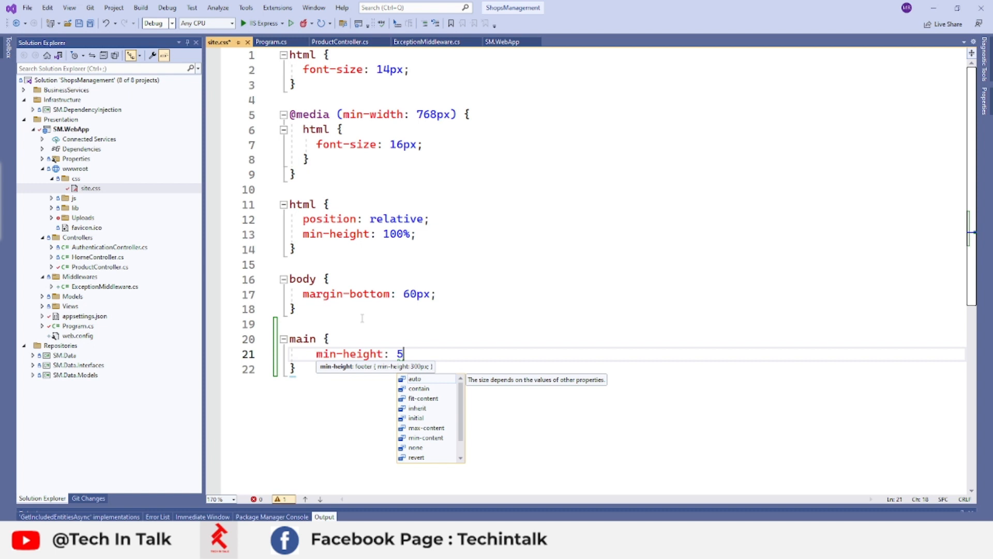
type("50")
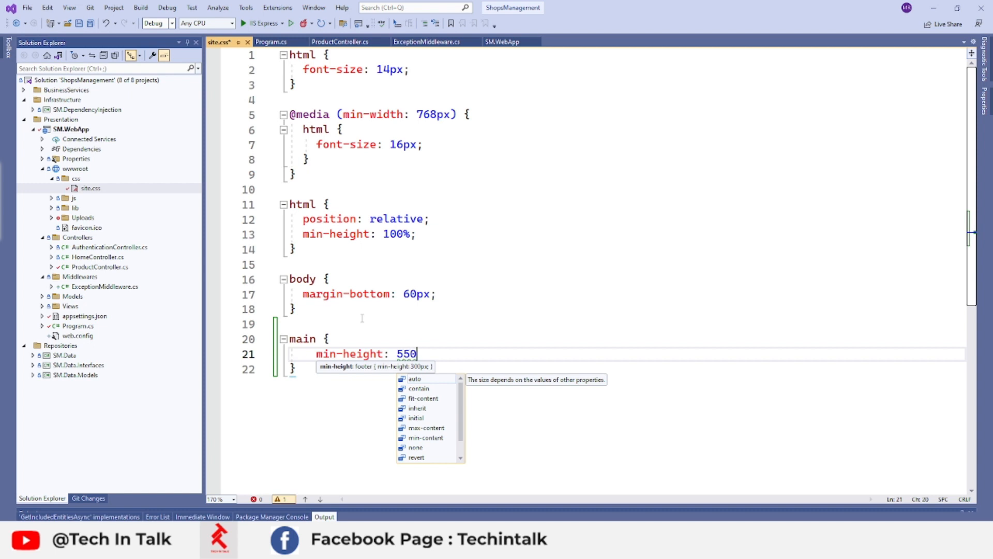
type("px;")
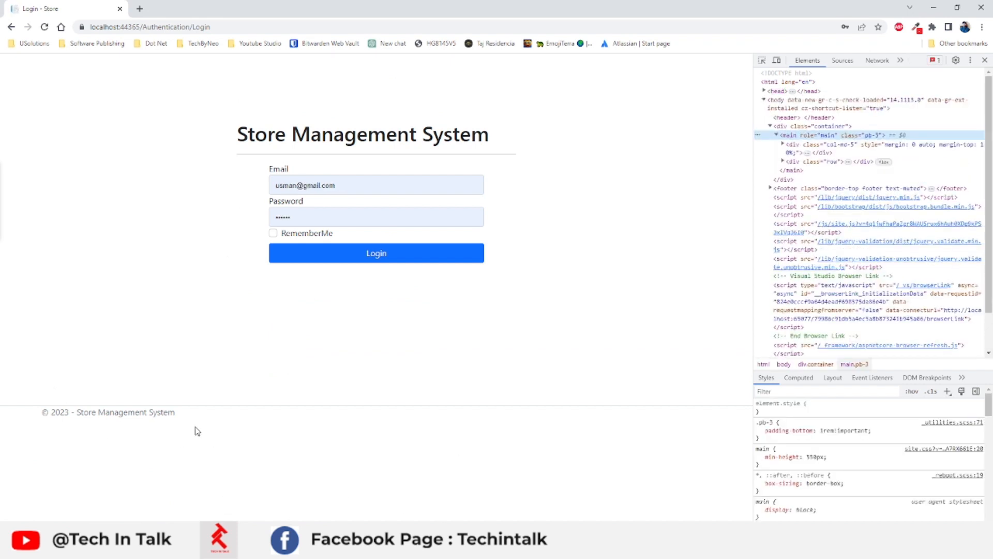
mouse_move(191, 476)
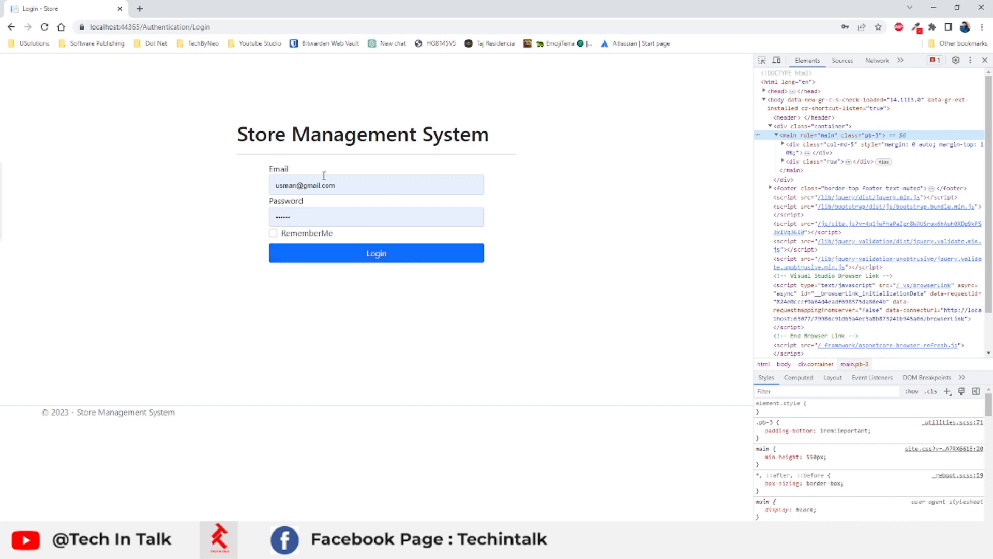
mouse_move(47, 471)
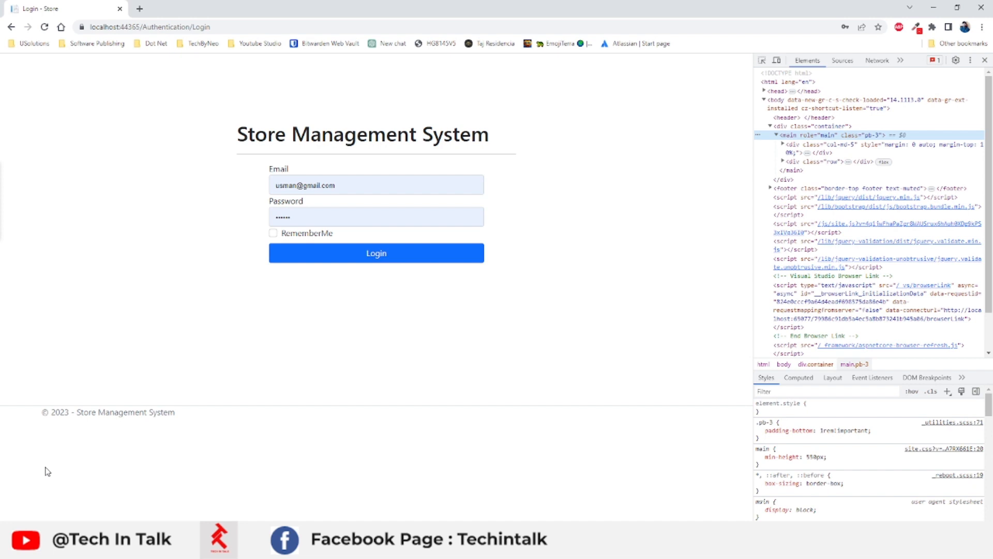
Set main's min-height to 670px, then reload the login page and log in
left_click(759, 431)
type("650")
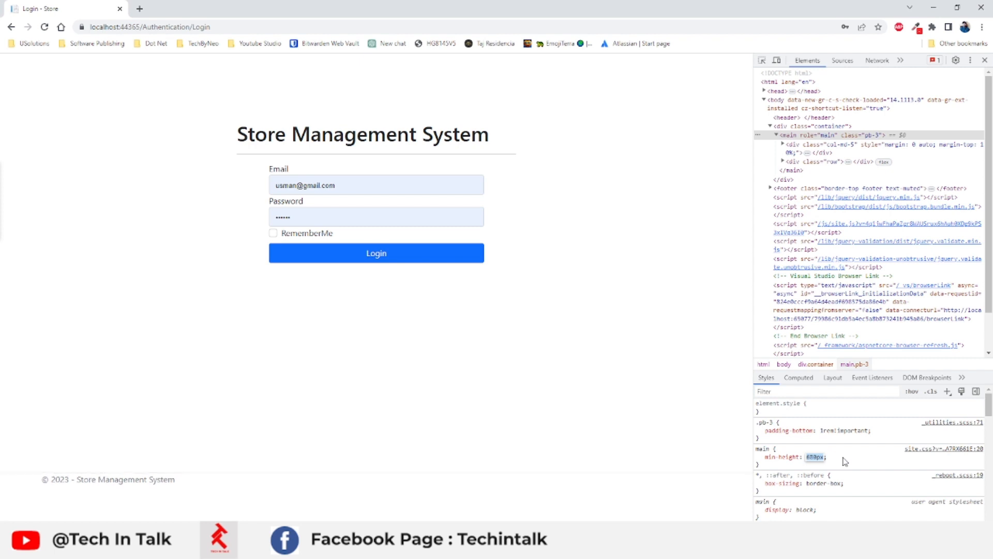
mouse_move(184, 296)
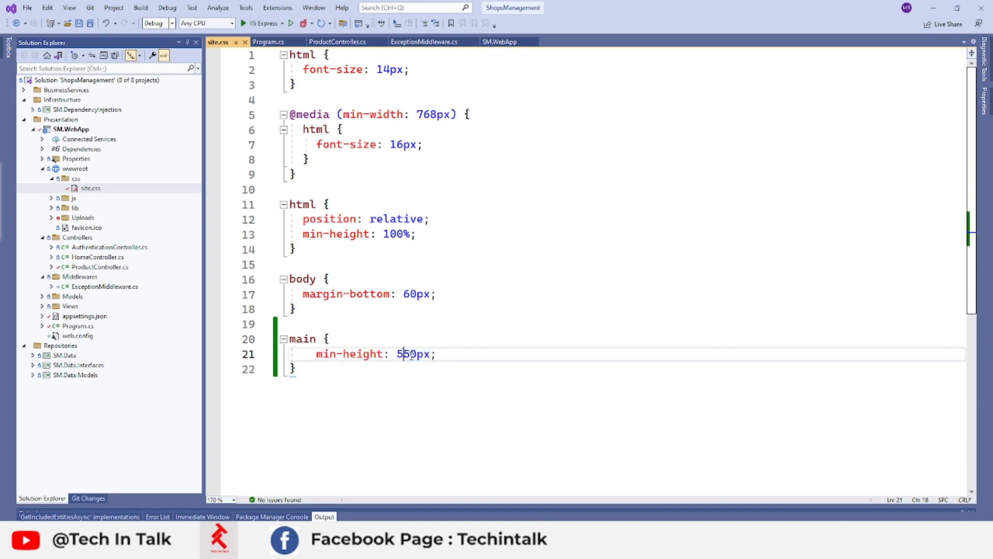
type("0px;")
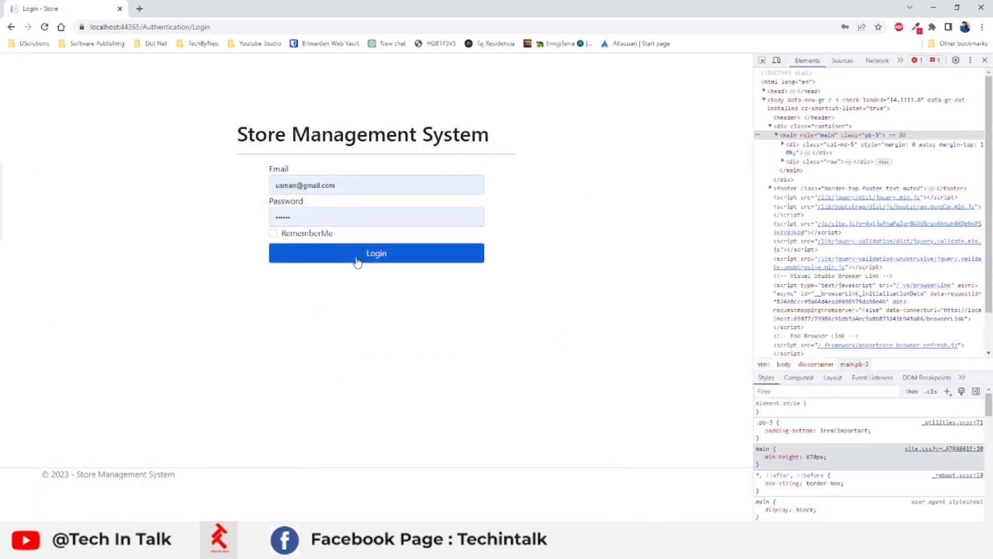
left_click(376, 253)
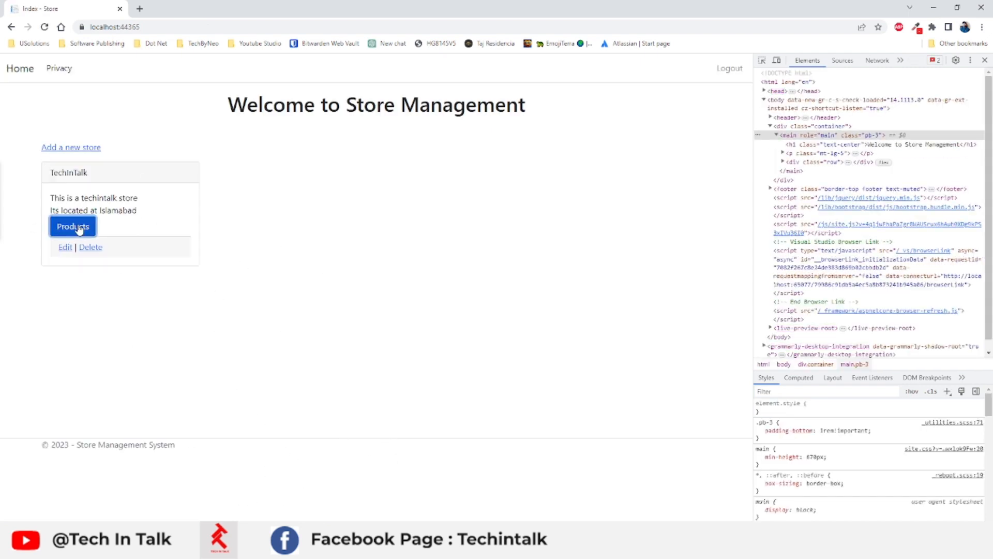
left_click(72, 226)
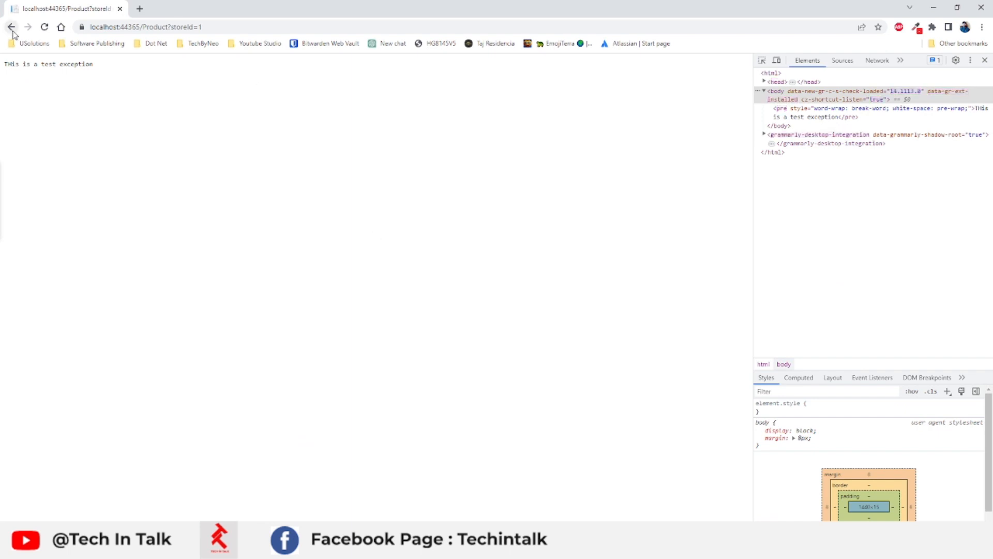
left_click(12, 26)
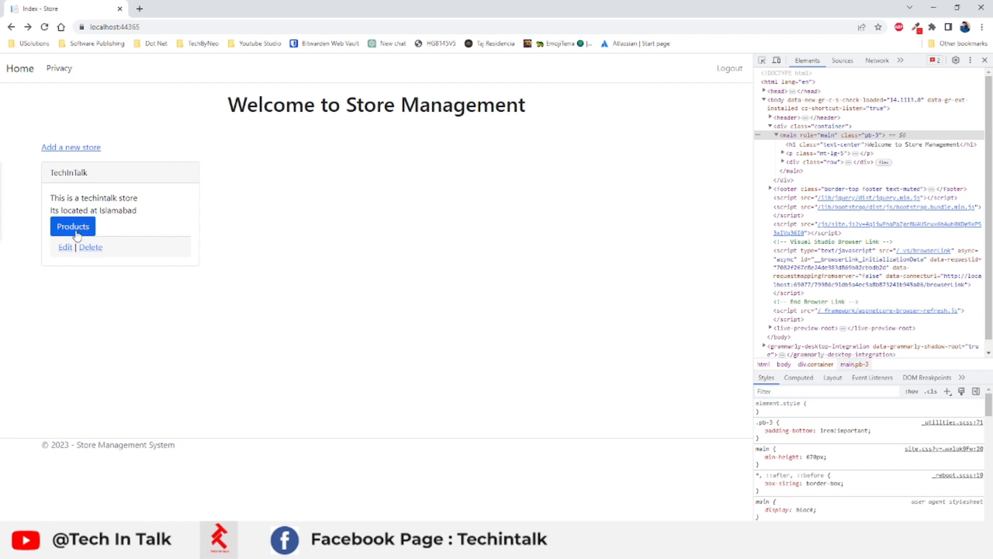
mouse_move(46, 379)
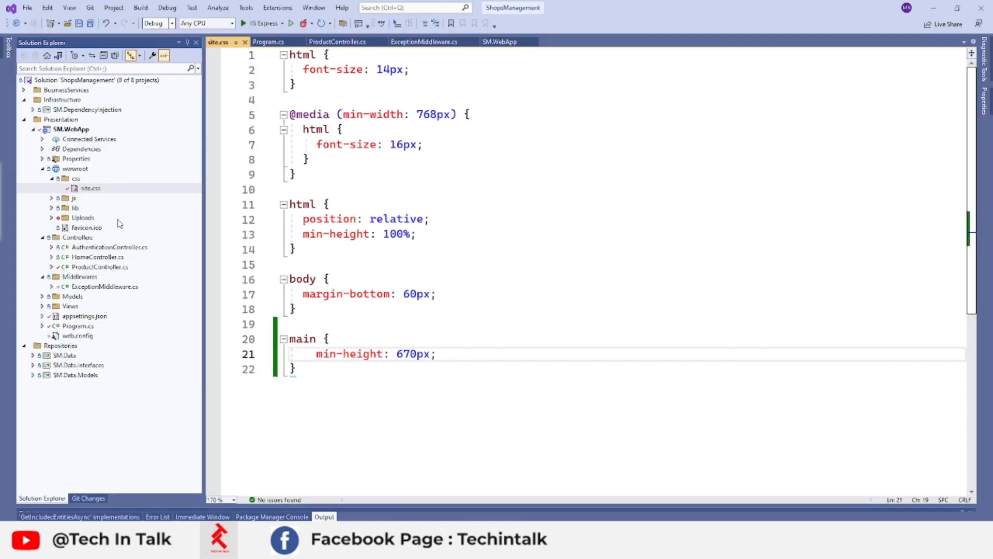
mouse_move(43, 298)
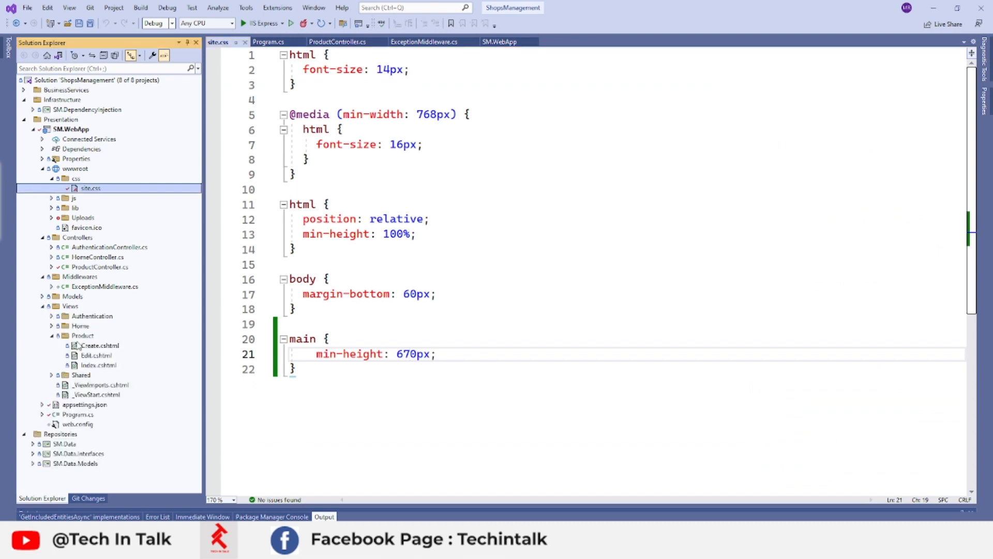
Open Views/Product/Index.cshtml and scroll down to the product image loop
double_click(98, 364)
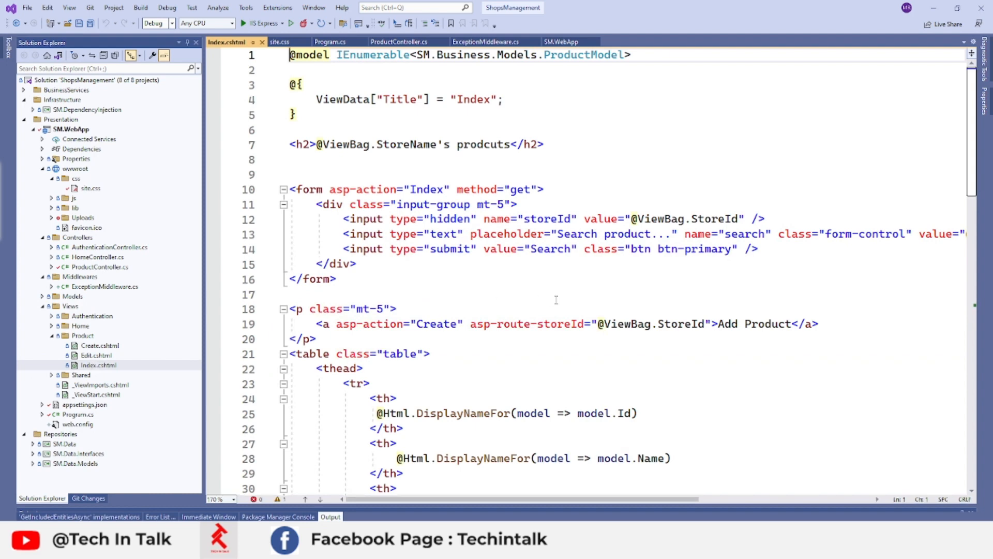
scroll("down", 3)
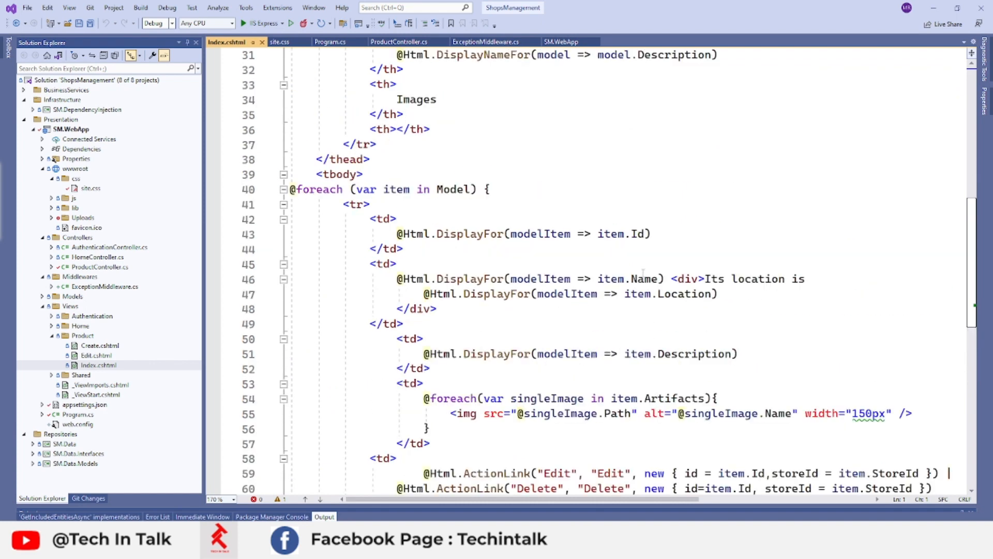
scroll("down", 3)
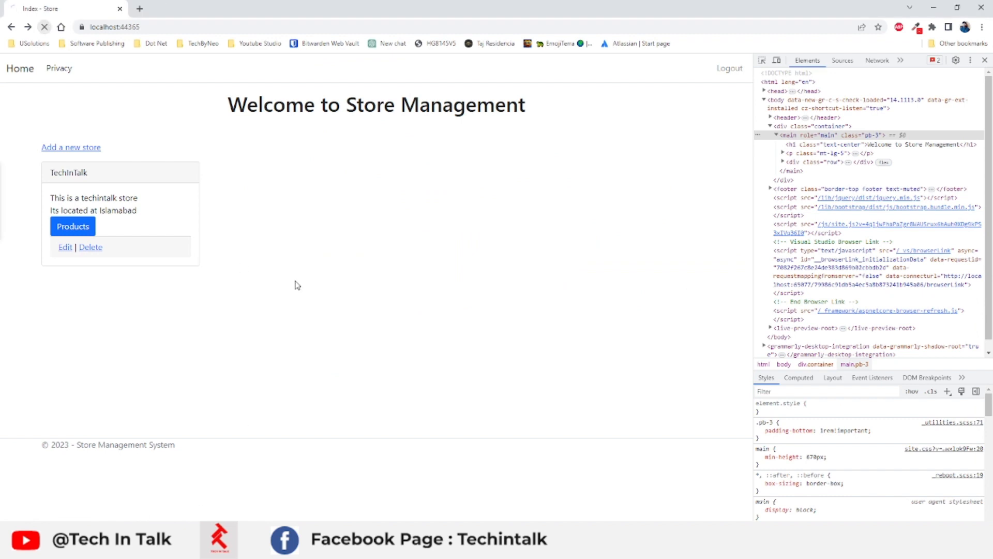
Reload the store home page and follow the TechInTalk card's Products link
left_click(72, 226)
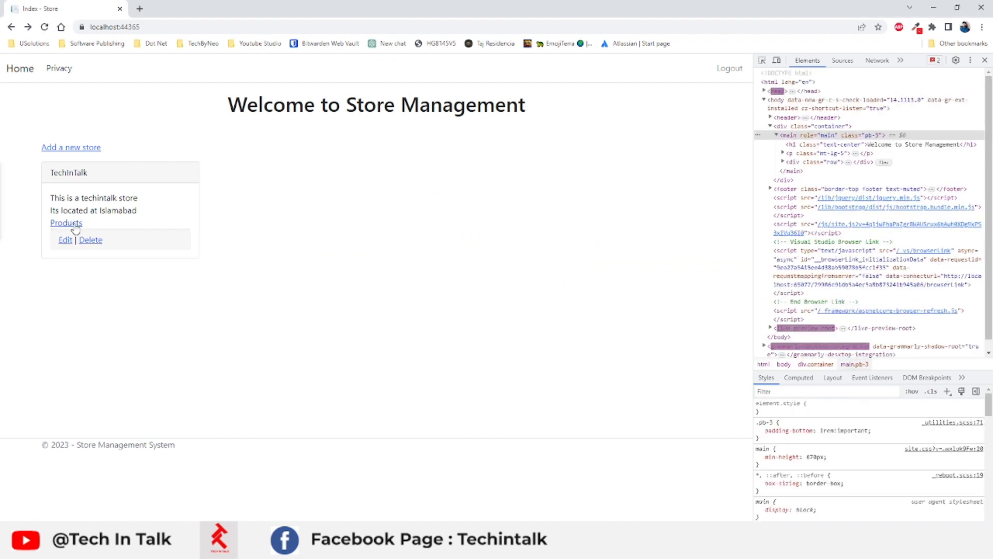
left_click(66, 223)
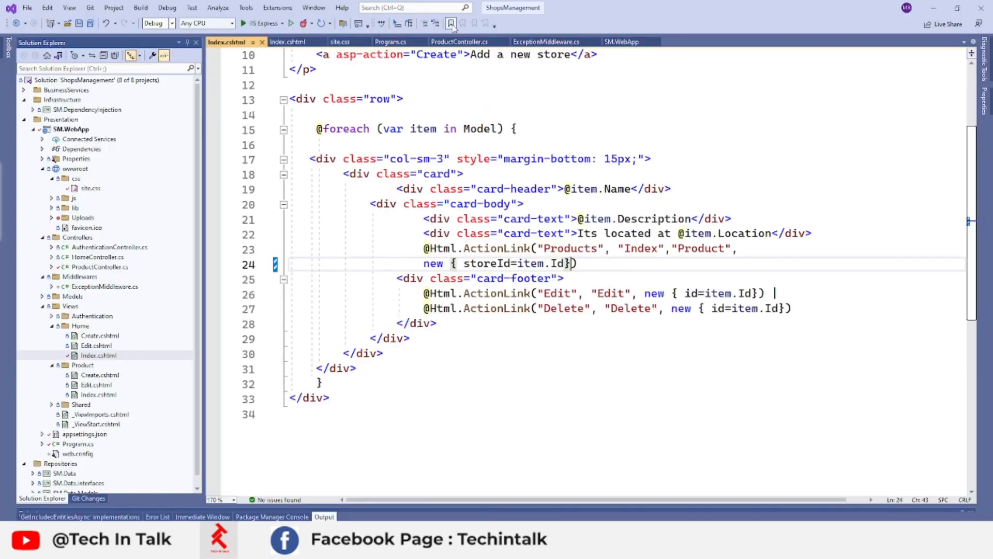
Switch to ProductController.cs and inspect its Index action method
left_click(459, 42)
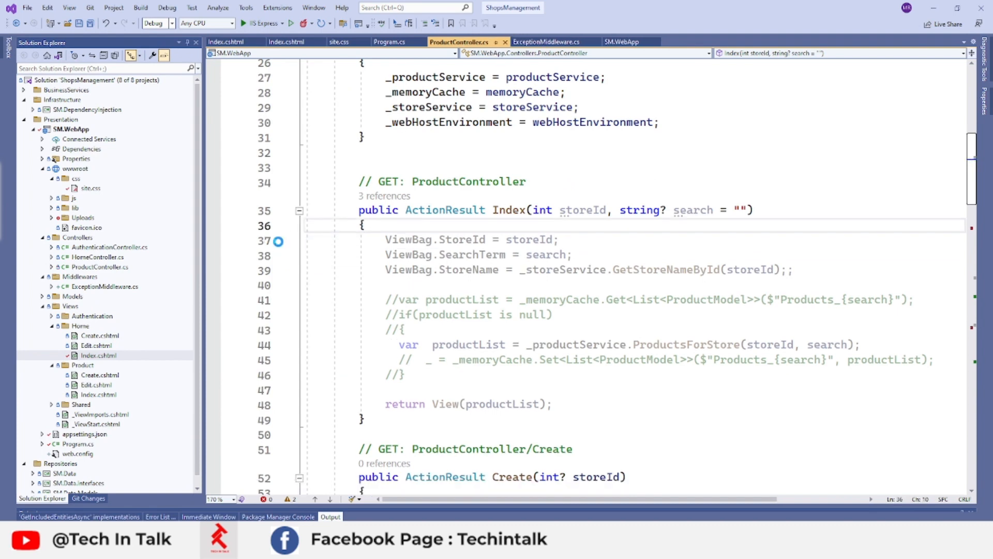
left_click(526, 182)
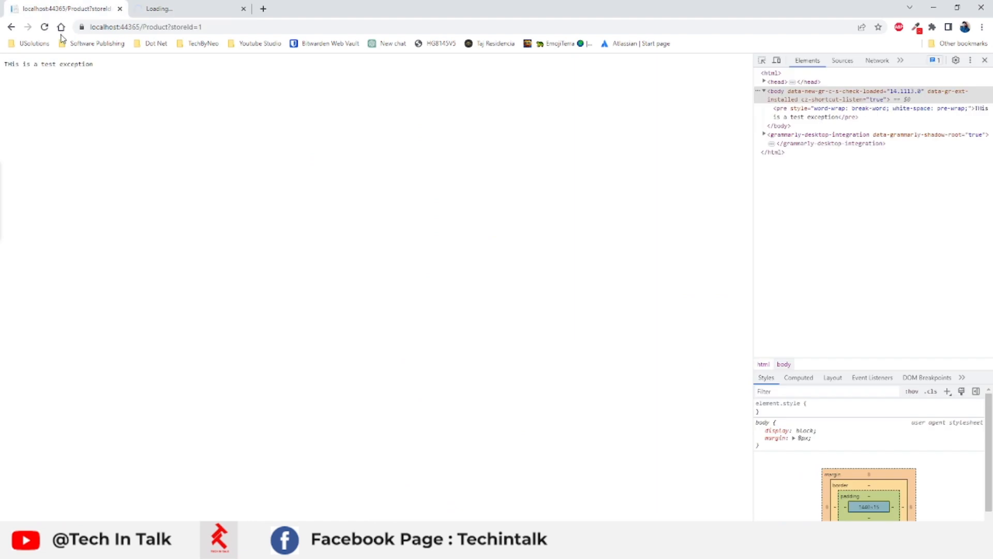
Reload the Product?storeId=1 page to list Product1 with its images
left_click(43, 27)
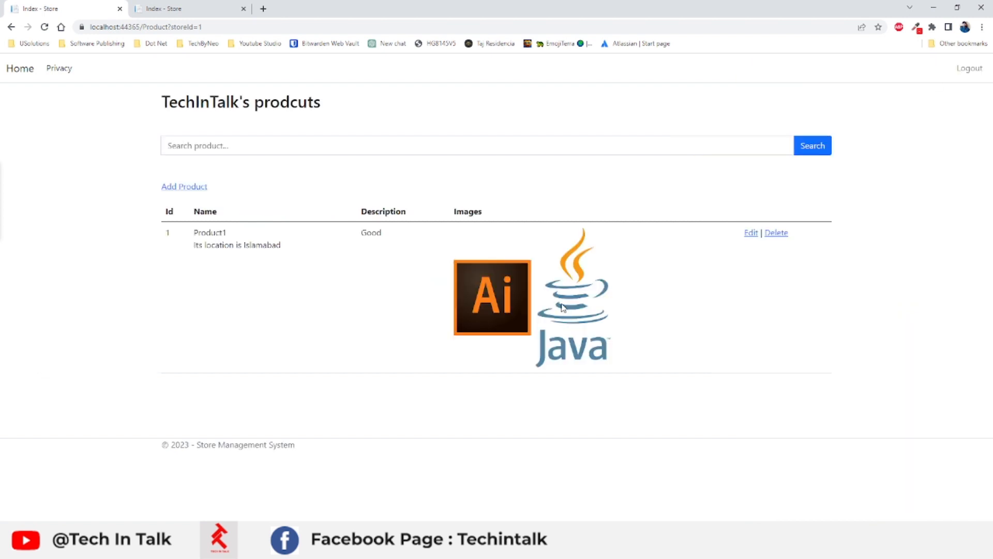
mouse_move(460, 291)
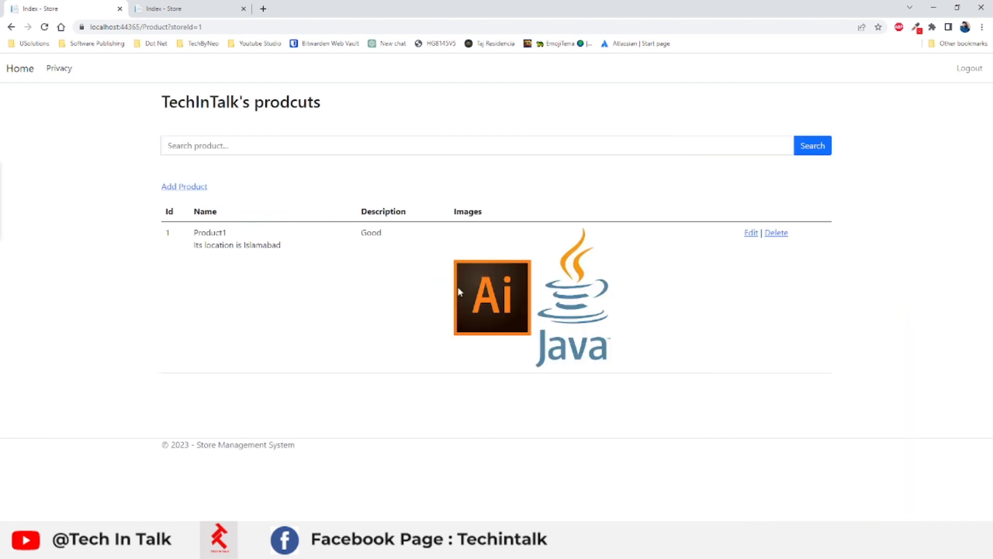
mouse_move(378, 285)
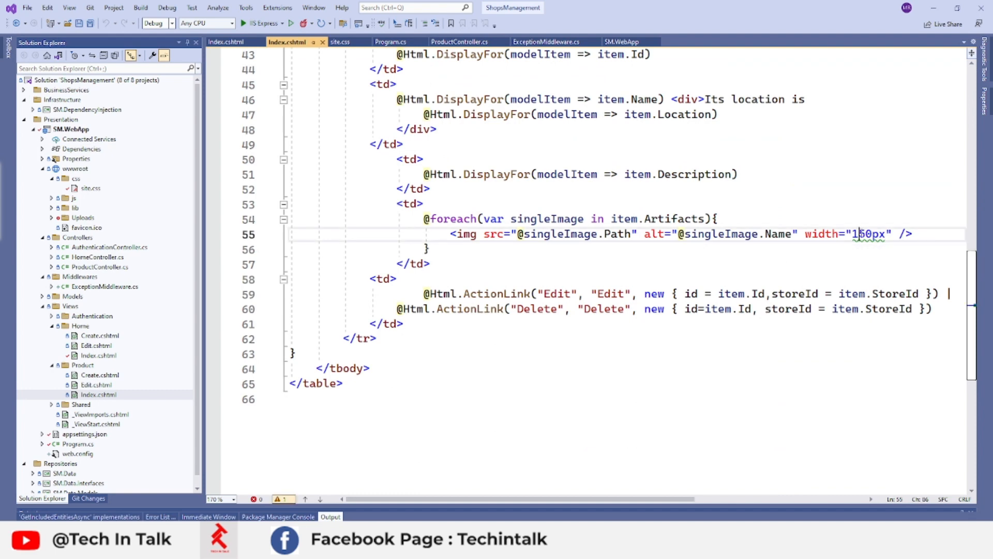
Replace the img tag's inline height with class="productImage" and select the class name
key("Backspace")
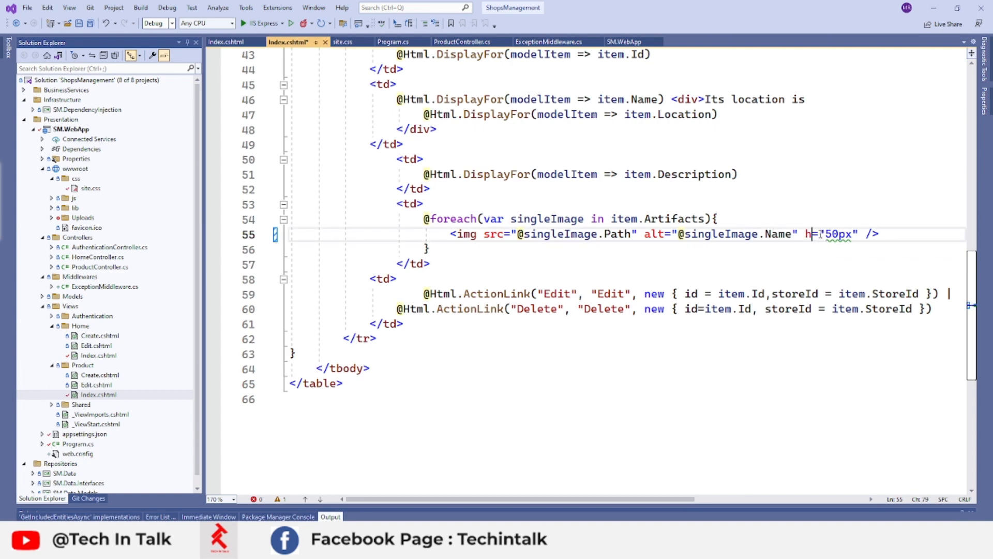
type("eight")
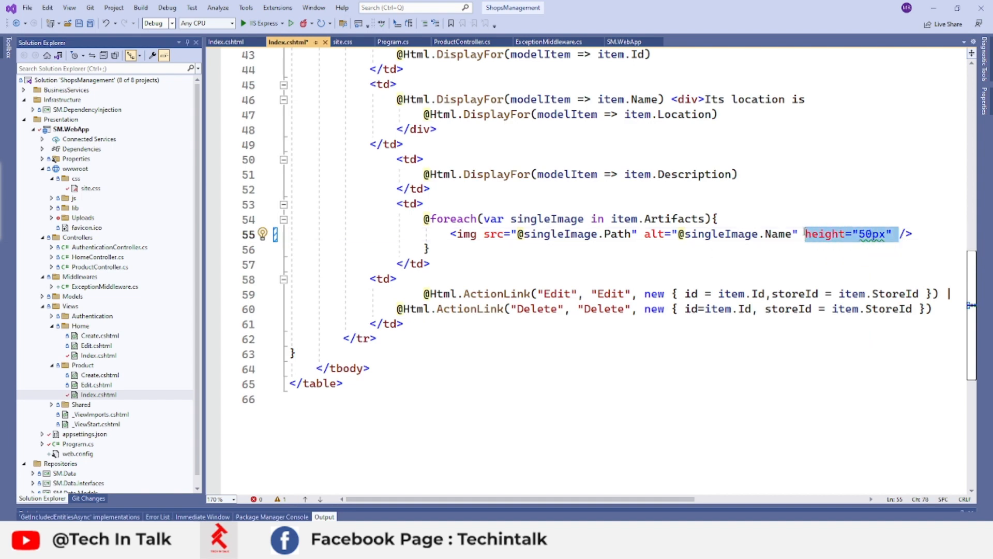
key("Delete")
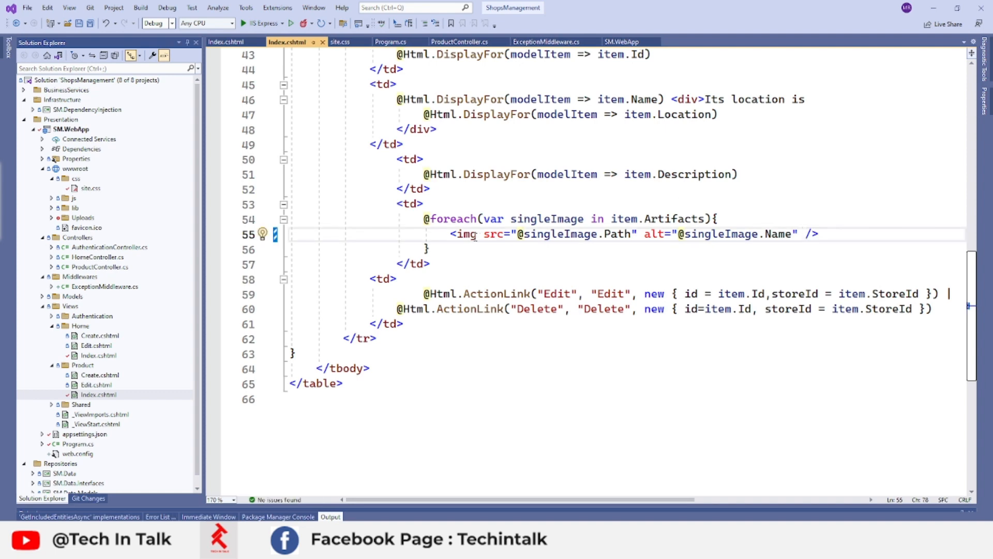
type("class=\"\"")
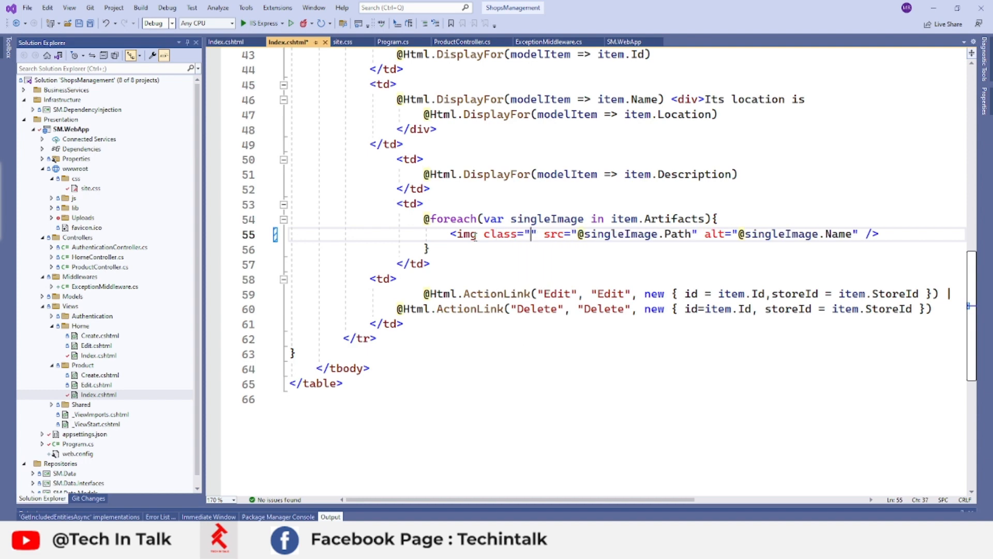
type("pro")
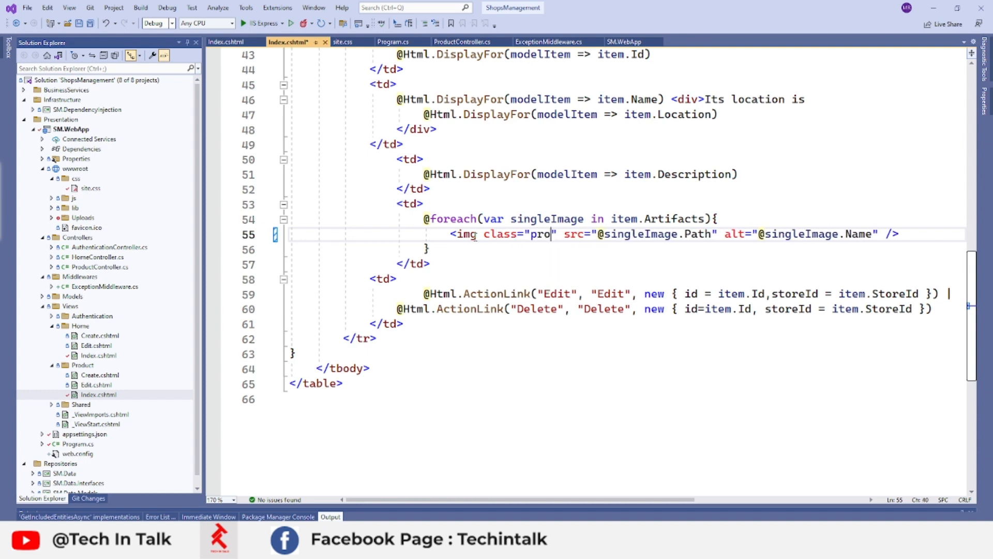
type("duct")
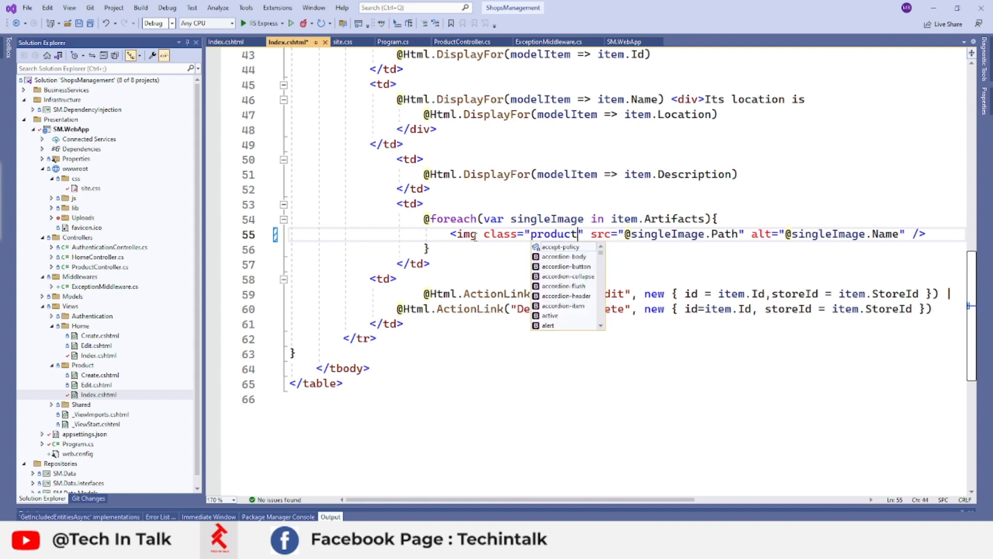
type("Image")
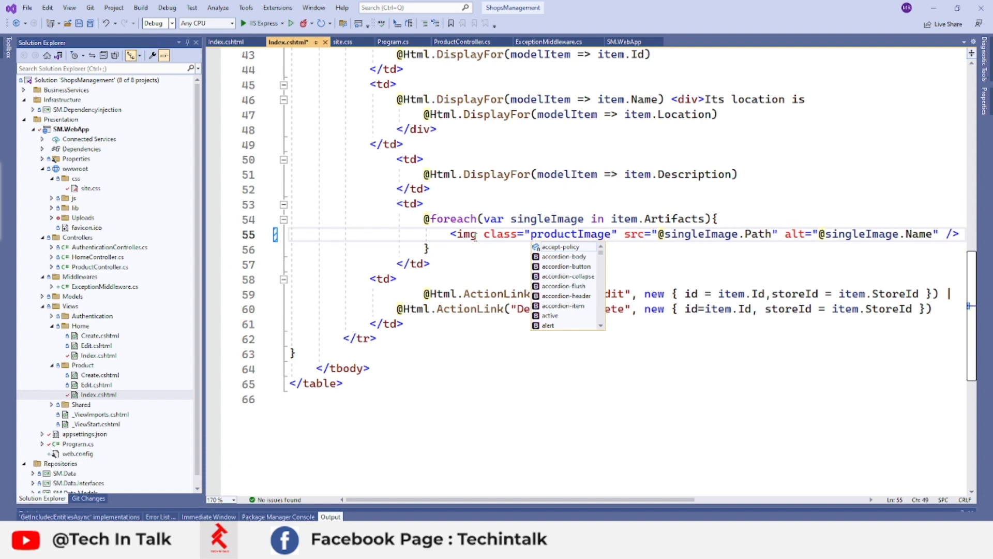
double_click(571, 234)
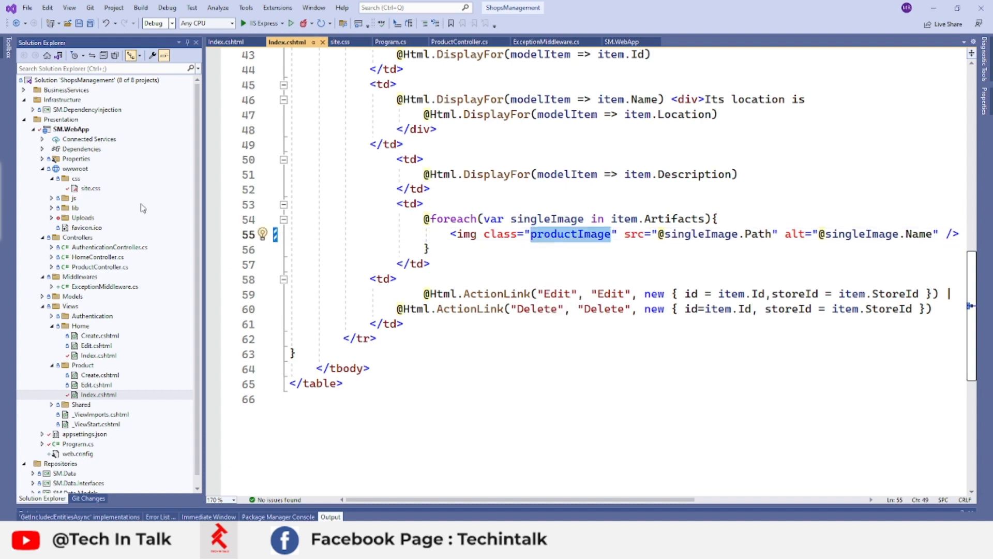
Add a .productImage rule to site.css with height: 50px and 5px padding
left_click(341, 42)
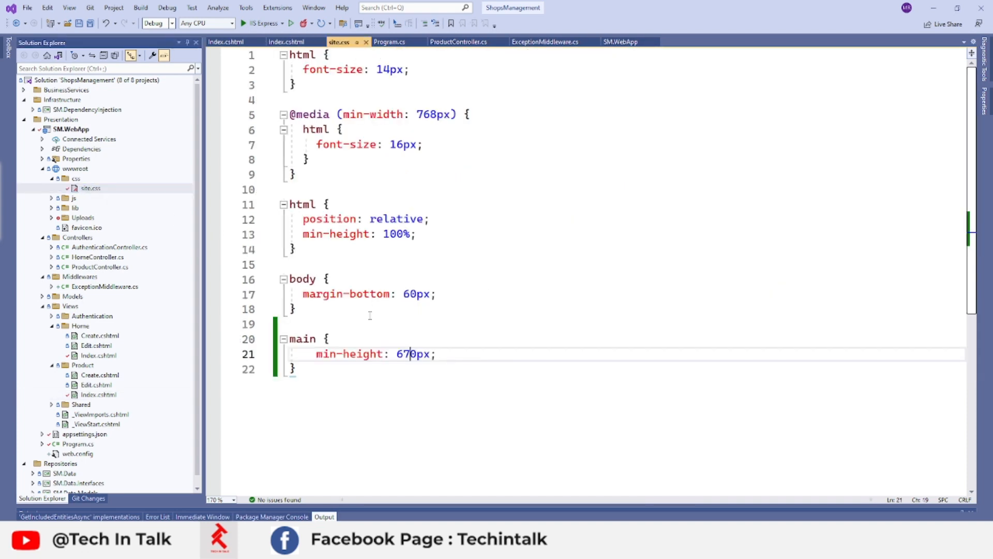
type(".")
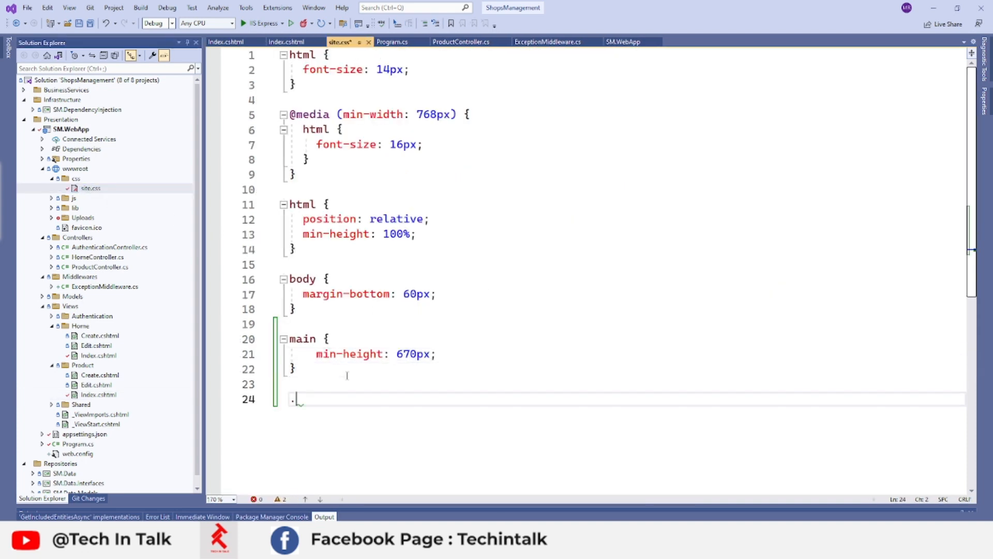
type("productImage")
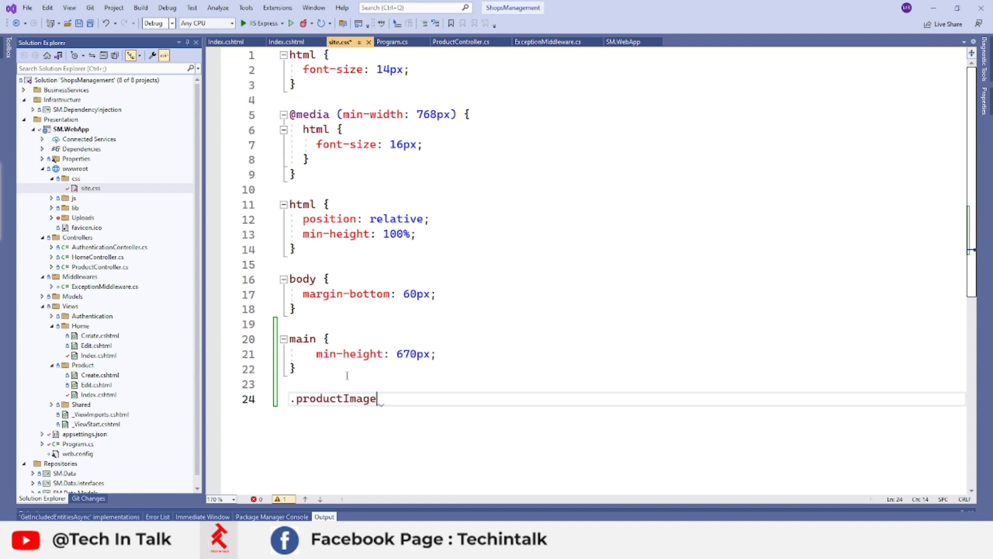
type("{")
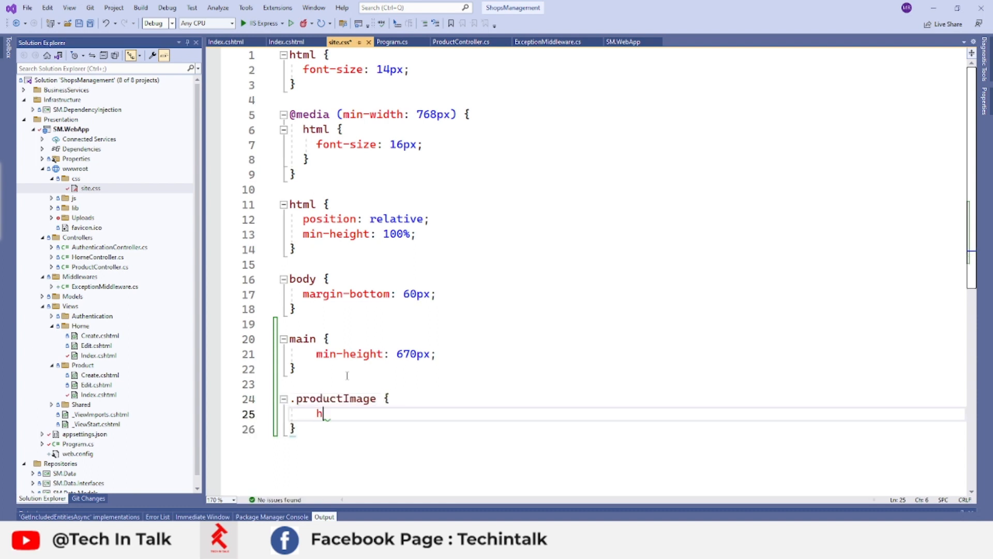
type("eight")
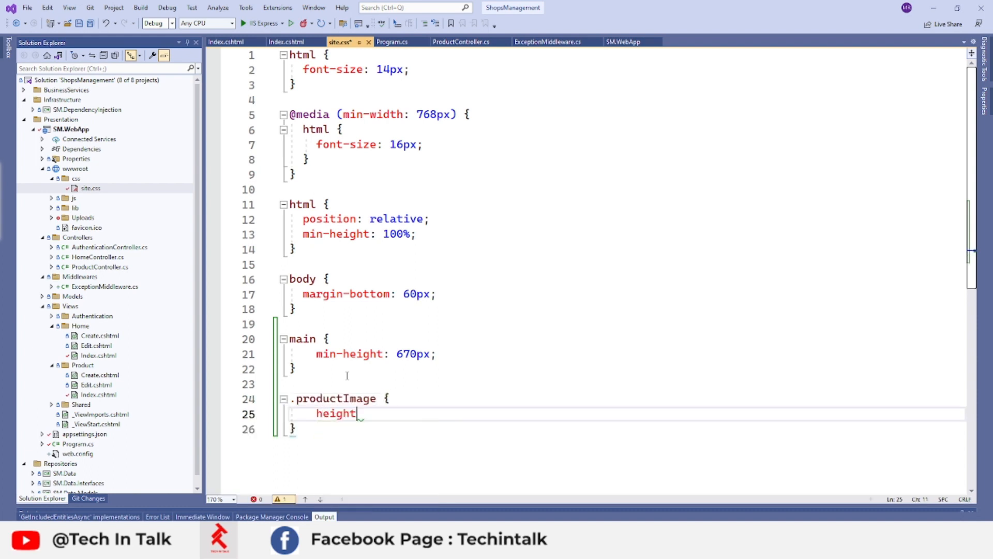
type(": 50")
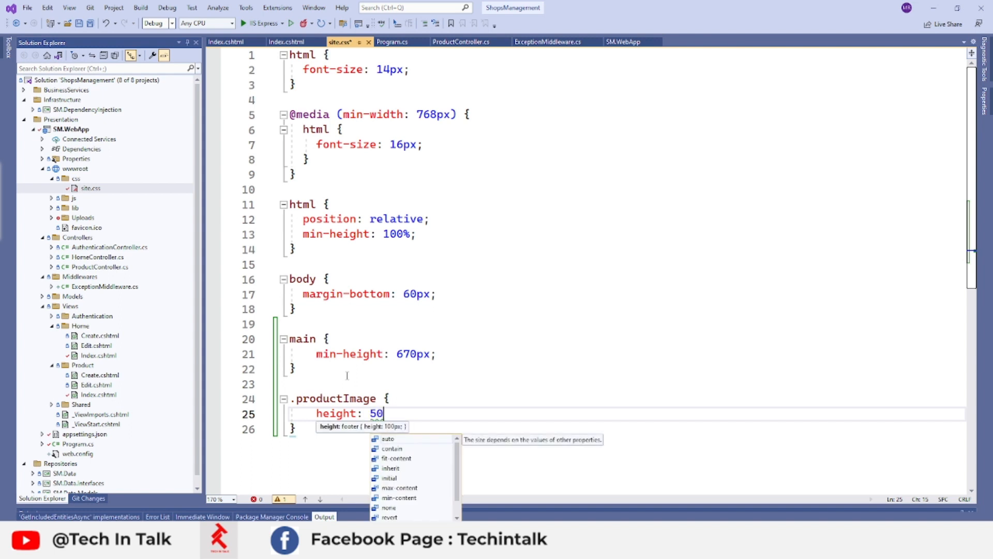
type("px;")
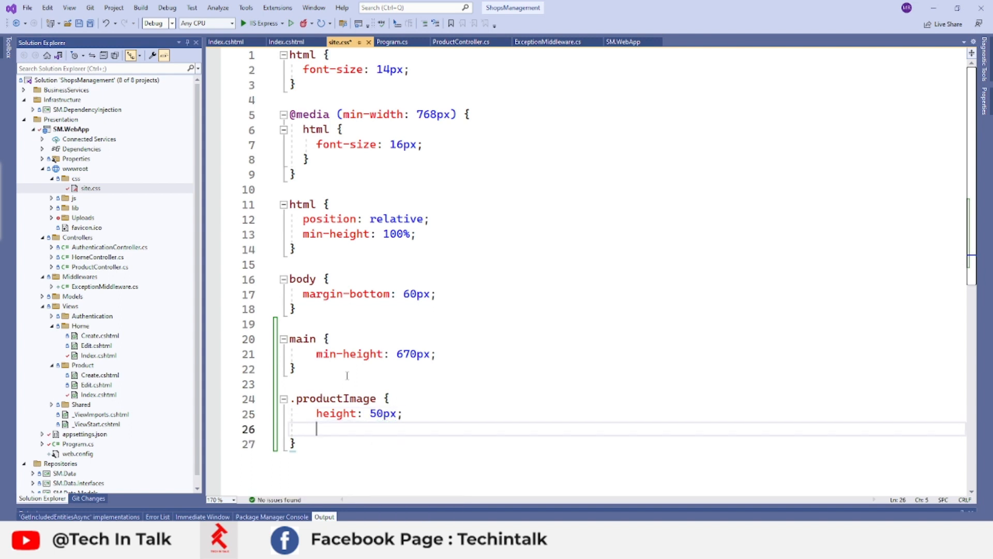
type("padding:")
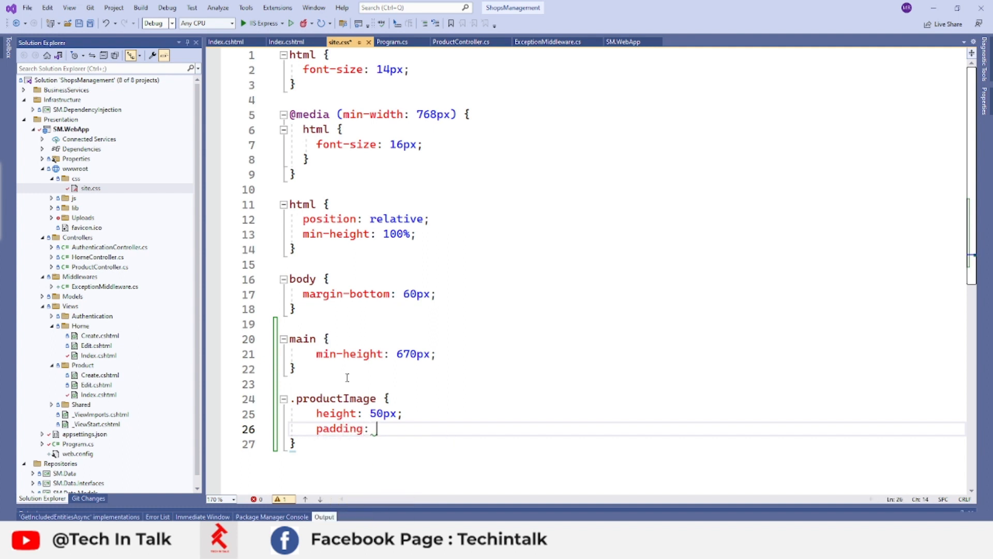
type("5px;")
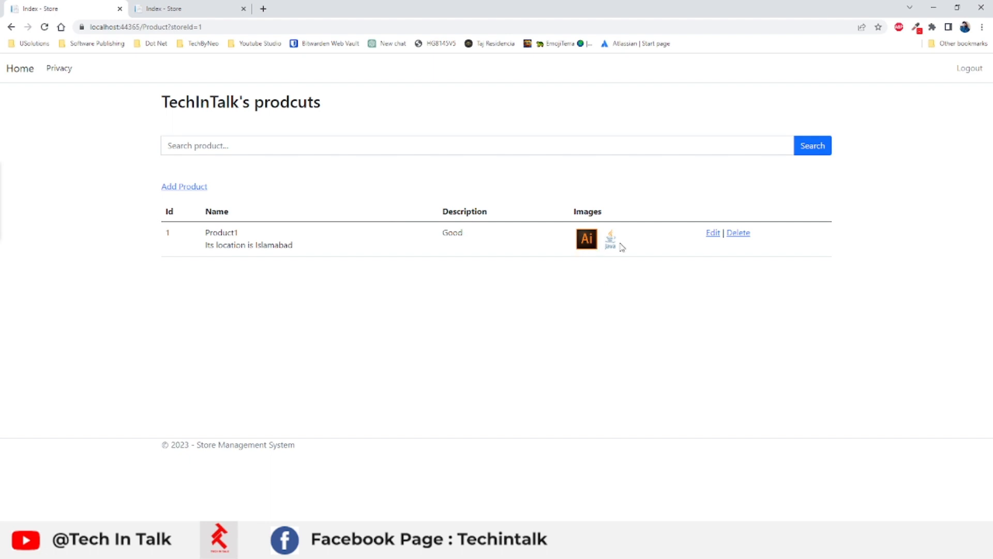
mouse_move(663, 281)
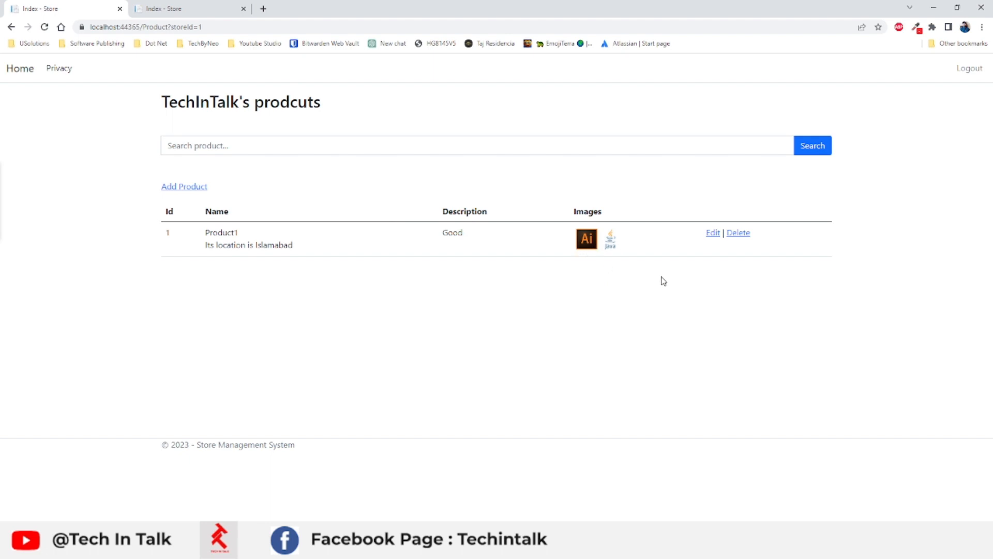
mouse_move(646, 289)
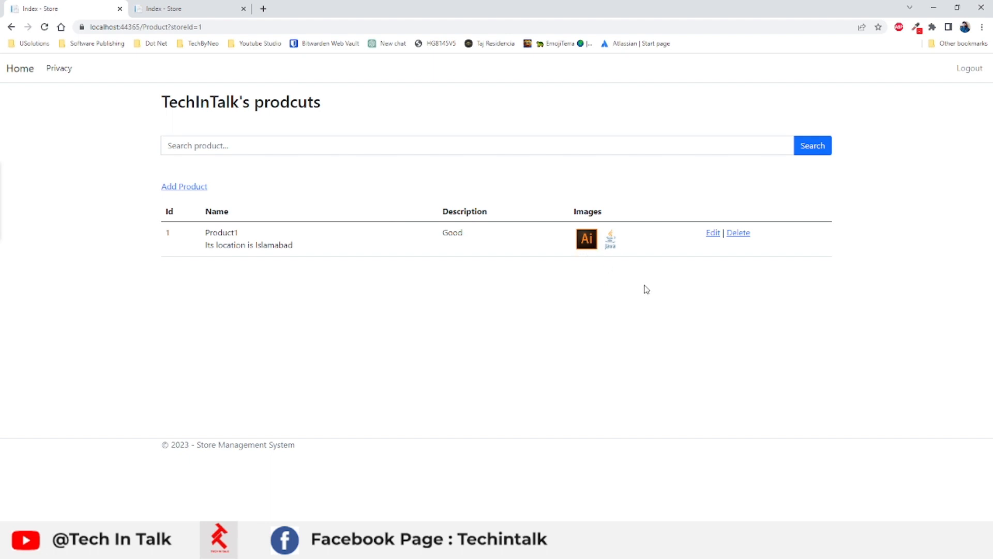
mouse_move(589, 374)
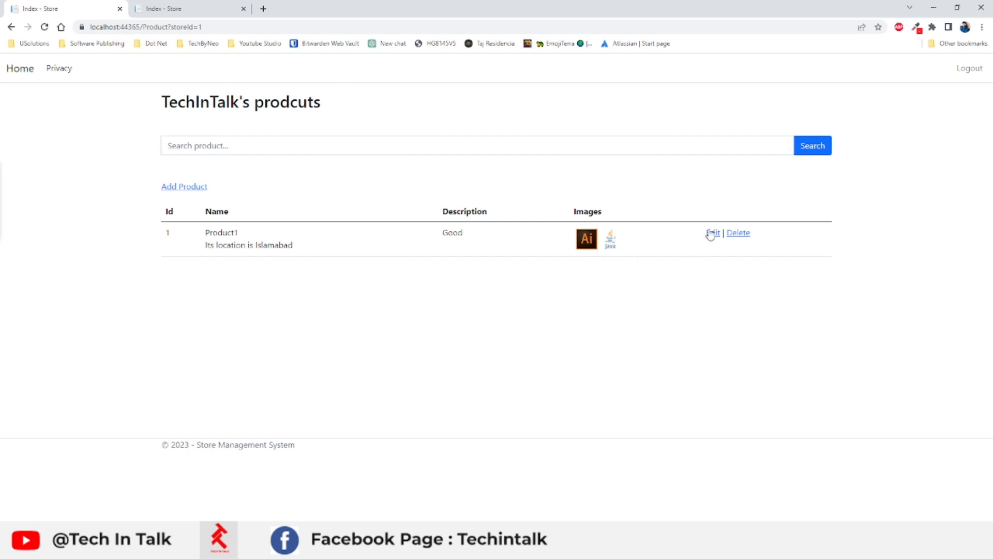
left_click(712, 233)
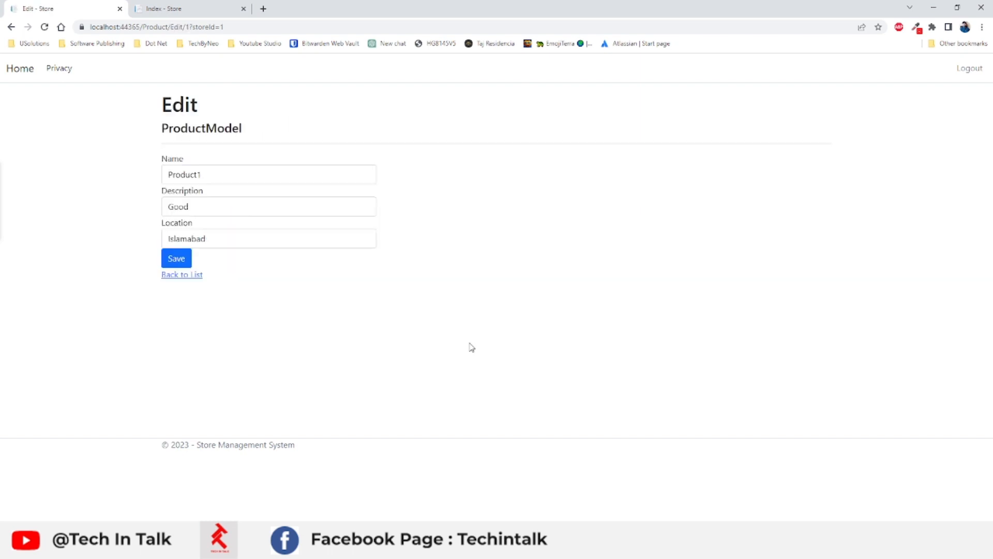
mouse_move(111, 266)
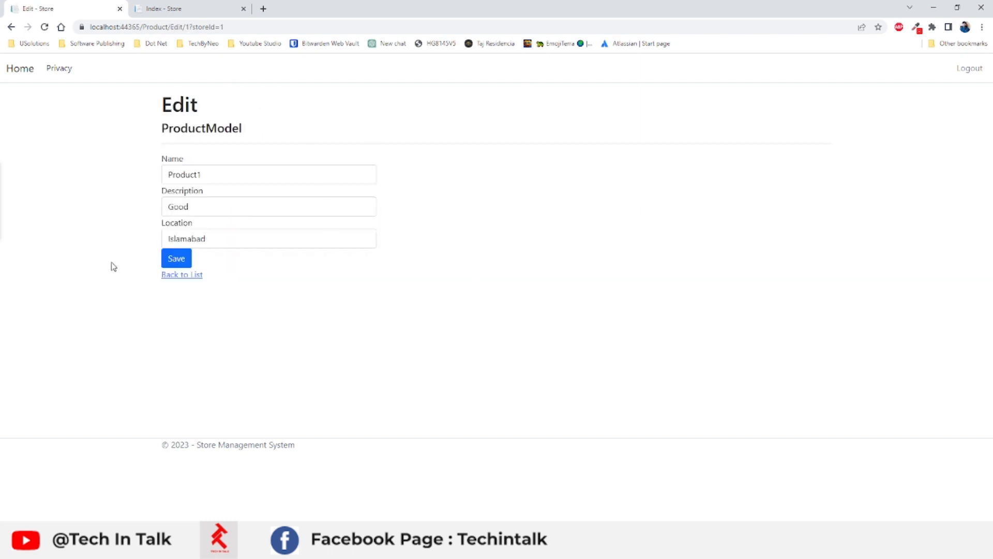
mouse_move(208, 321)
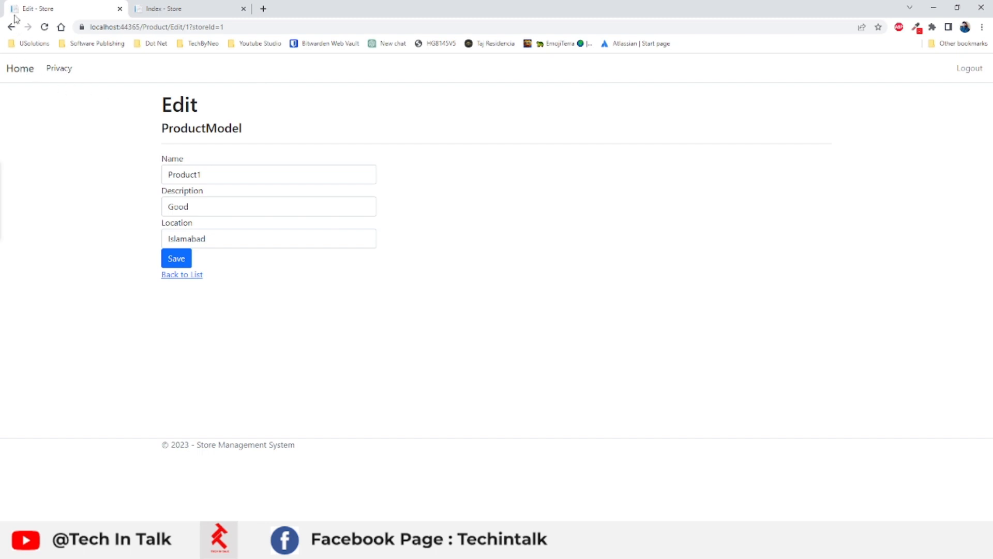
left_click(176, 257)
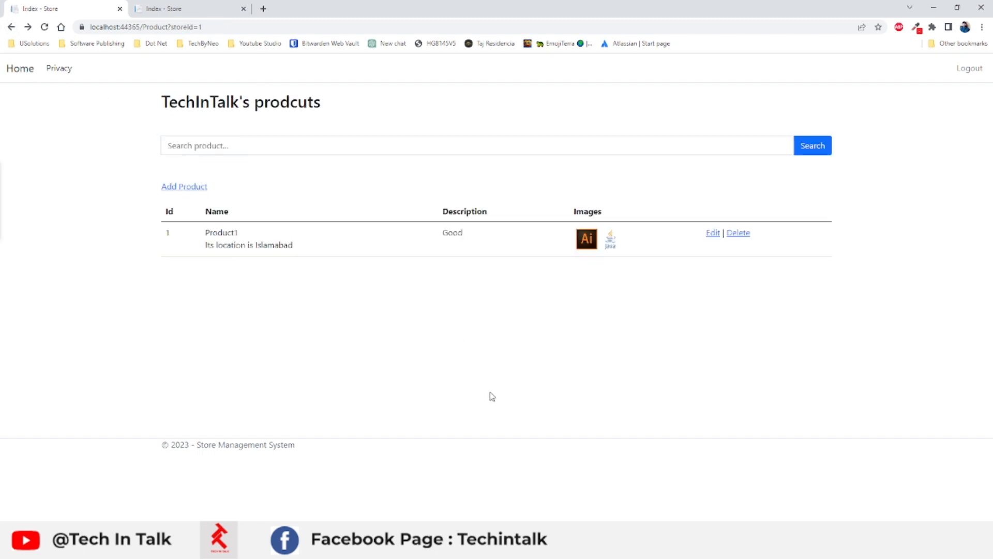
mouse_move(395, 327)
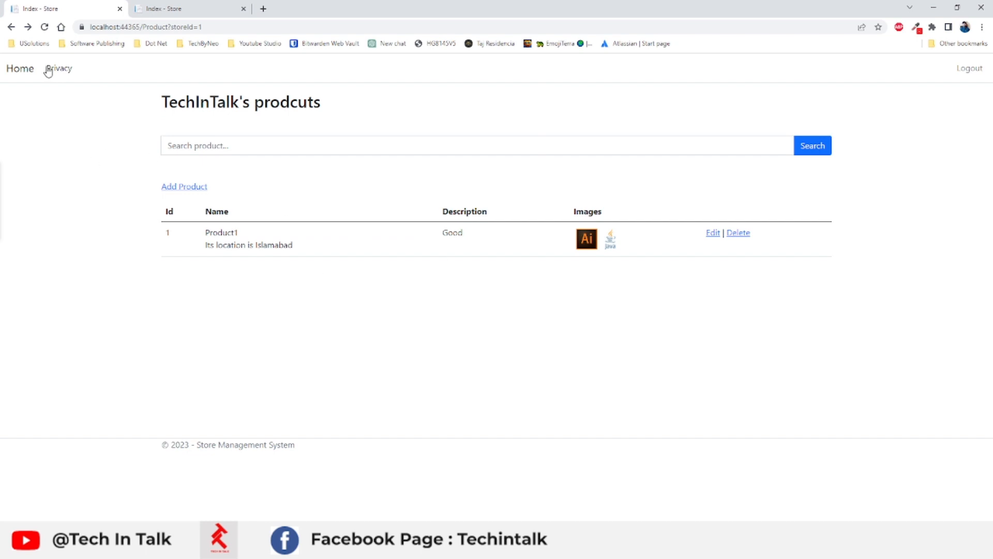
Inspect the new-store form's Name field, then return Home and log out
left_click(20, 69)
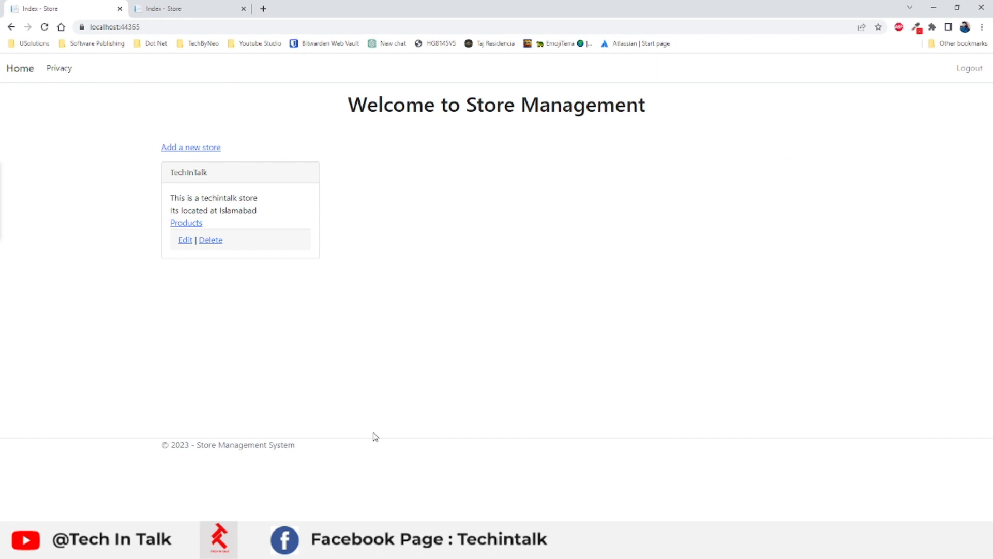
mouse_move(198, 152)
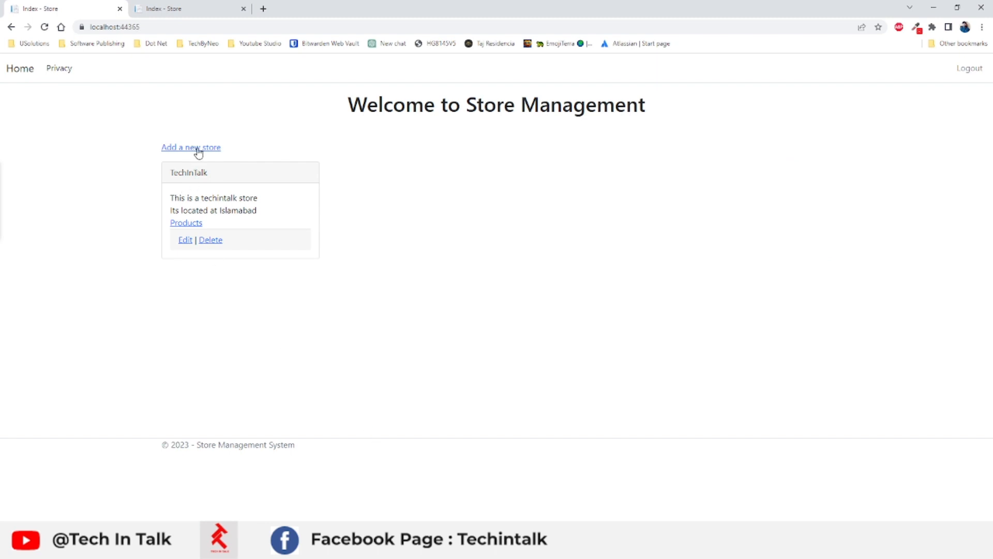
left_click(191, 147)
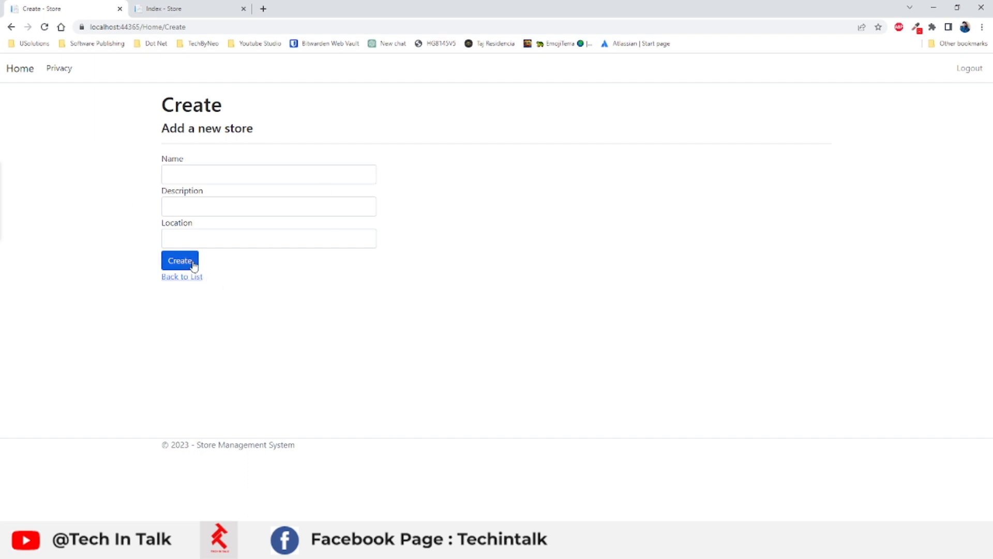
mouse_move(307, 238)
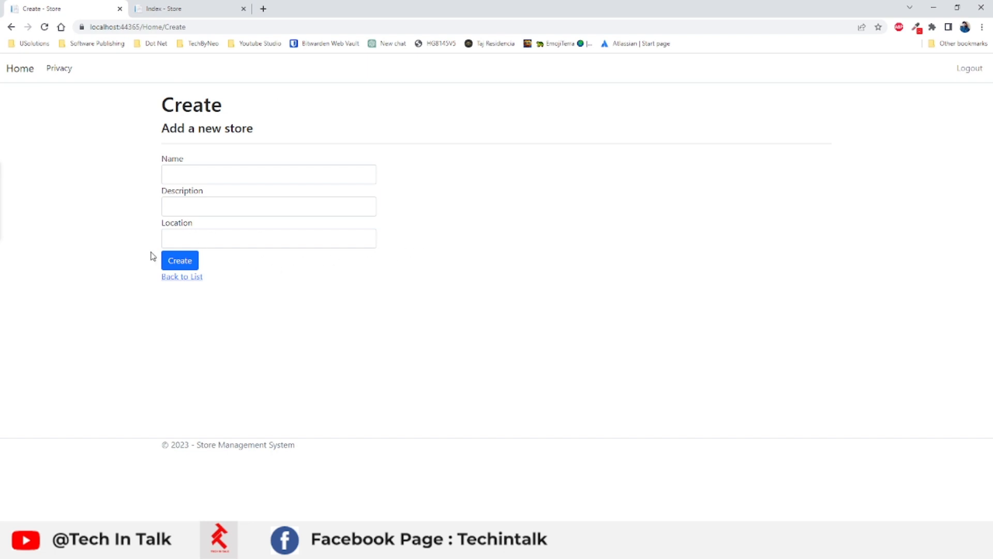
right_click(268, 175)
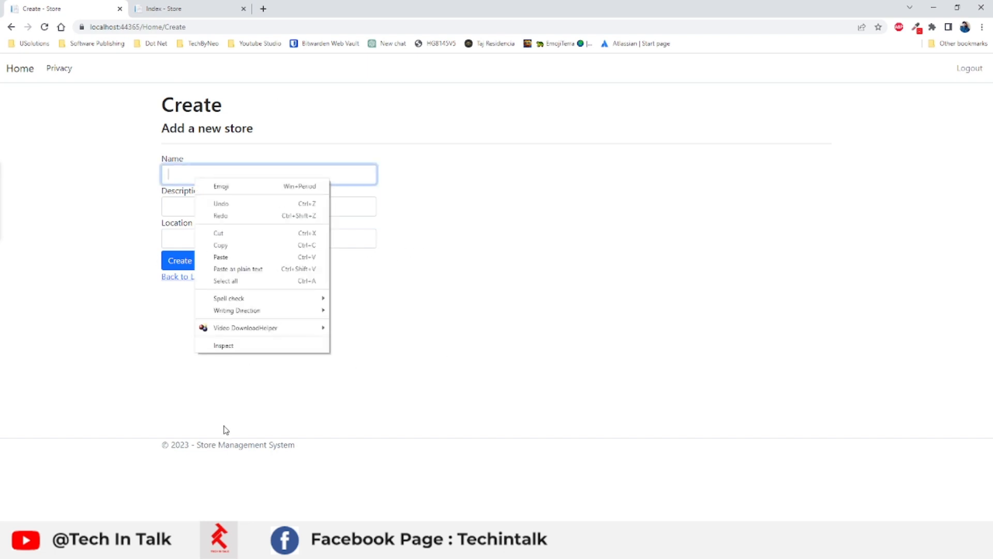
left_click(223, 346)
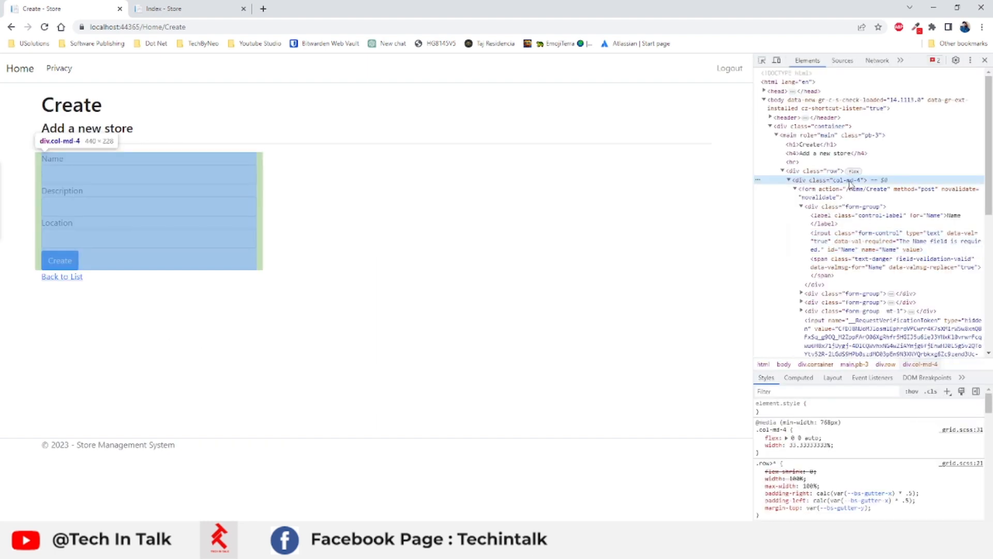
mouse_move(282, 239)
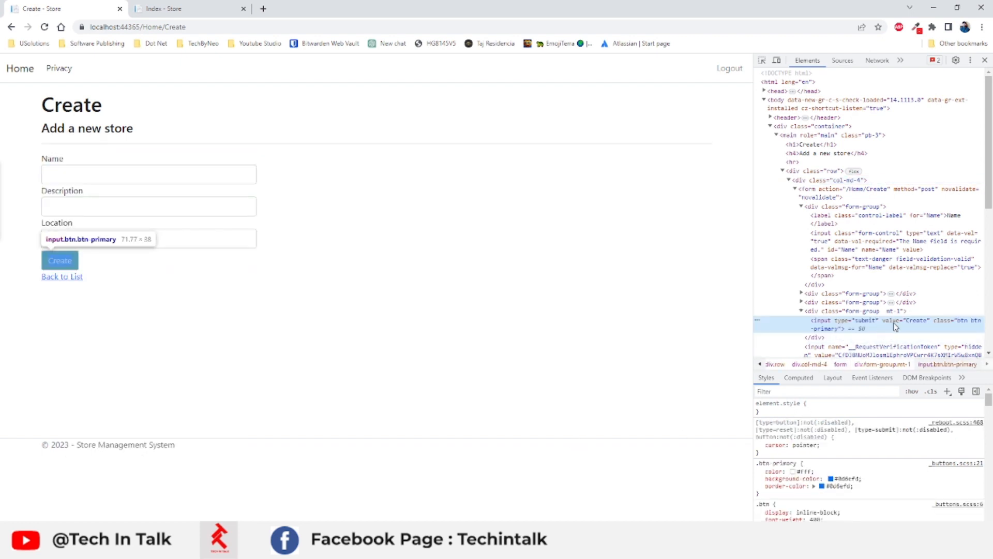
mouse_move(880, 327)
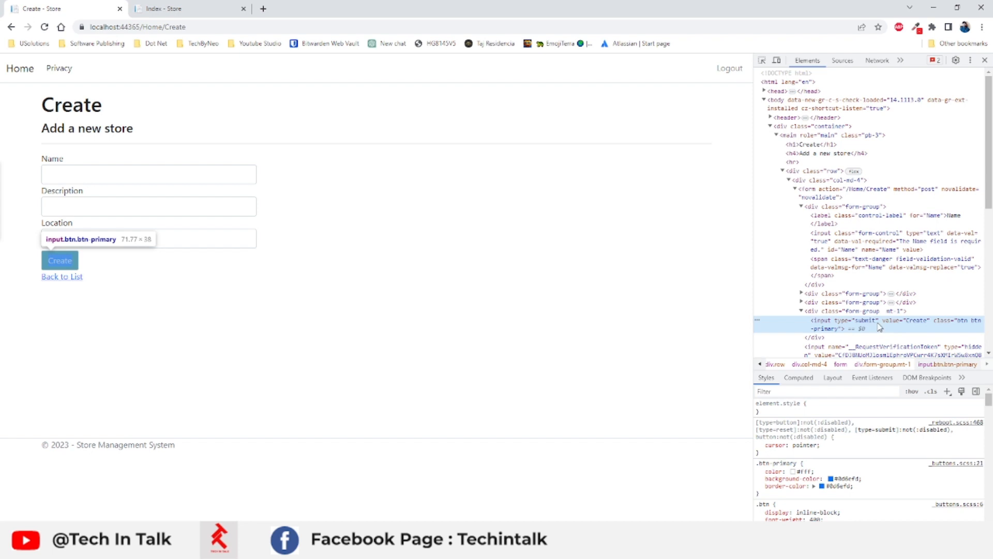
mouse_move(890, 326)
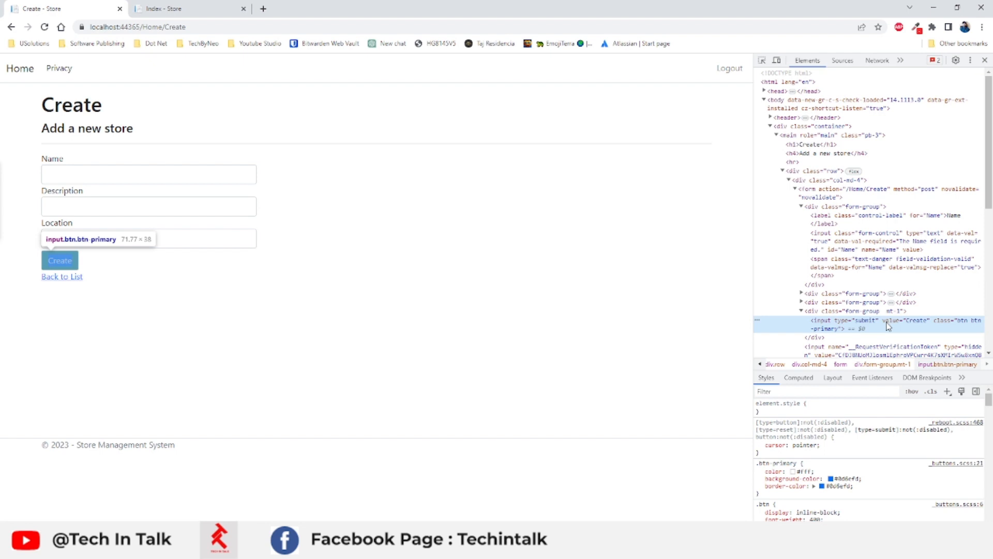
mouse_move(22, 67)
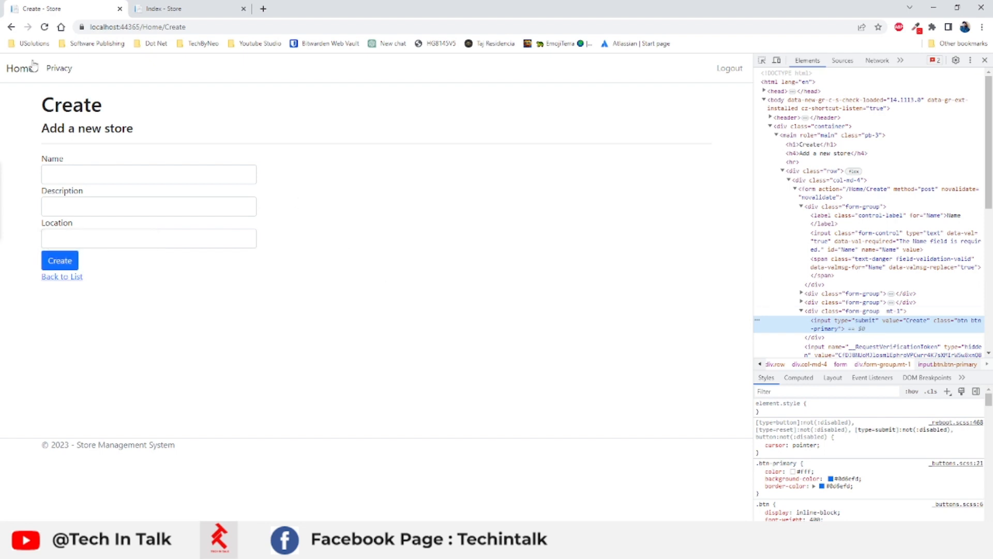
left_click(60, 260)
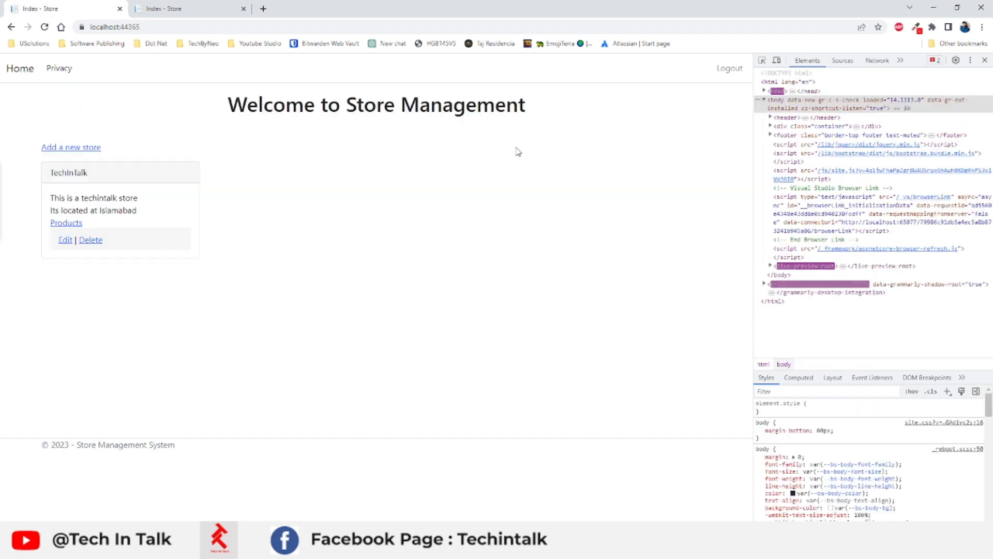
left_click(730, 68)
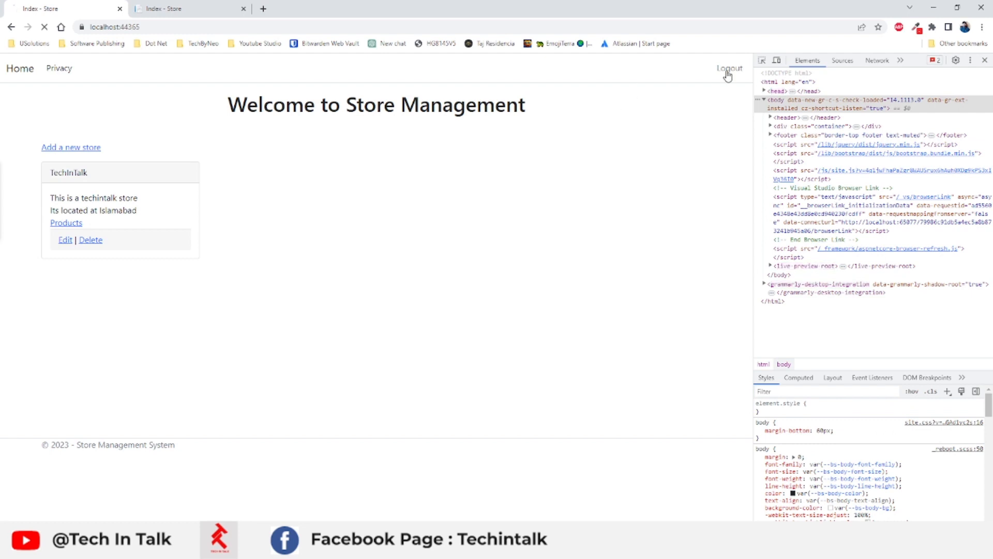
Inspect the login form's div.col-md-4 and toggle its margin: 0 auto style
right_click(376, 253)
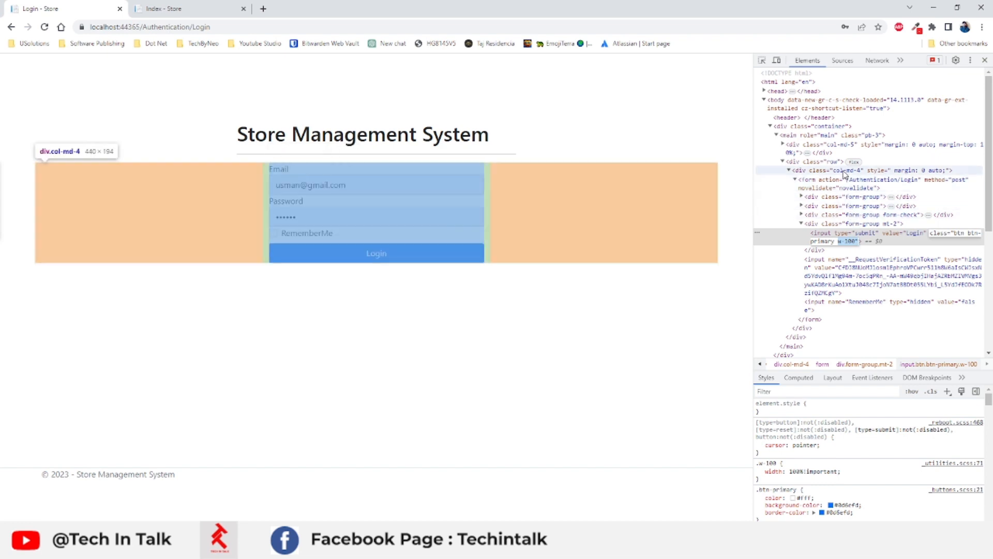
left_click(829, 170)
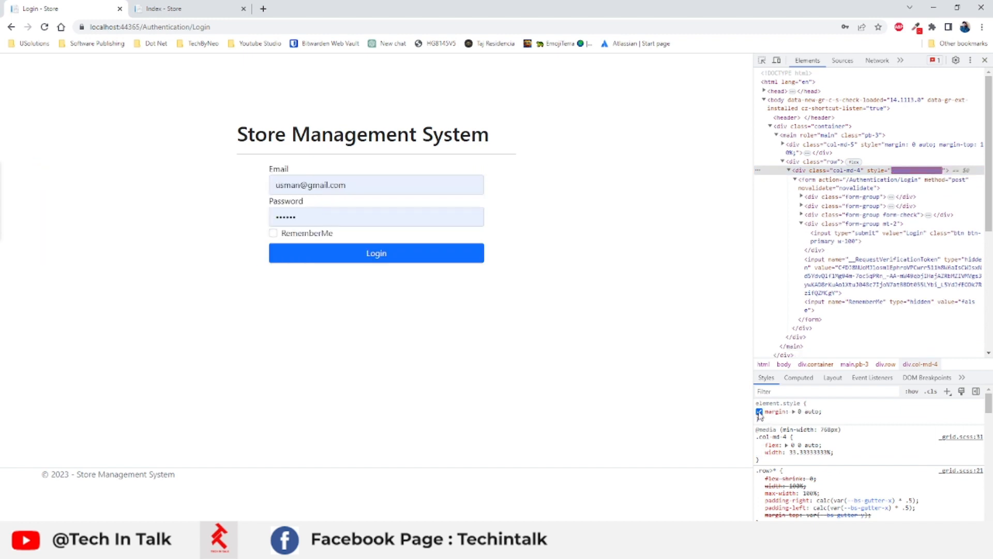
left_click(759, 412)
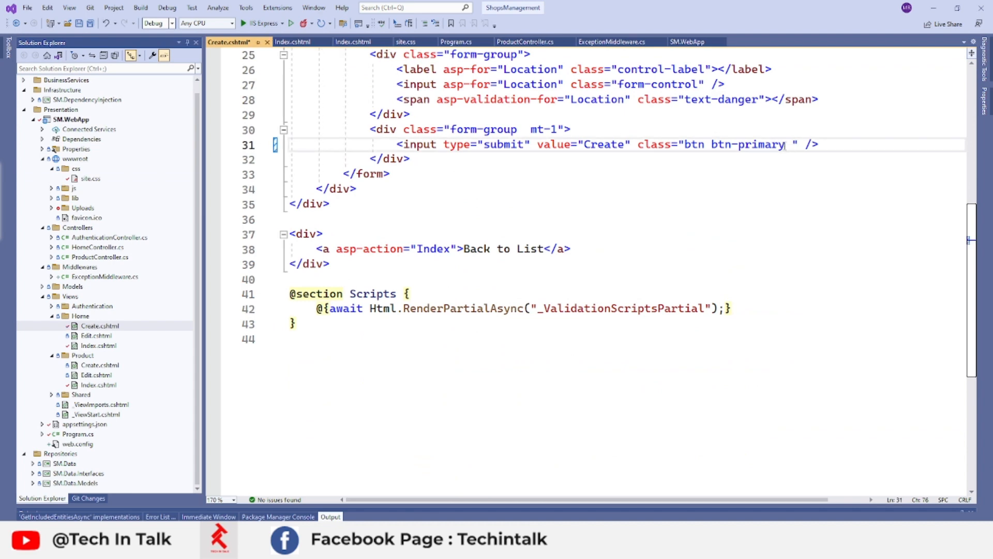
Add w-100 to the Create submit button and style="margin: 0 auto;" to the col-md-4 div
type("w-100")
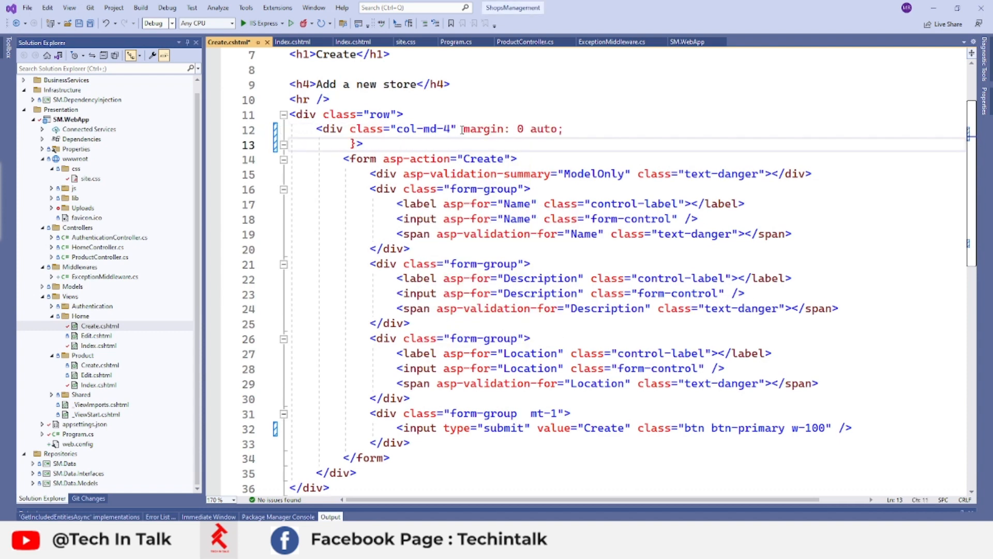
type("style=\"")
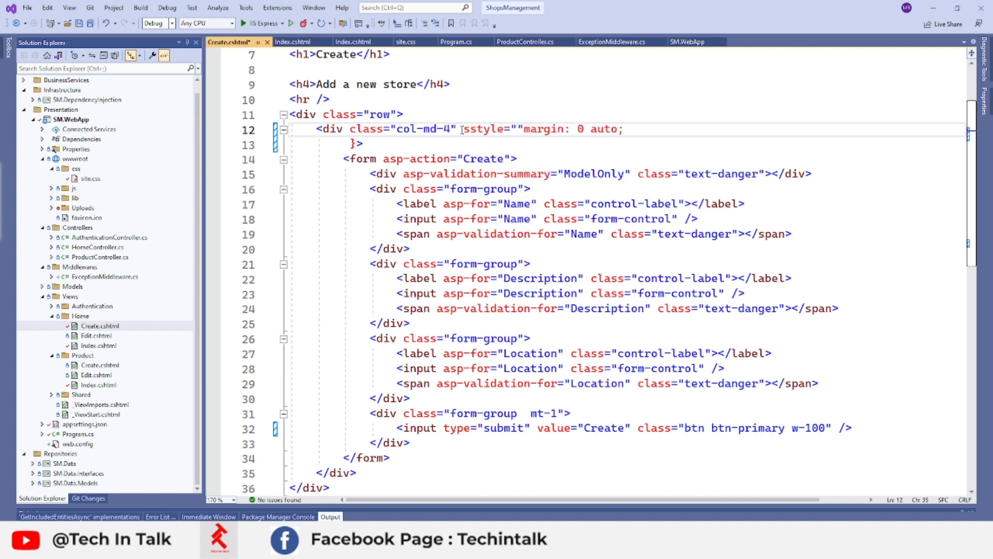
left_click(516, 128)
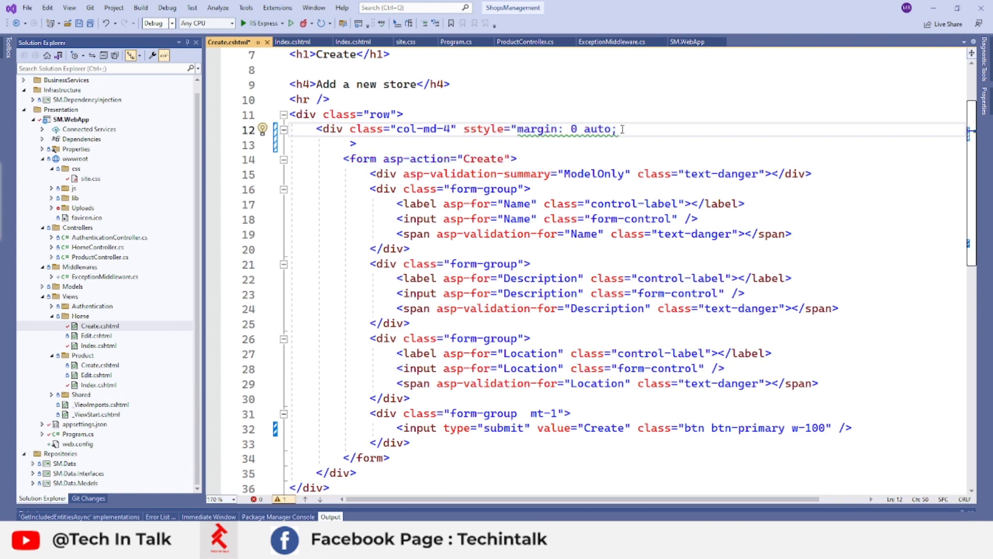
type("\"\"")
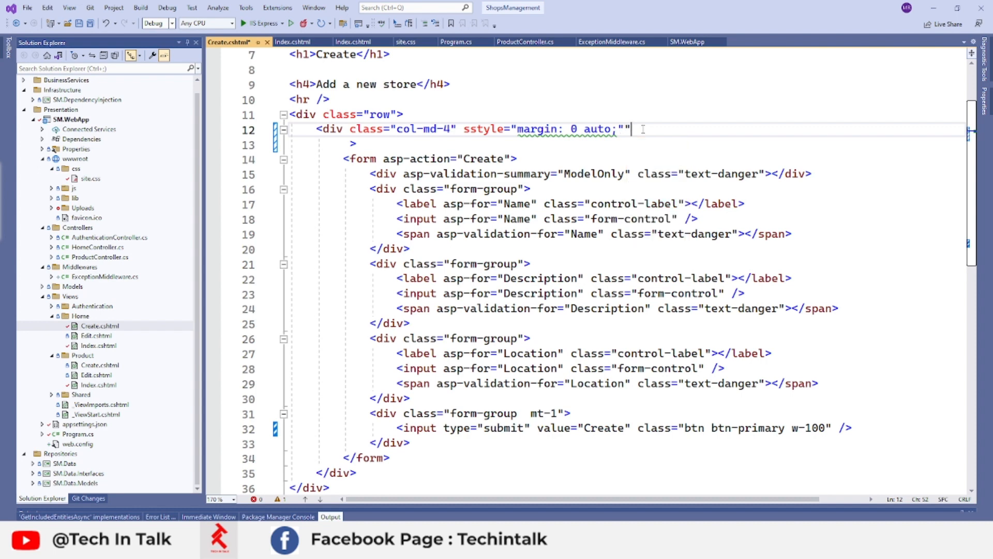
key("Backspace")
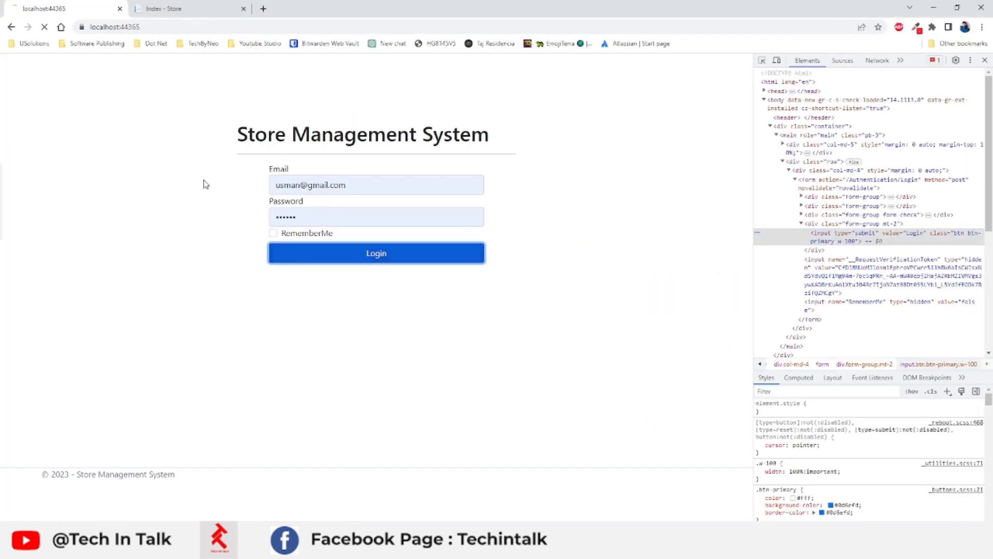
Log in, view the centred new-store form, then open TechInTalk's Add Product form
left_click(375, 253)
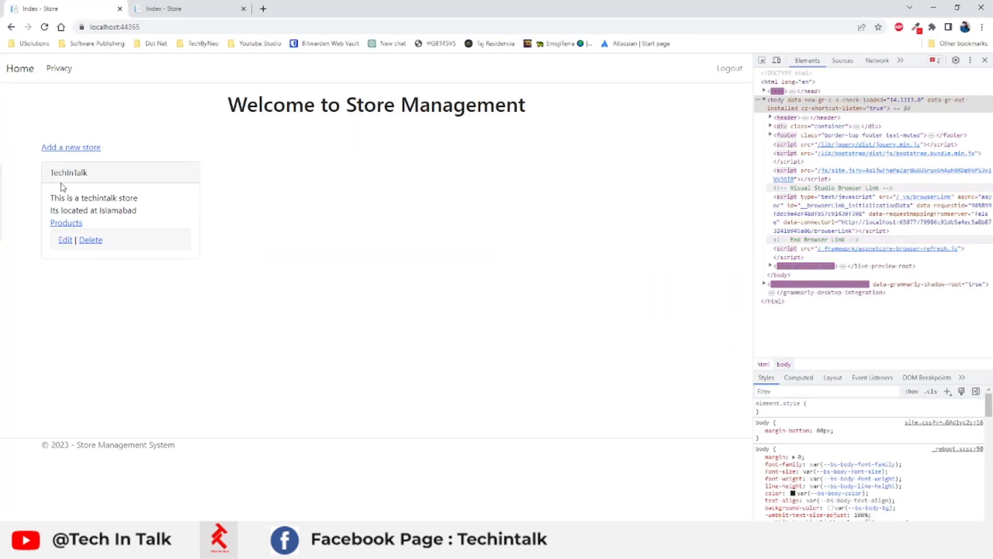
left_click(71, 147)
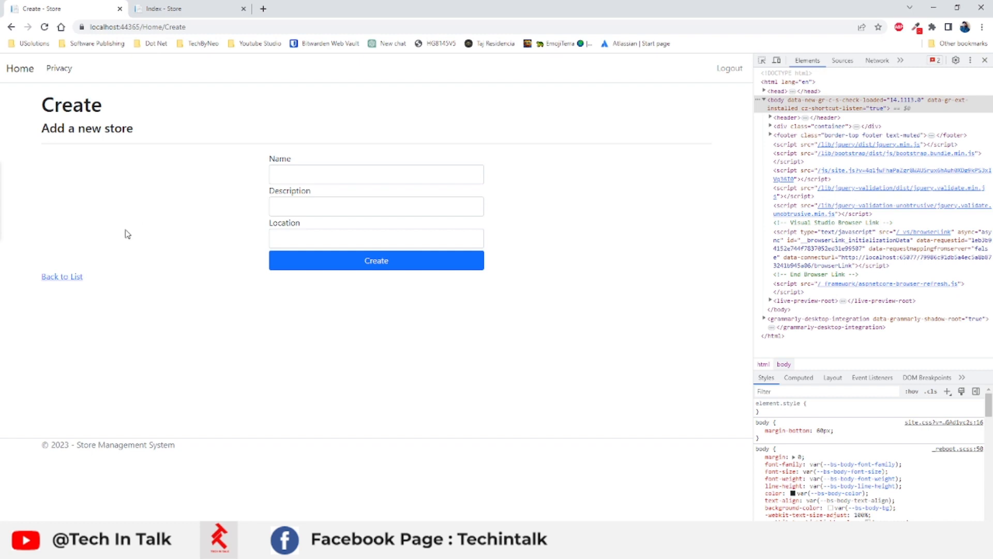
mouse_move(131, 290)
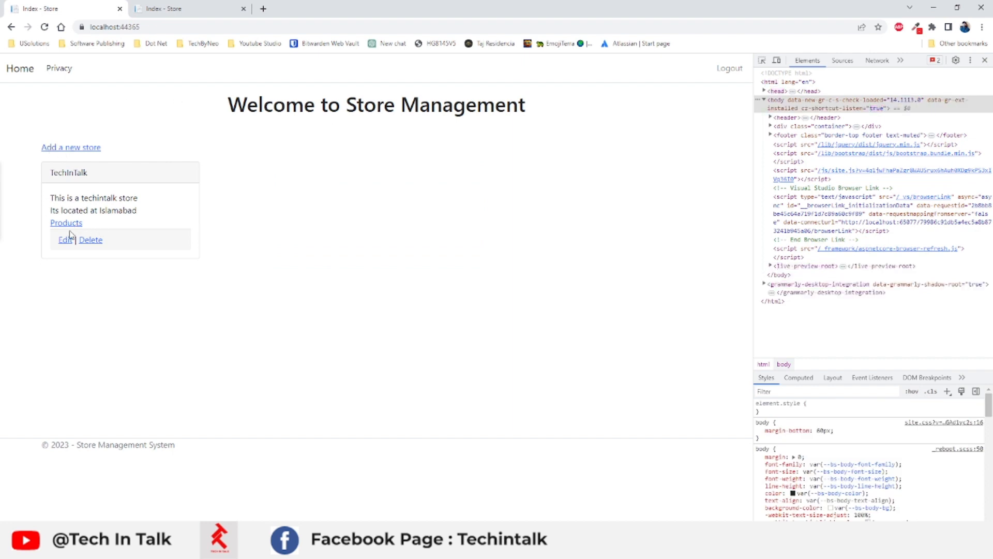
left_click(66, 222)
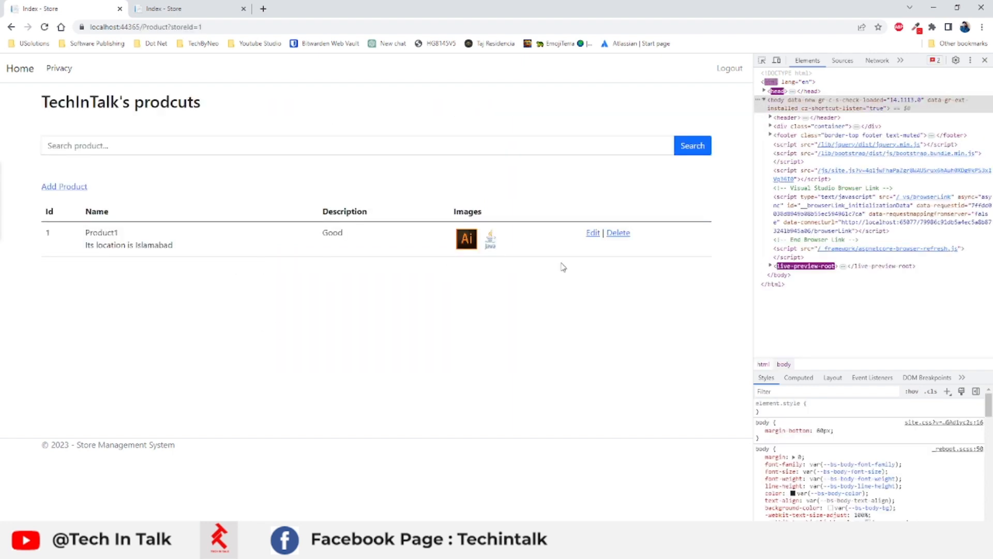
left_click(64, 186)
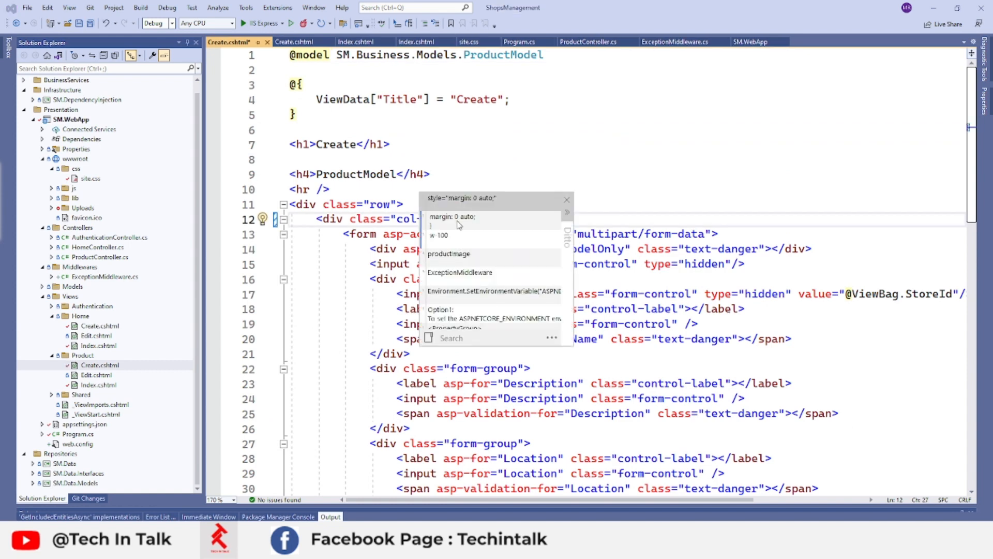
Add style="margin: 0 auto;" to the col-md-4 div and w-100 to the Create button
scroll("down", 3)
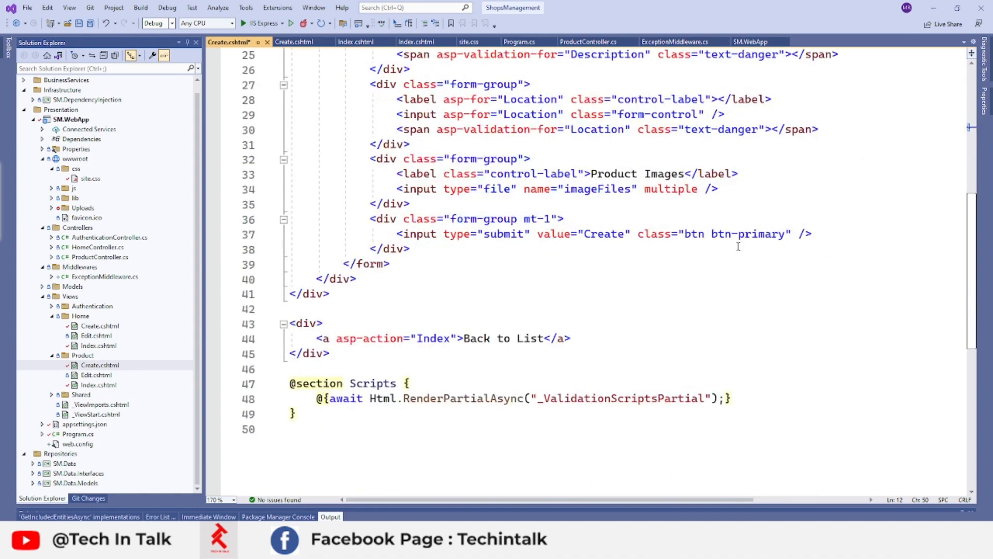
left_click(787, 234)
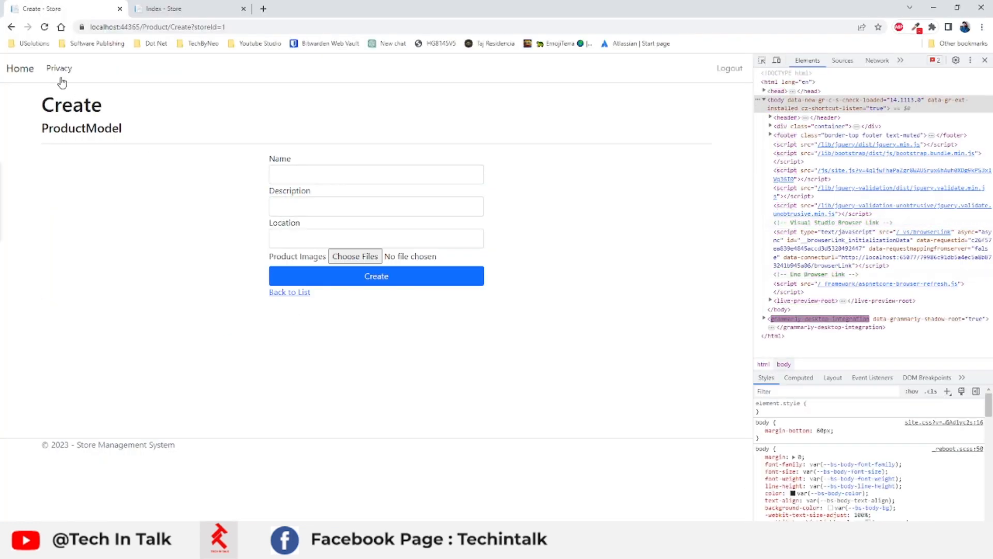
mouse_move(19, 69)
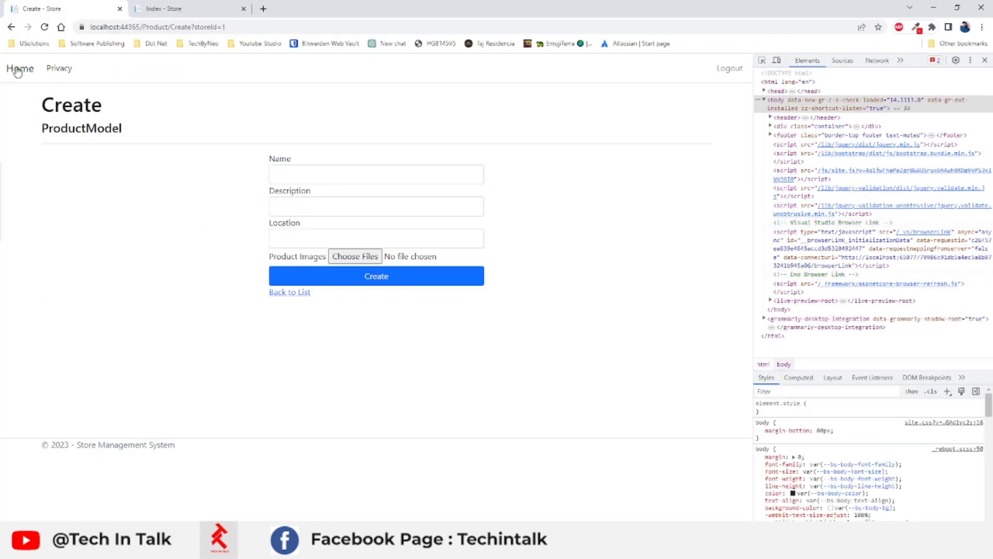
Return to the store home page after reviewing the centred Create product form
left_click(11, 26)
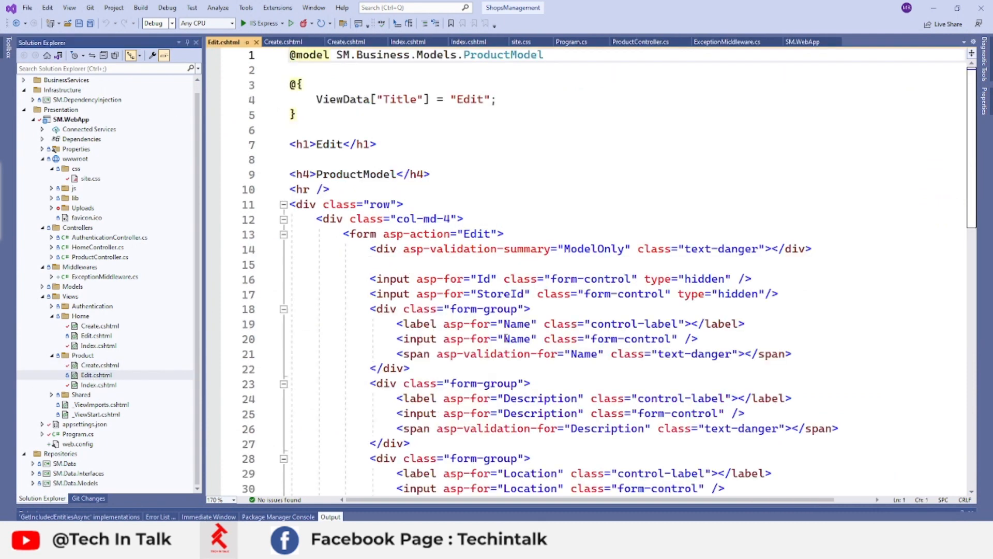
Add auto margins to col-md-4, move Back to List into the form, and widen Save
scroll("down", 3)
type(" style=\"margin: 0 auto;\"")
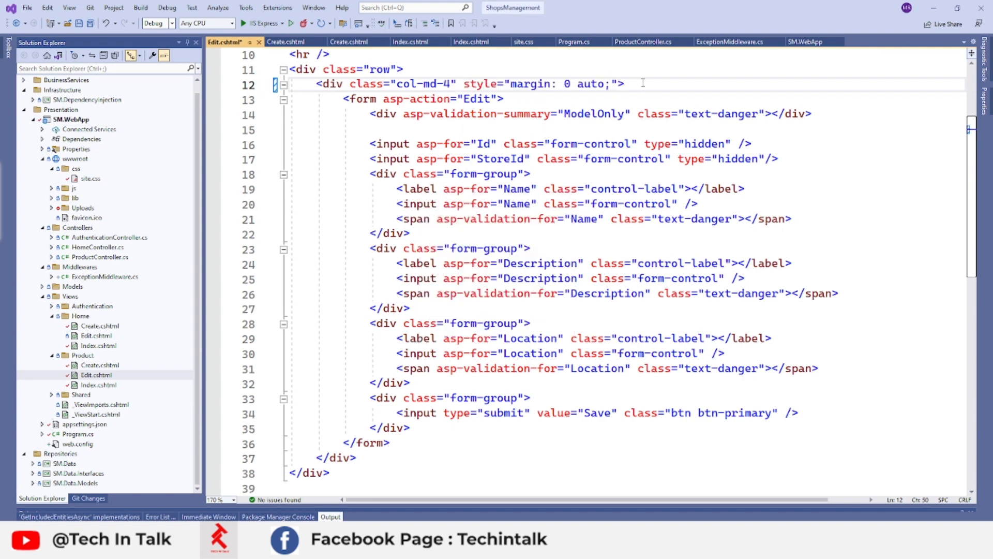
double_click(495, 83)
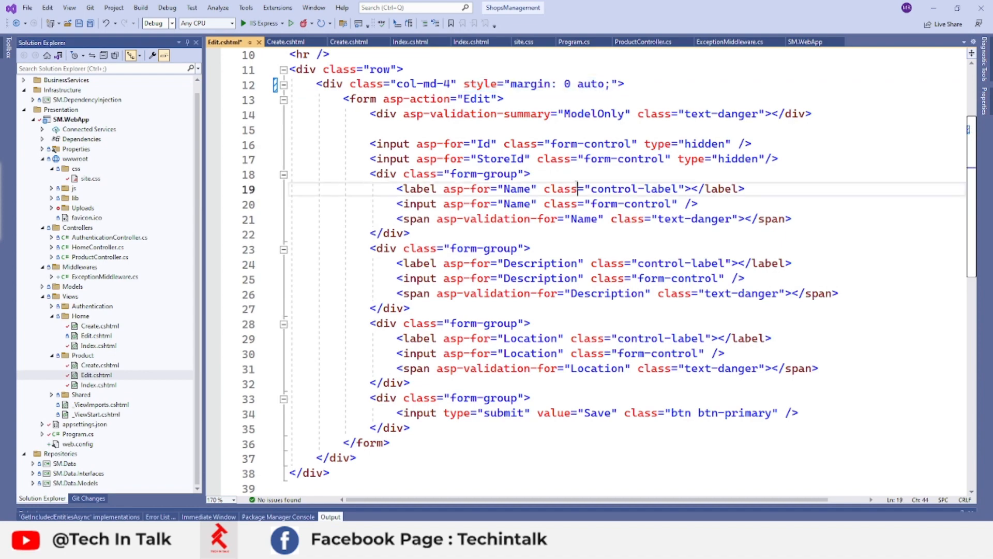
scroll("down", 3)
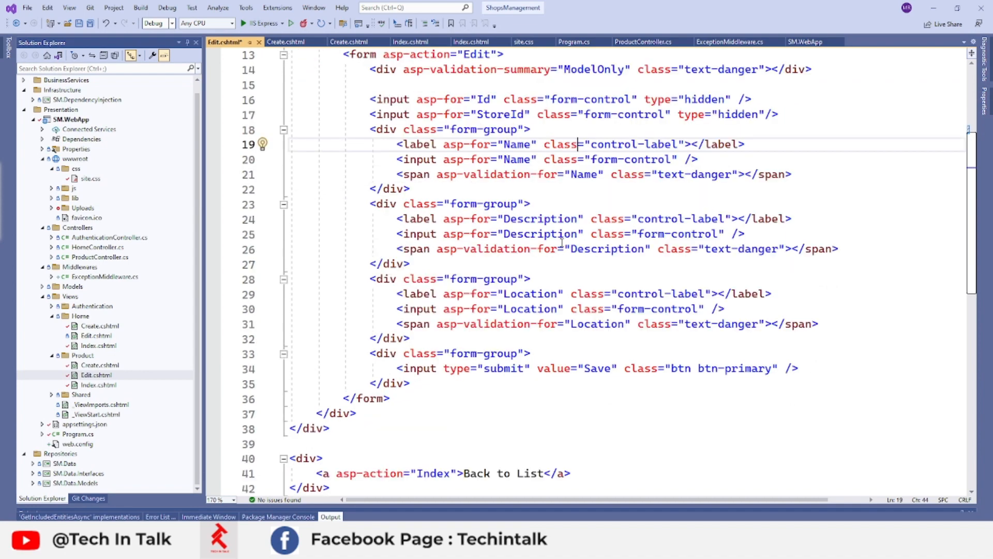
mouse_move(418, 368)
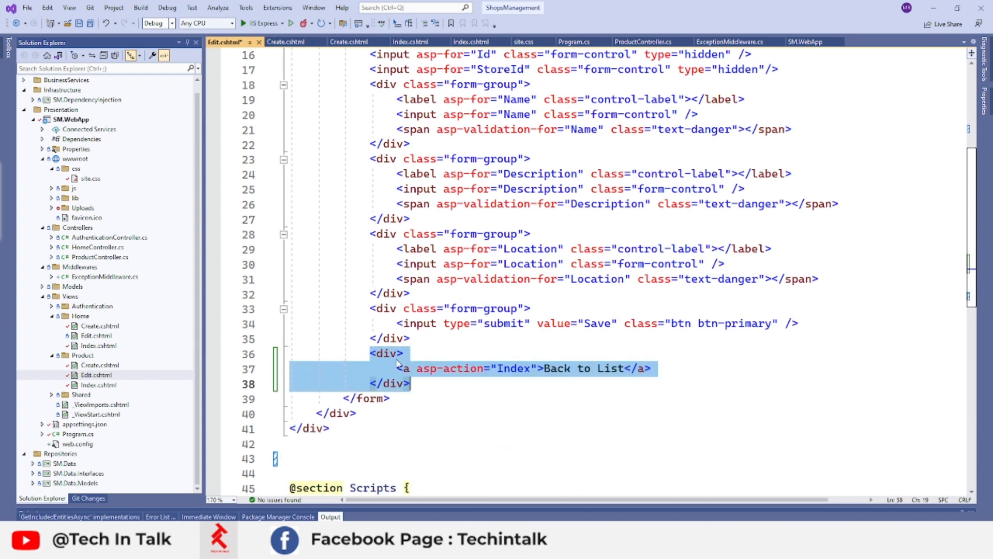
left_click(404, 353)
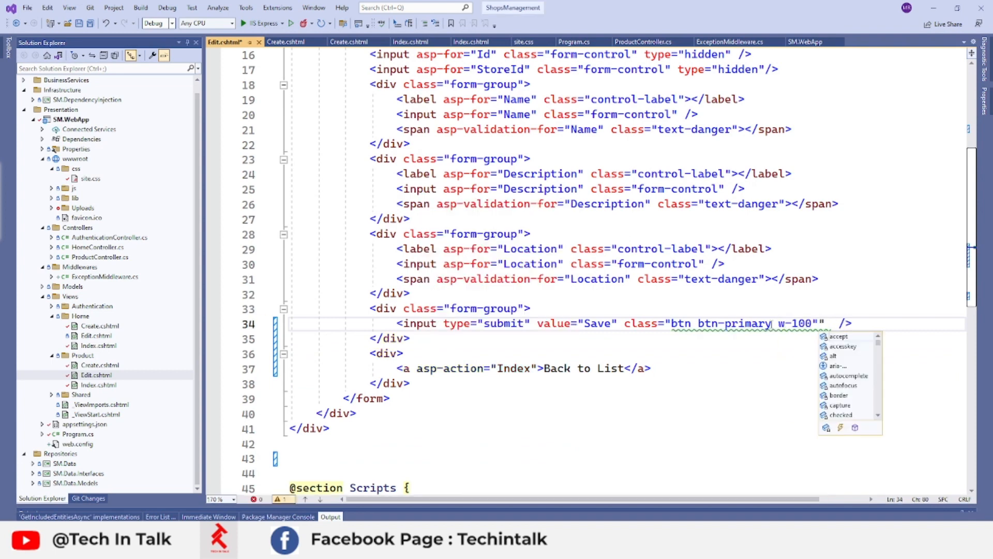
key("Backspace")
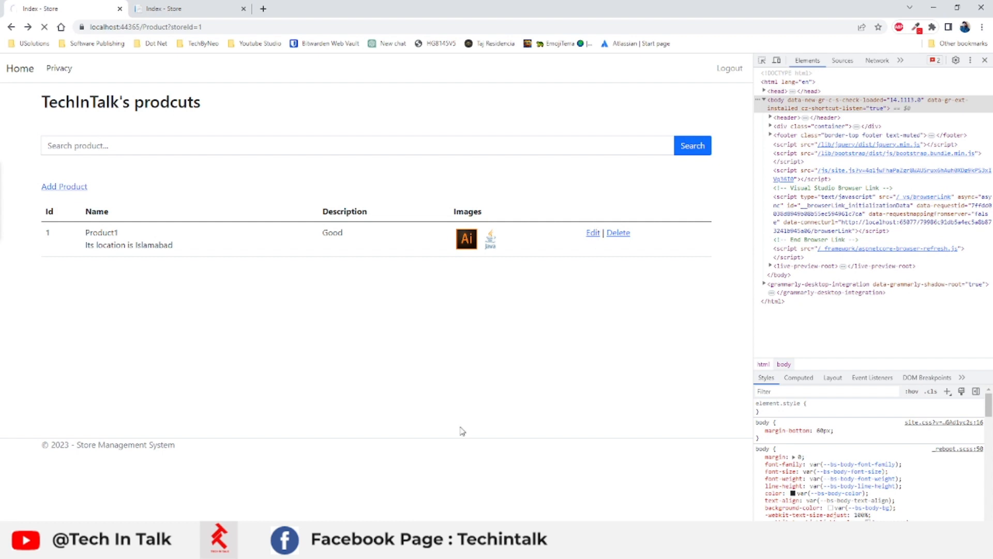
Go back to the Store Management home page and close DevTools
left_click(592, 232)
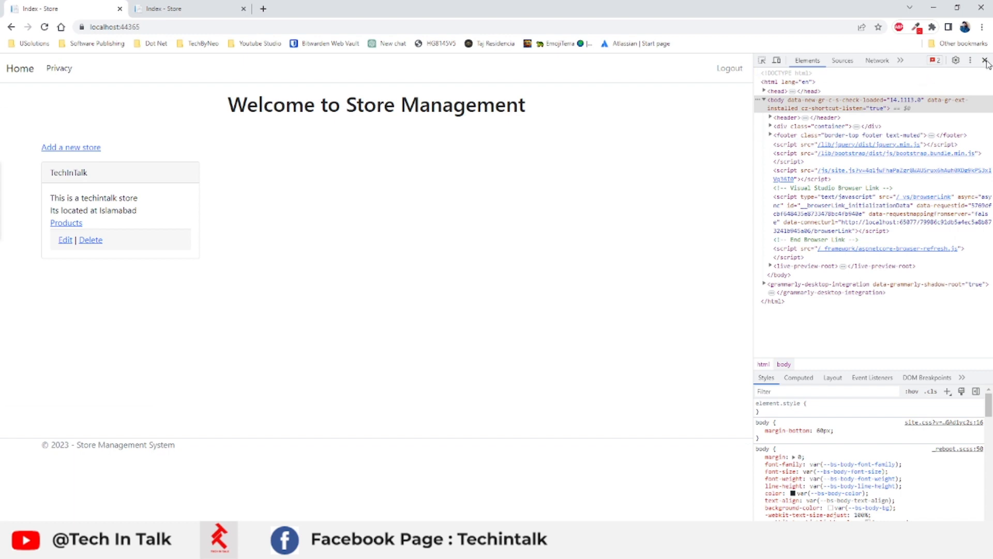
left_click(987, 60)
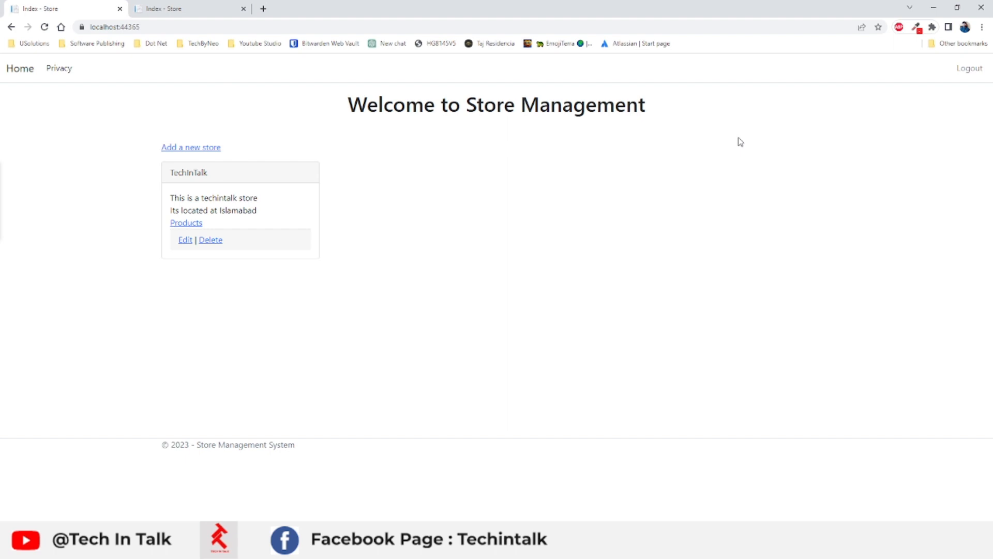
mouse_move(602, 282)
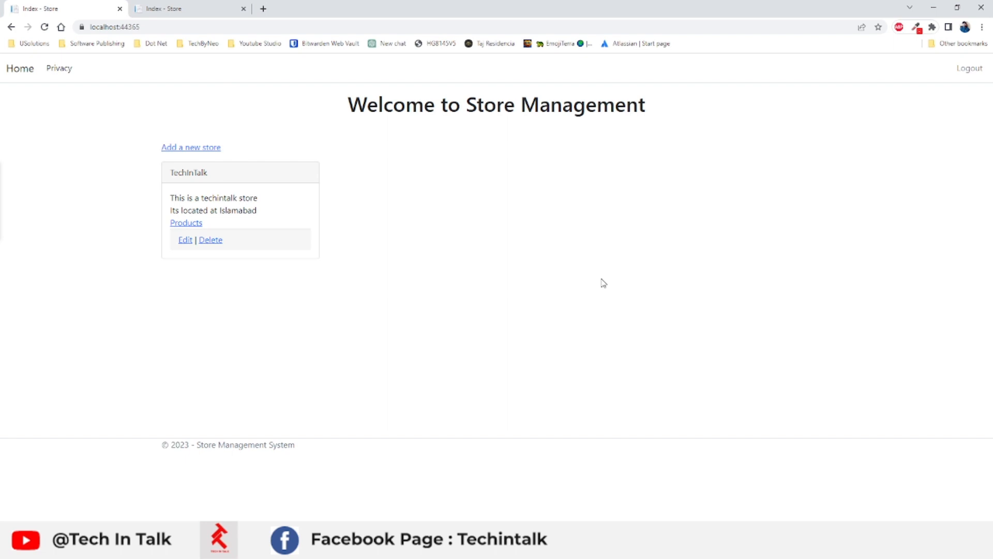
mouse_move(547, 262)
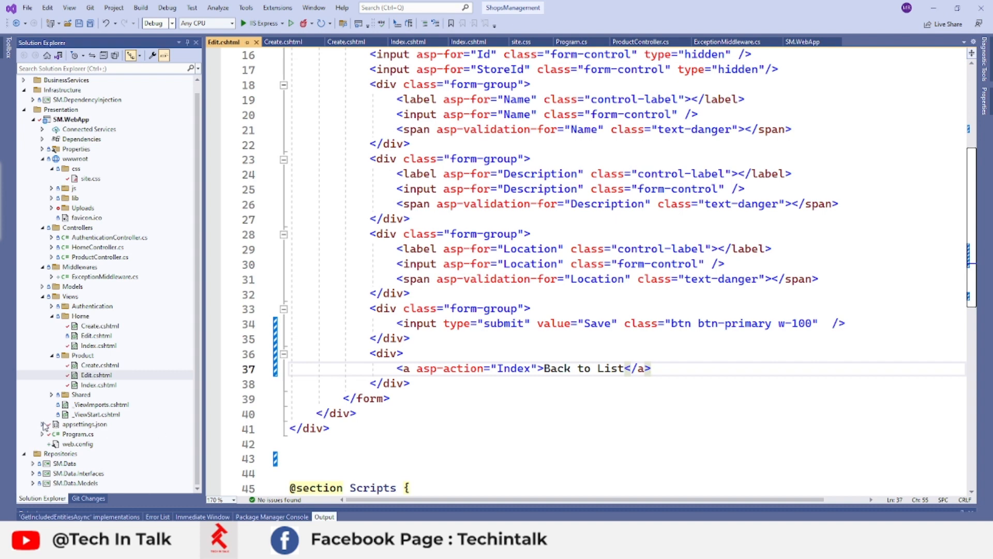
Expand appsettings.json in Solution Explorer and open appsettings.Development.json
left_click(43, 424)
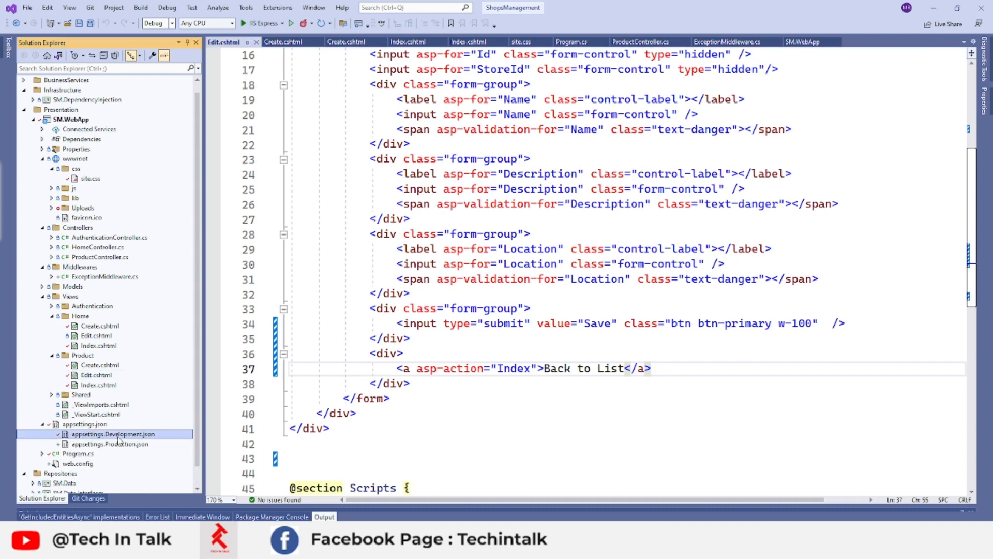
double_click(112, 434)
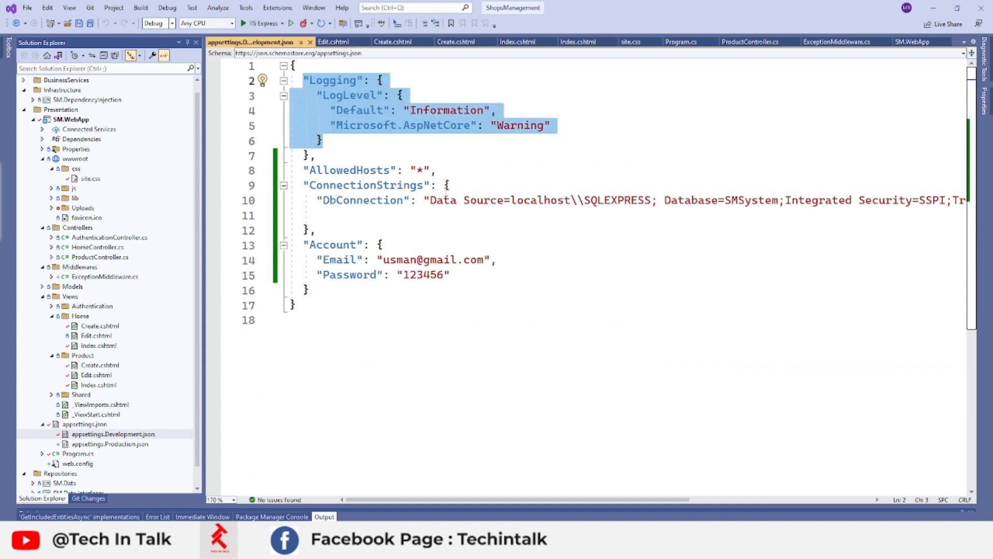
mouse_move(923, 14)
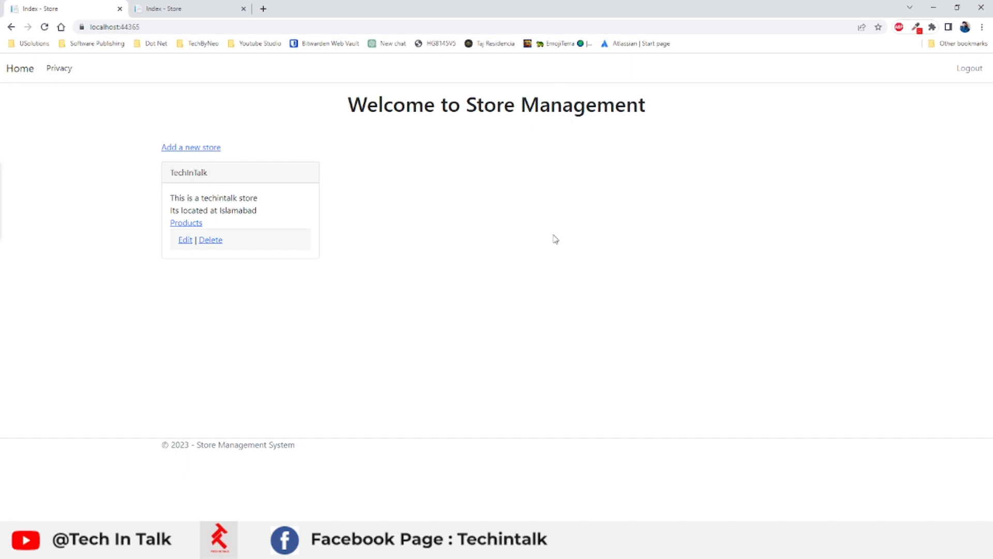
mouse_move(422, 313)
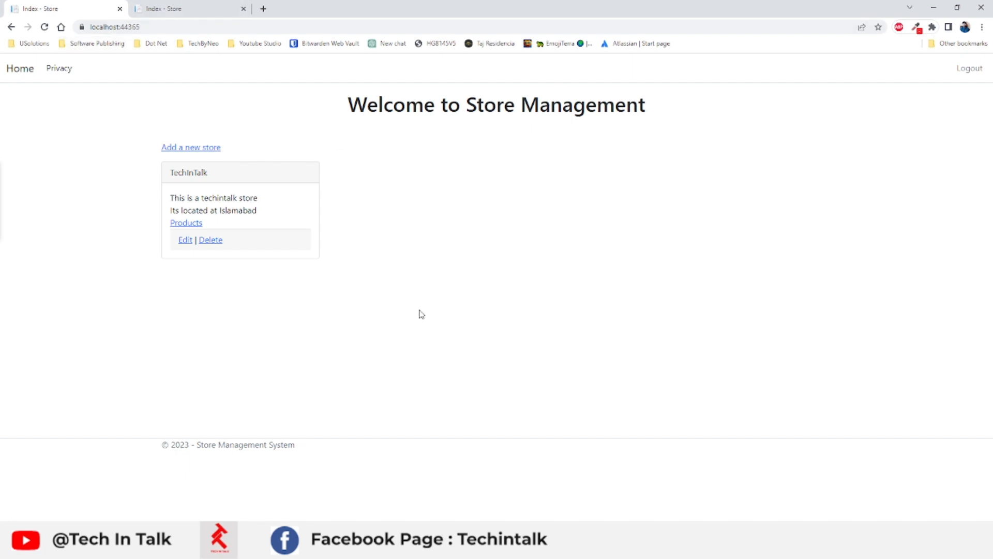
mouse_move(464, 100)
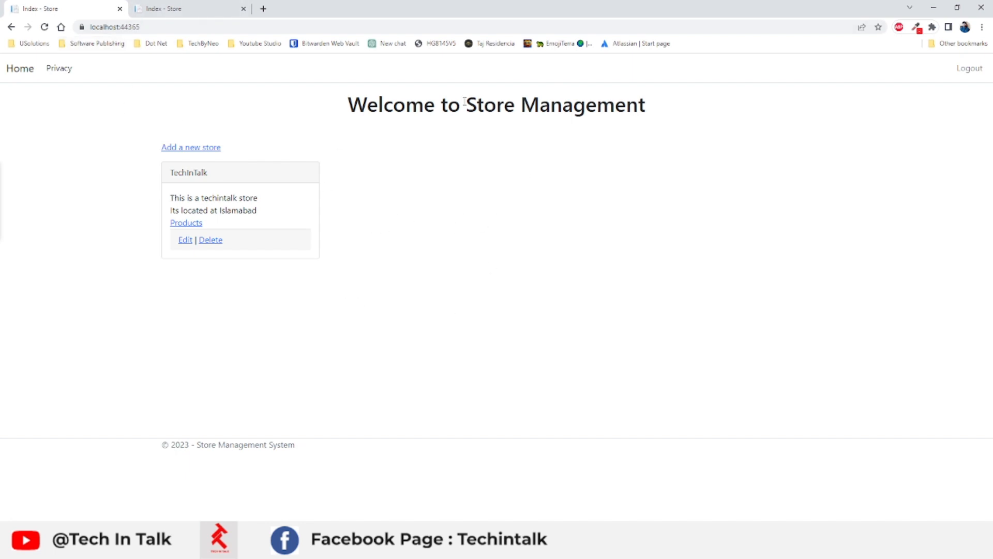
mouse_move(399, 238)
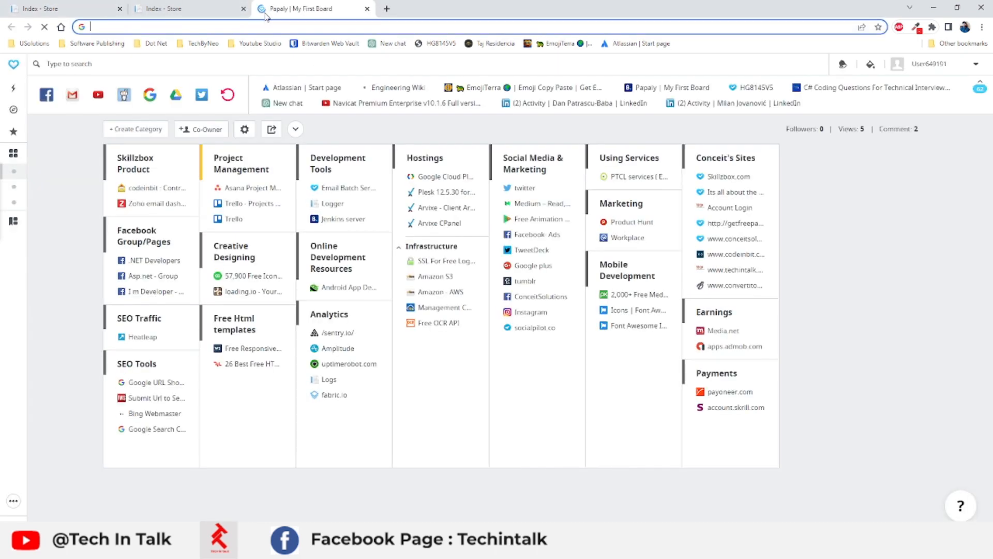
Search Google for 'sentryio c#' and open the Sentry site from the results
type("sentryio c#")
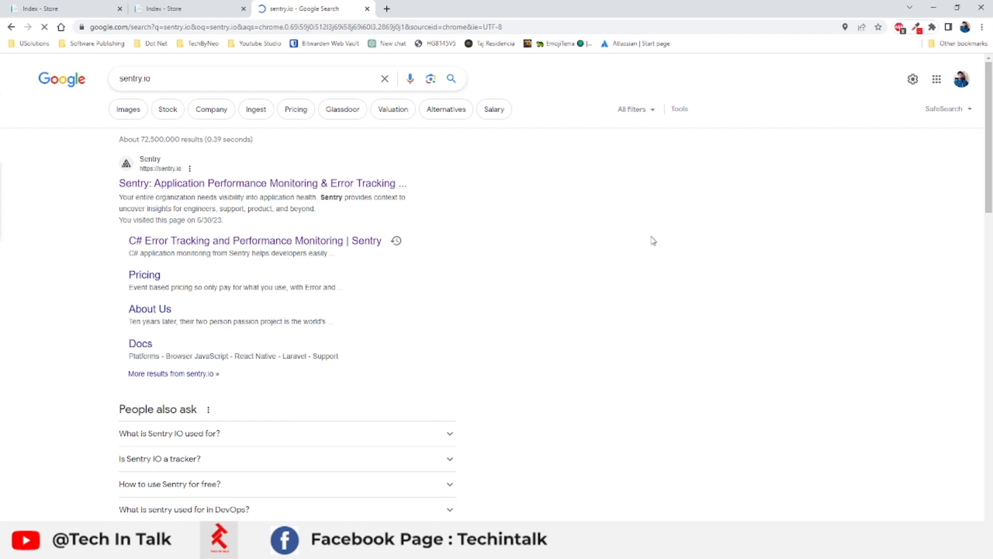
left_click(263, 183)
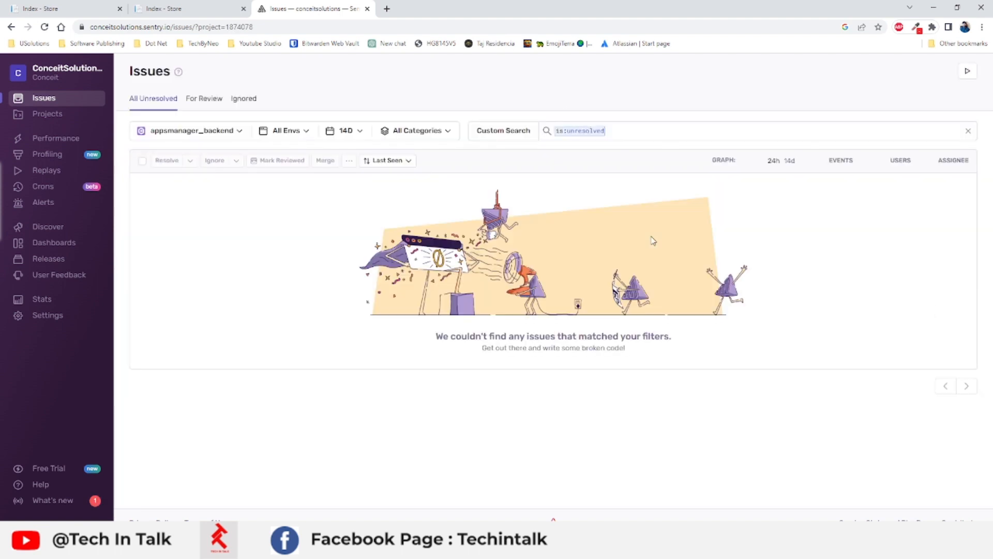
mouse_move(675, 211)
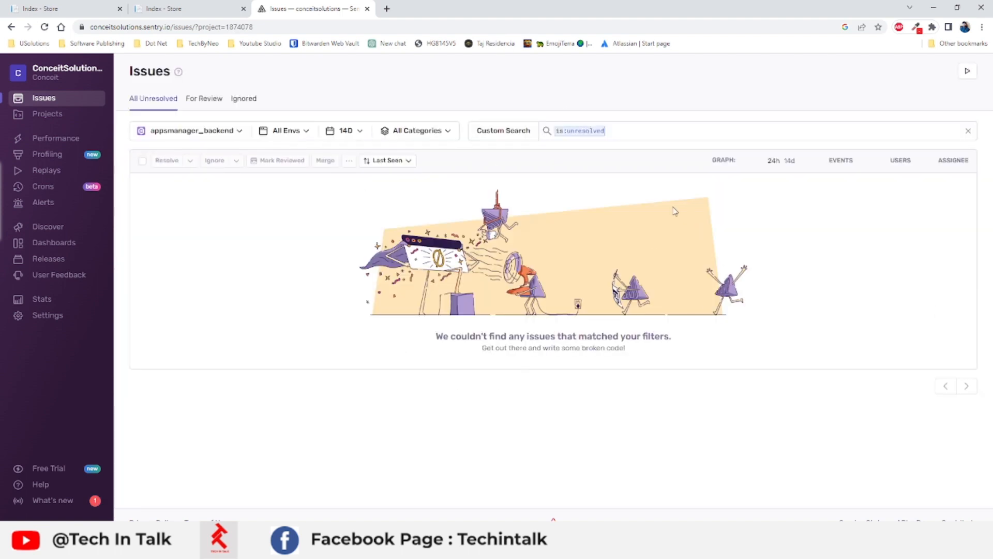
mouse_move(542, 429)
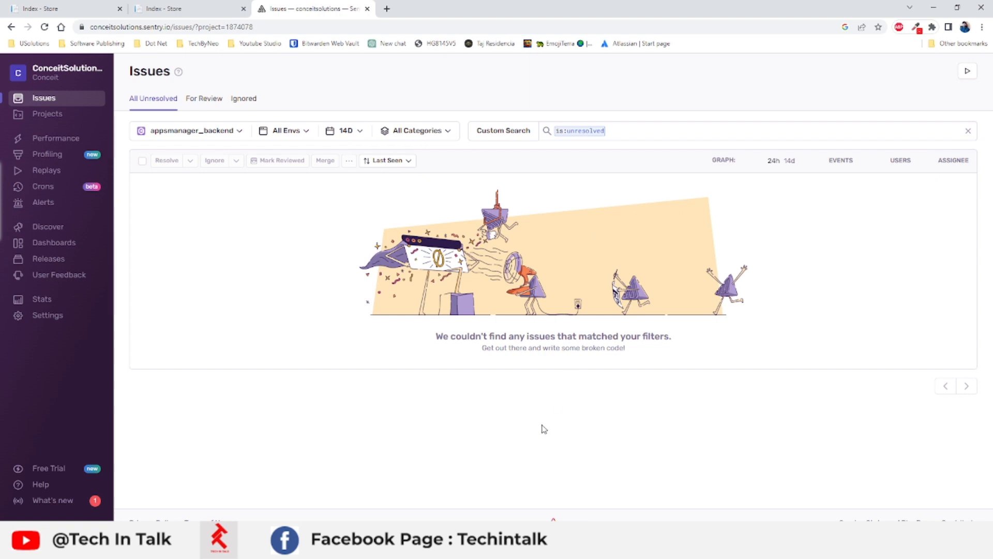